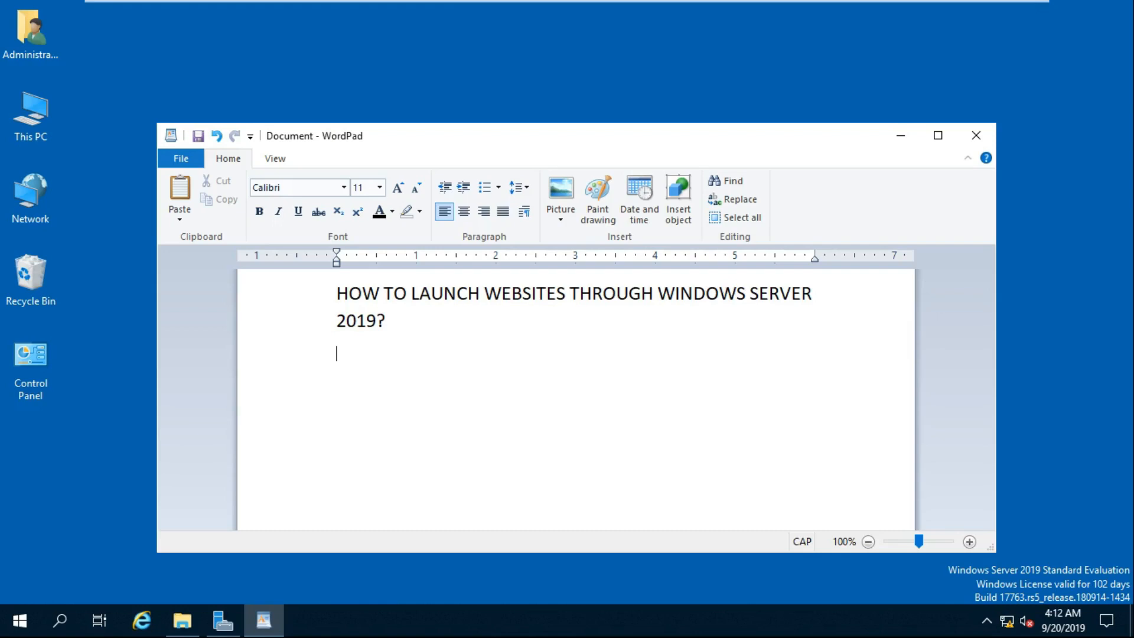
mouse_move(870, 206)
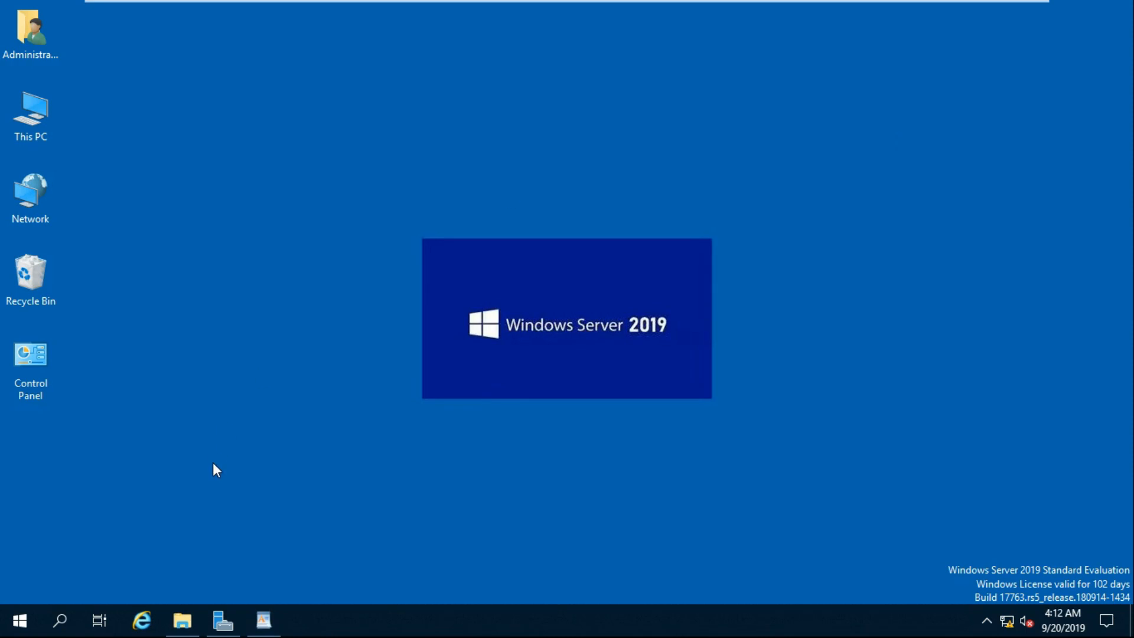
mouse_move(222, 482)
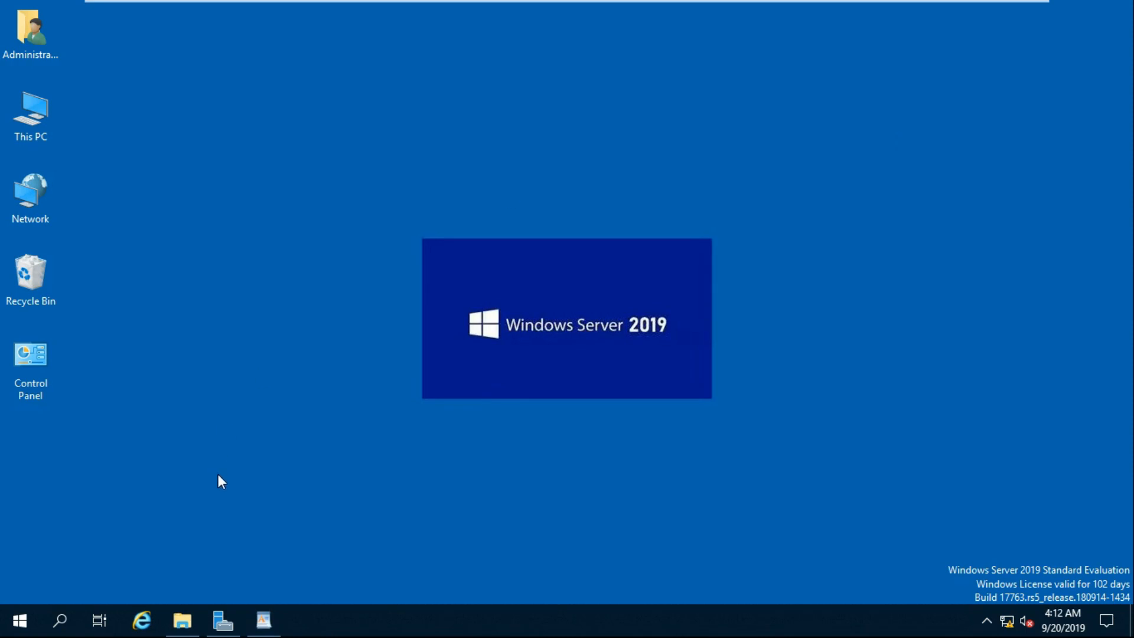
mouse_move(222, 620)
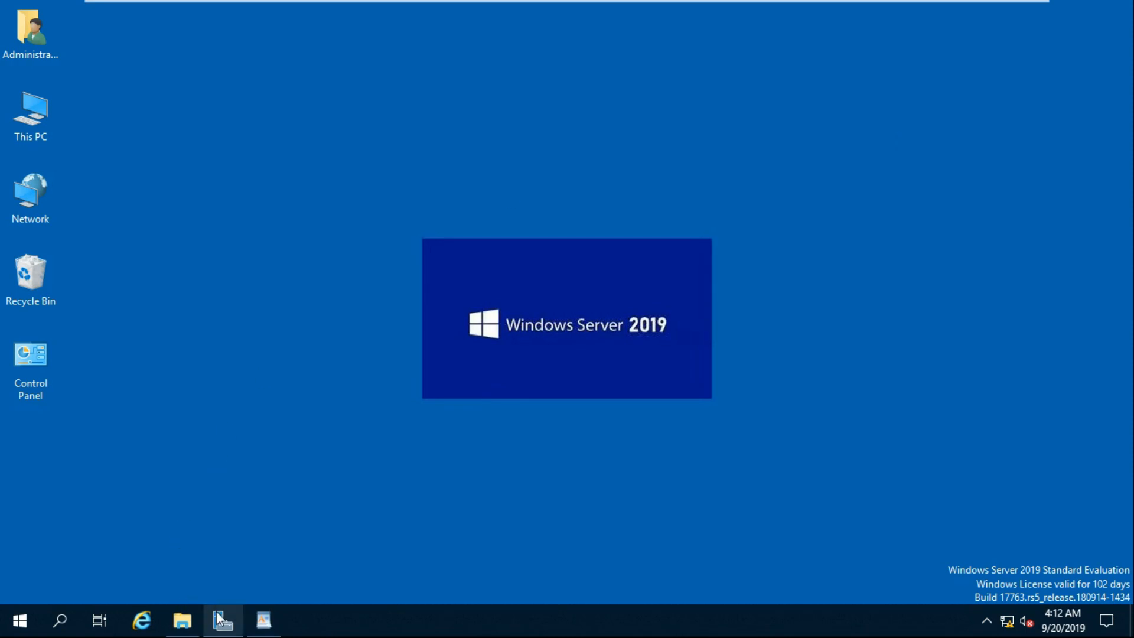
- Start the Add Roles and Features Wizard with role-based installation on server WIN-1
left_click(223, 620)
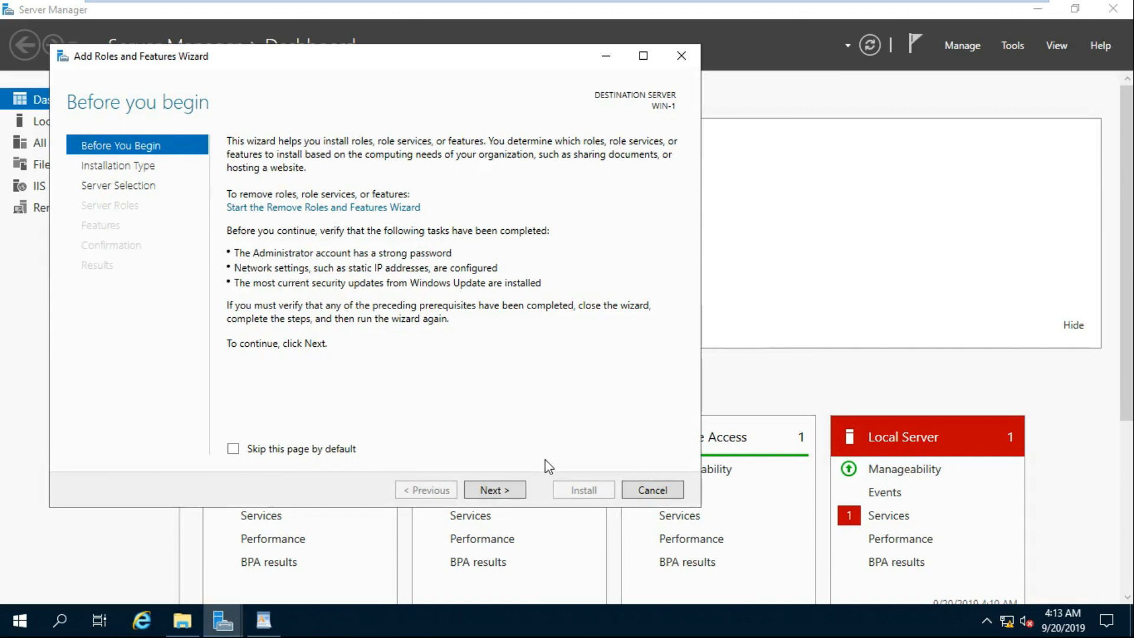
left_click(495, 489)
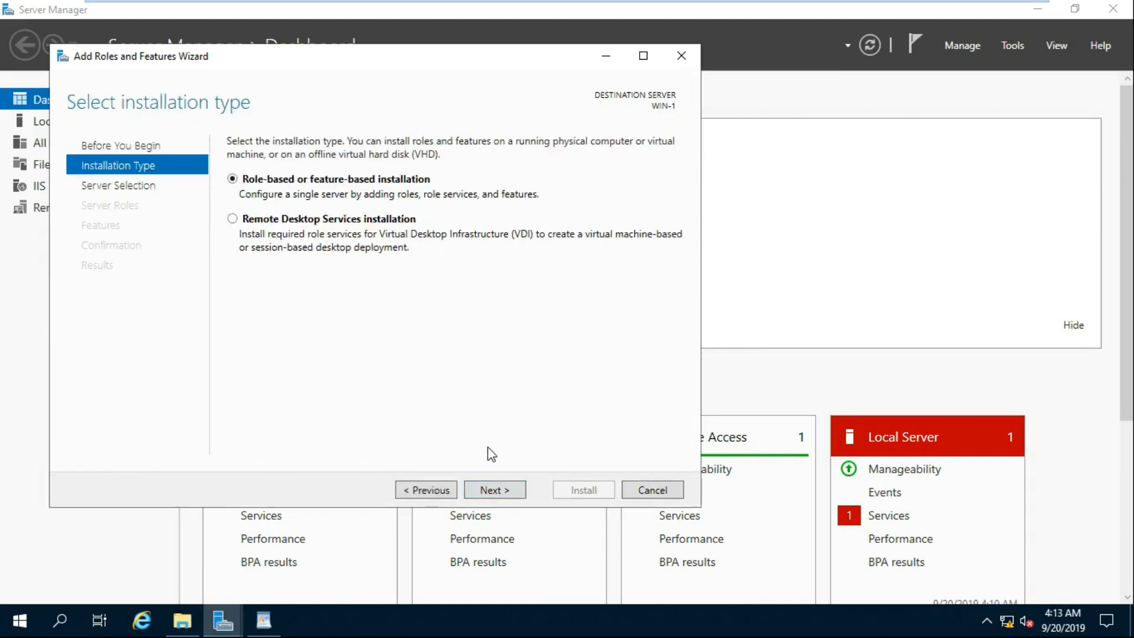
mouse_move(495, 489)
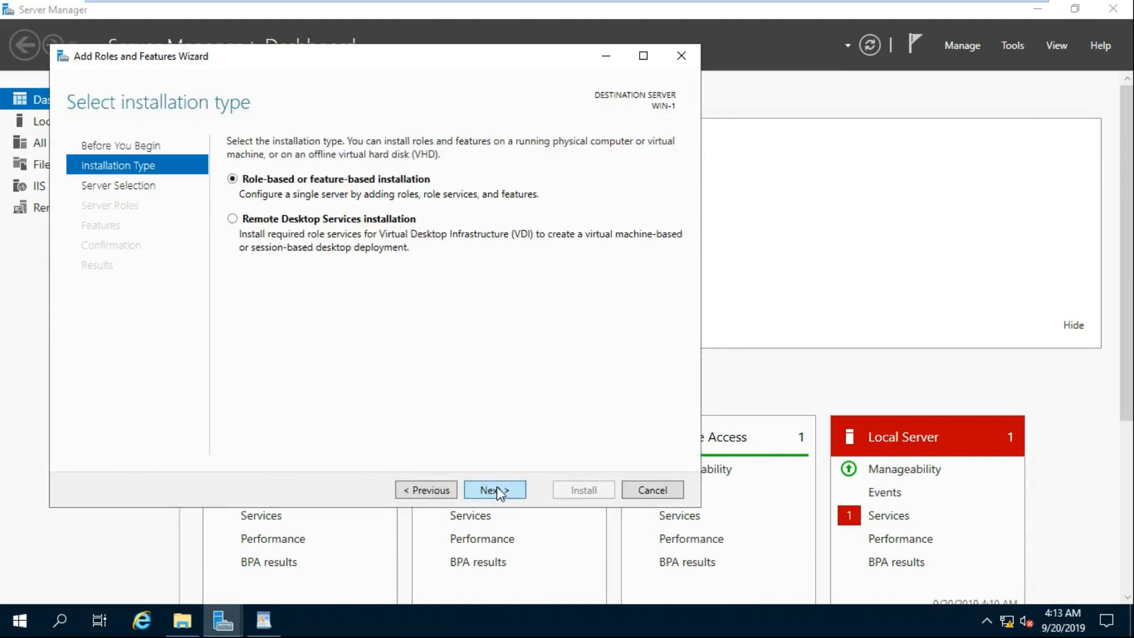
left_click(495, 489)
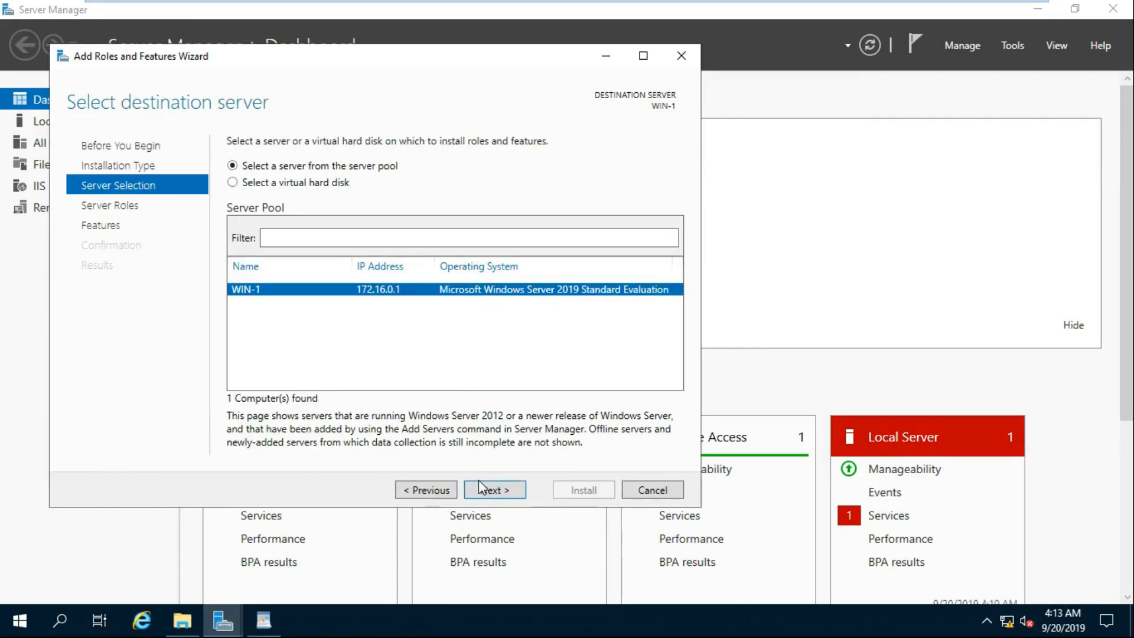
left_click(494, 489)
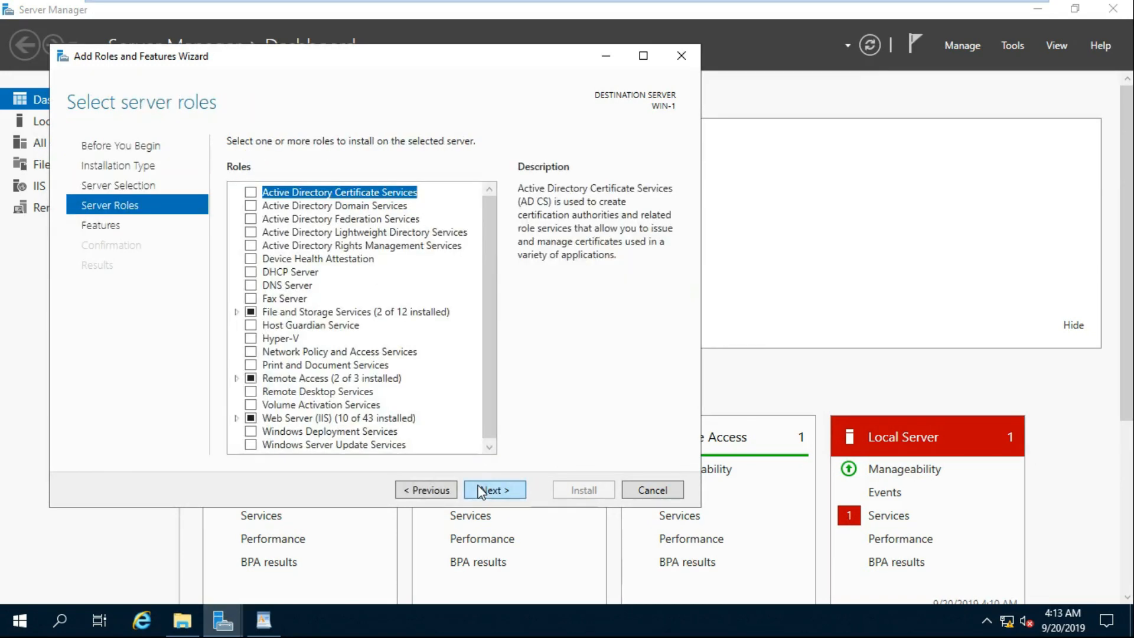
mouse_move(275, 292)
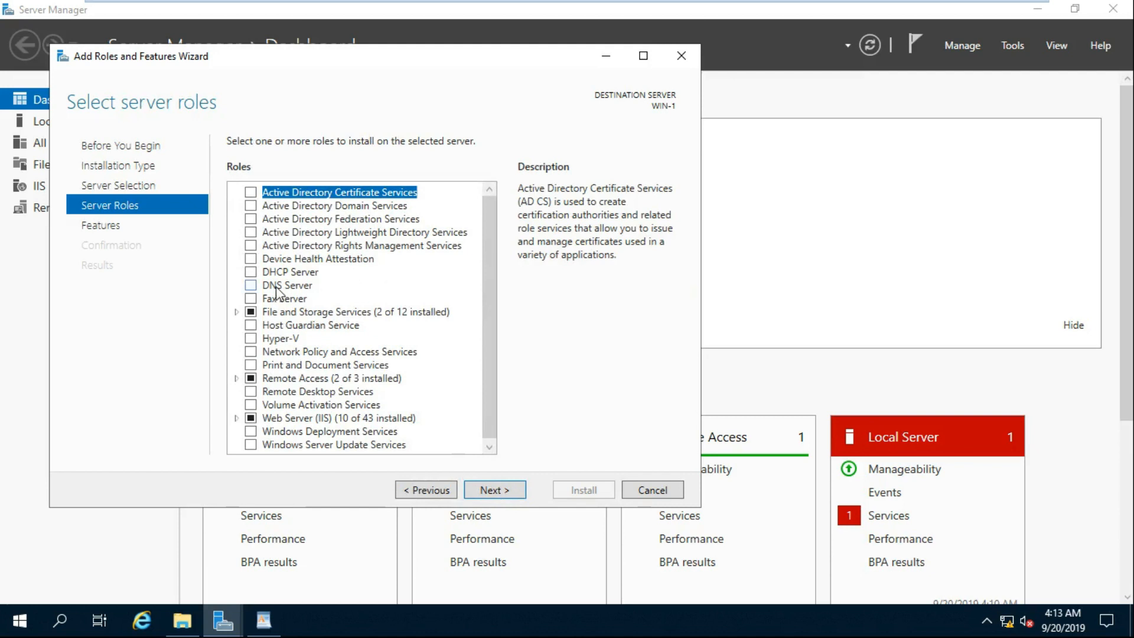
- Select the DNS Server role with DNS Server Tools and enable automatic restart on the confirmation page
left_click(251, 285)
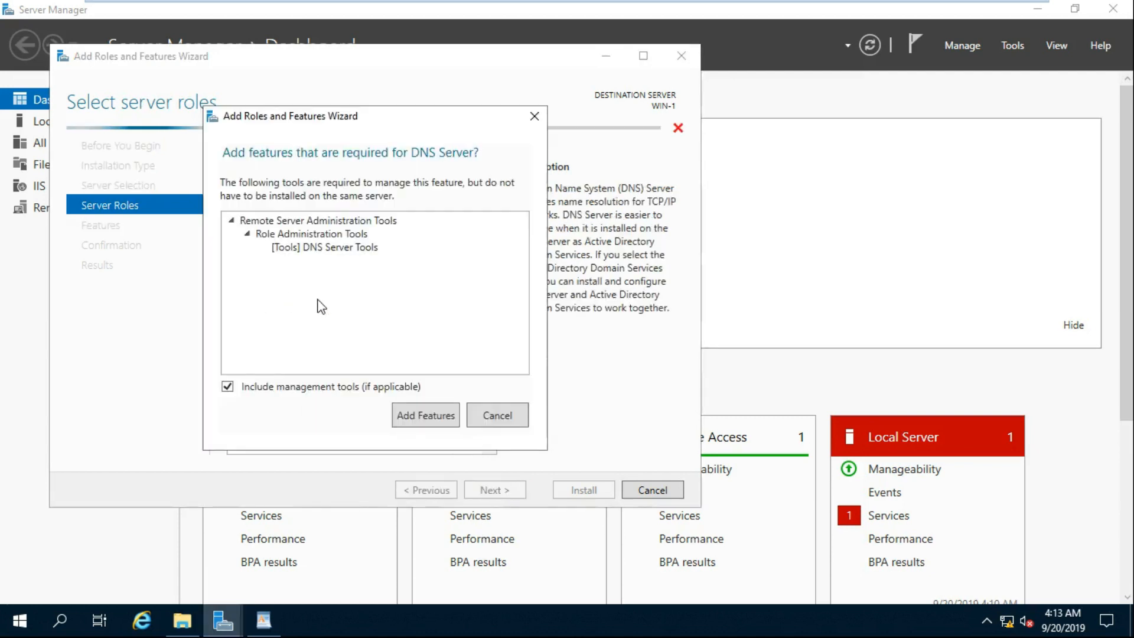
left_click(425, 415)
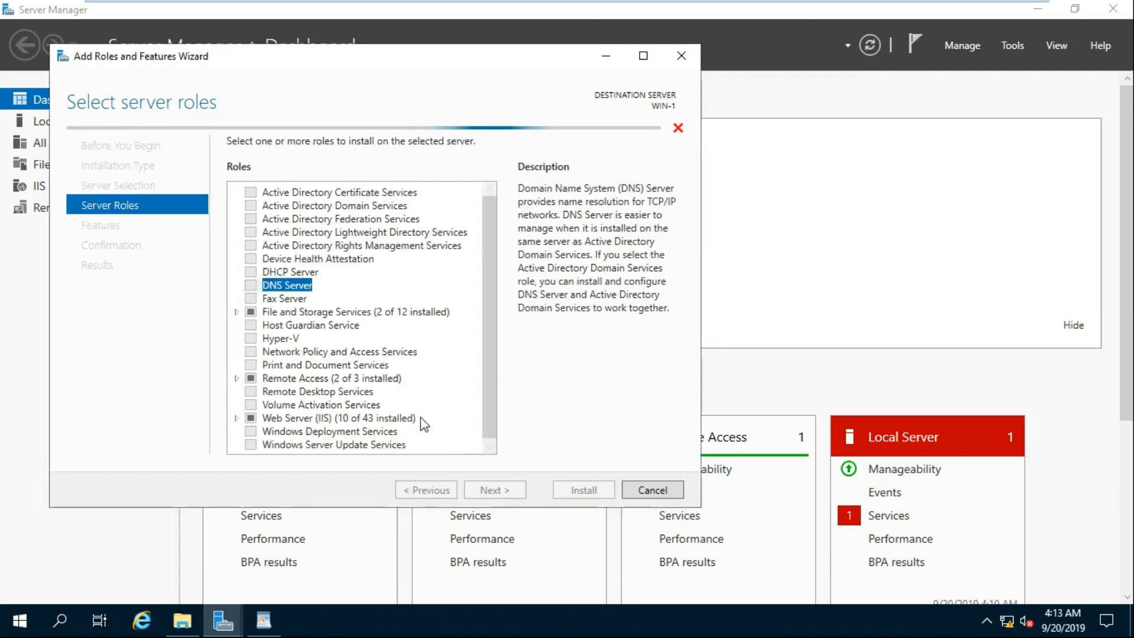
left_click(493, 489)
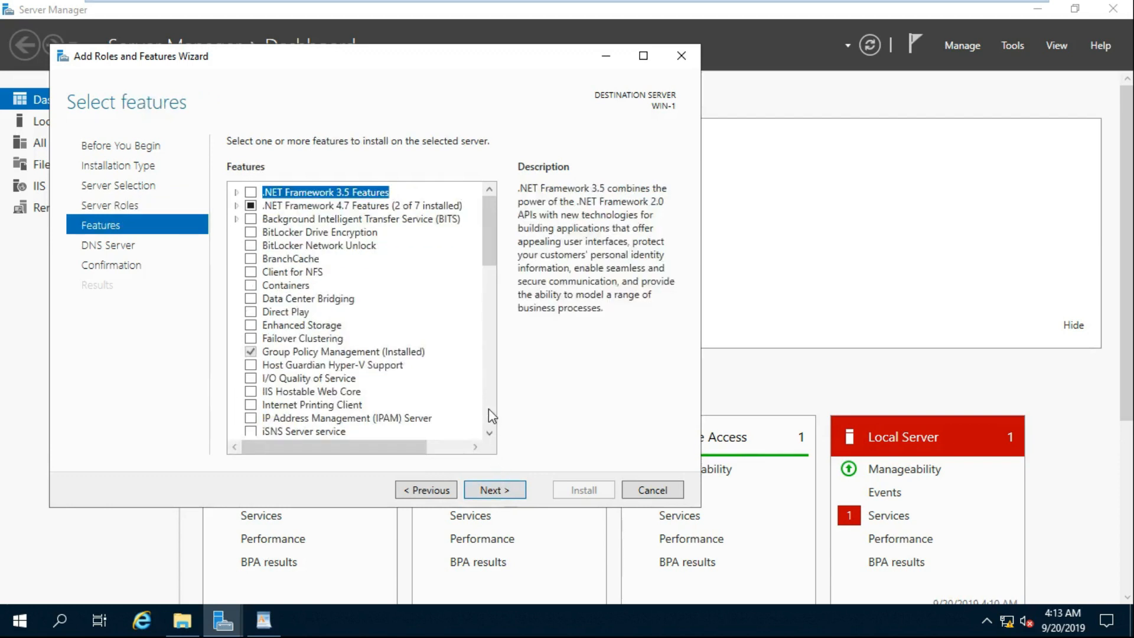
left_click(493, 489)
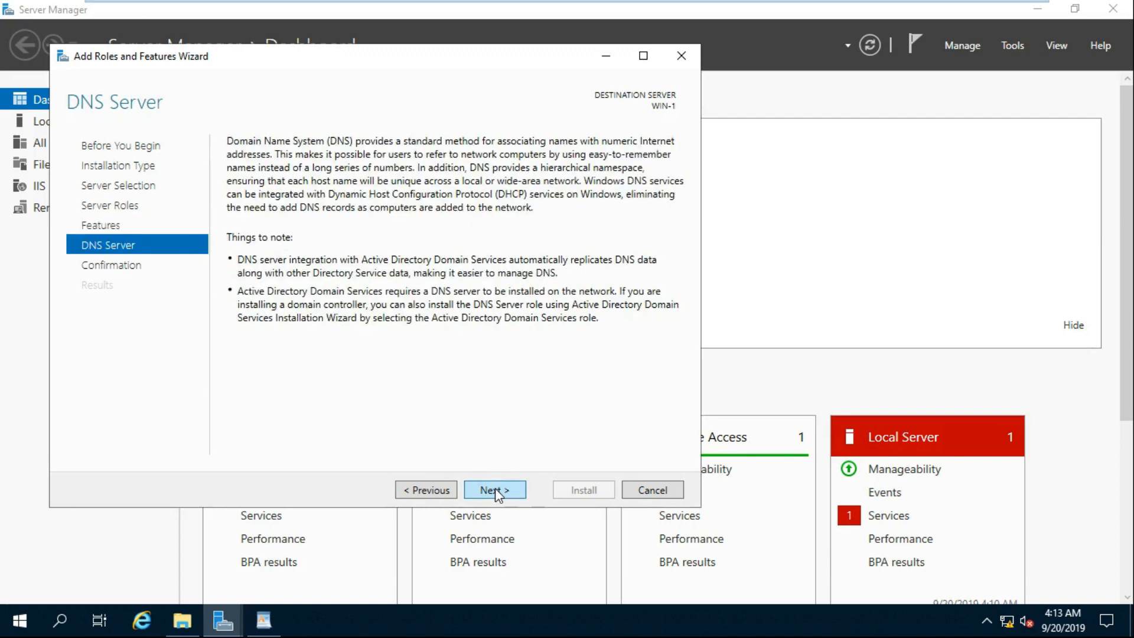
left_click(495, 489)
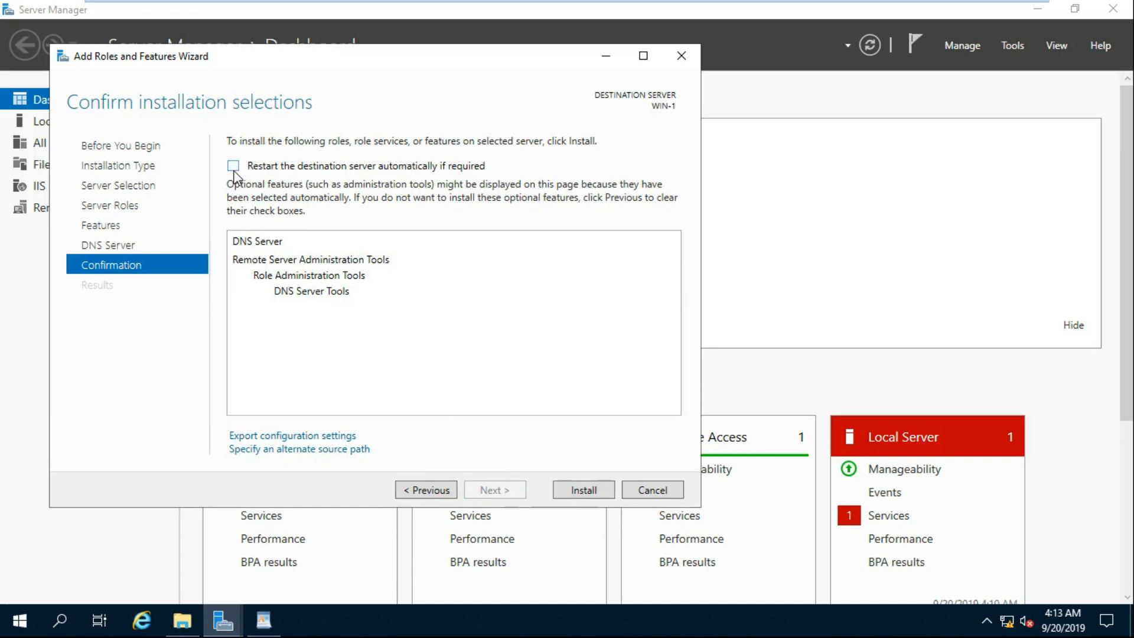
left_click(233, 165)
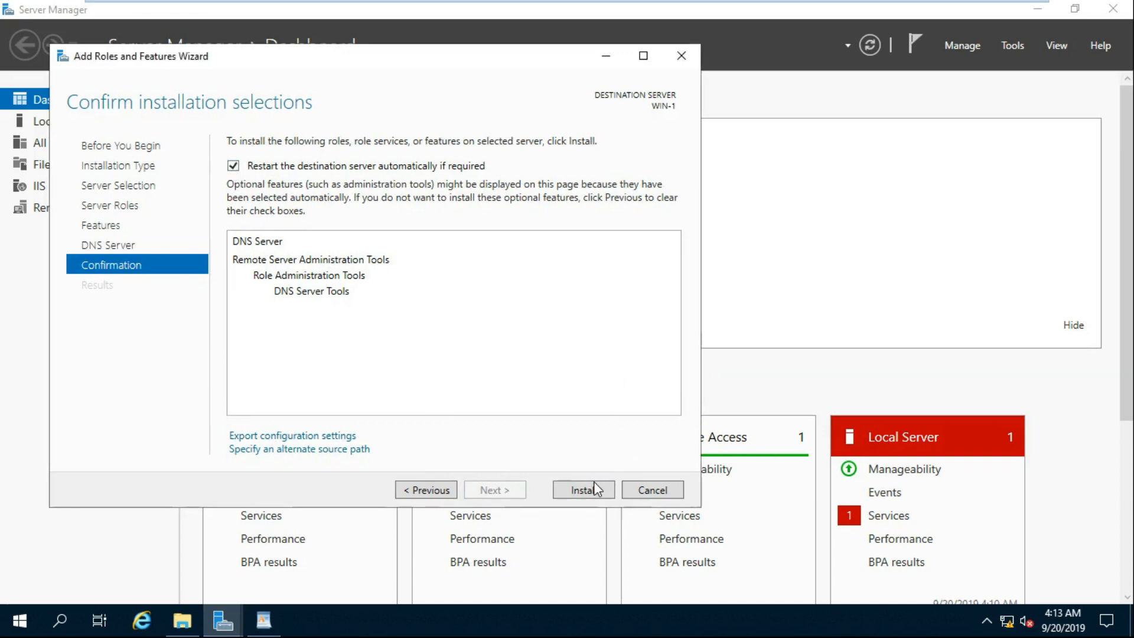
- Install the DNS Server role on WIN-1 and wait for success
left_click(584, 489)
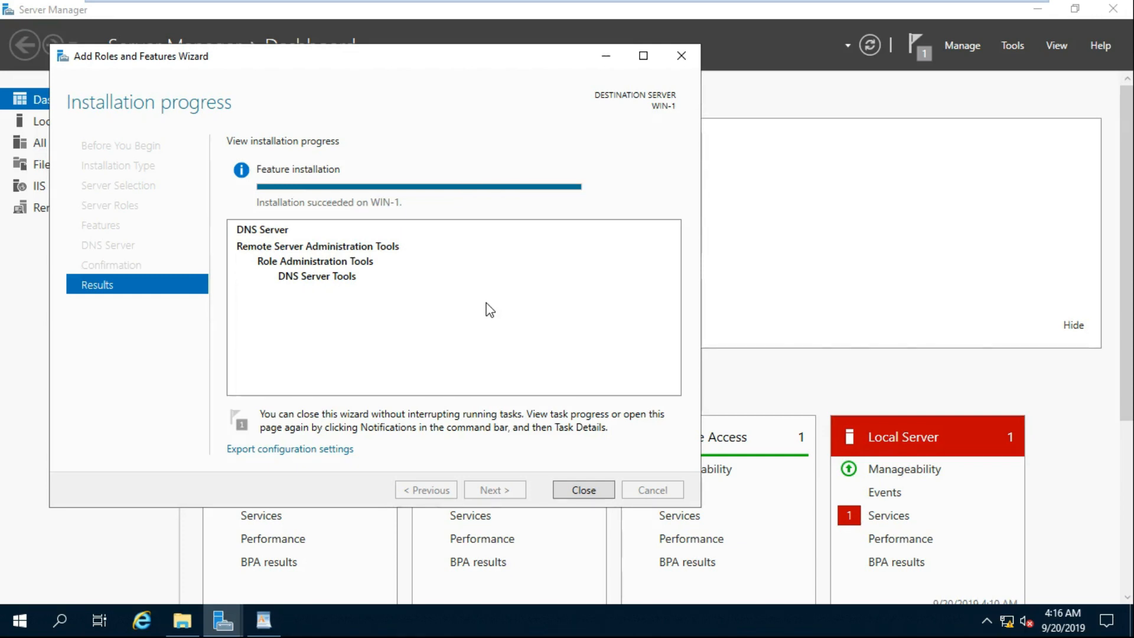
mouse_move(426, 225)
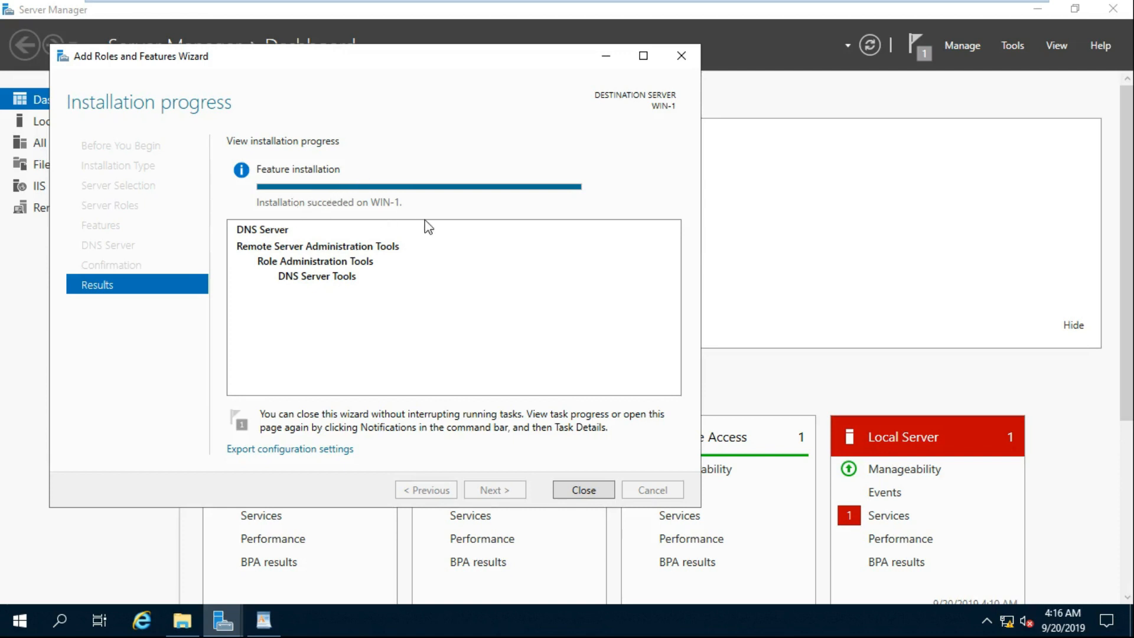
- Close the wizard and launch DNS Manager from Server Manager's Tools menu
left_click(582, 489)
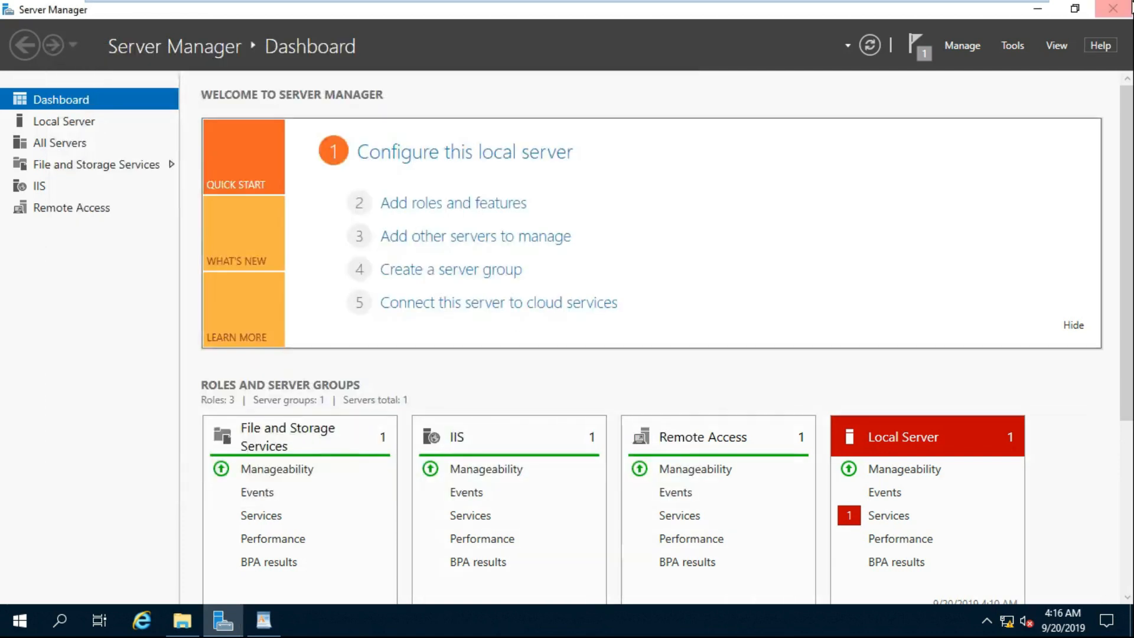
mouse_move(1013, 45)
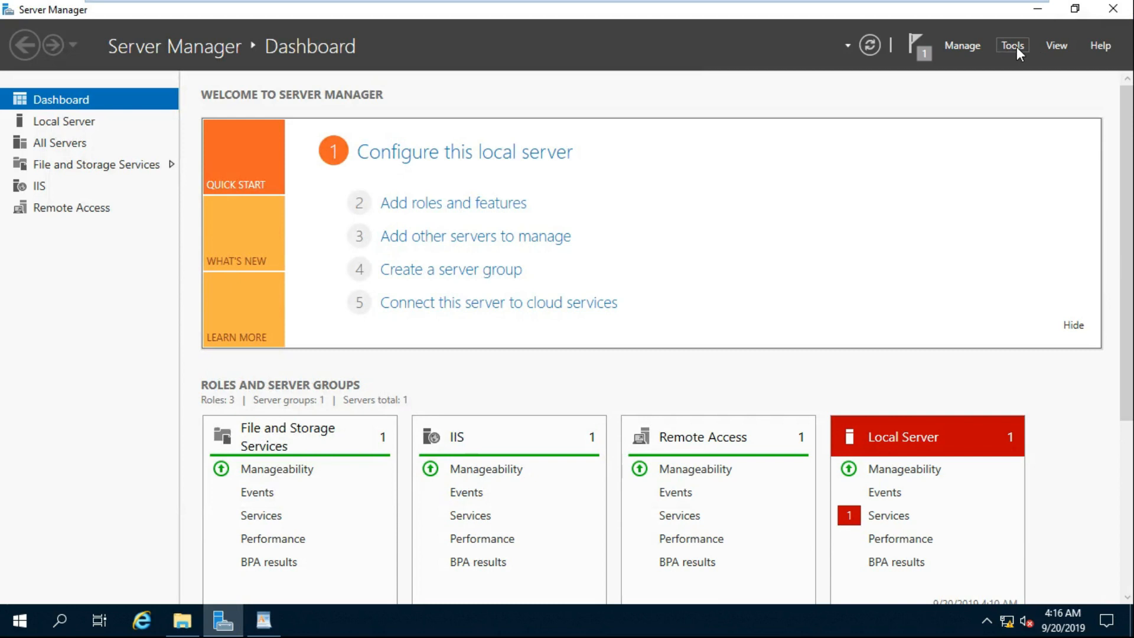
left_click(1013, 45)
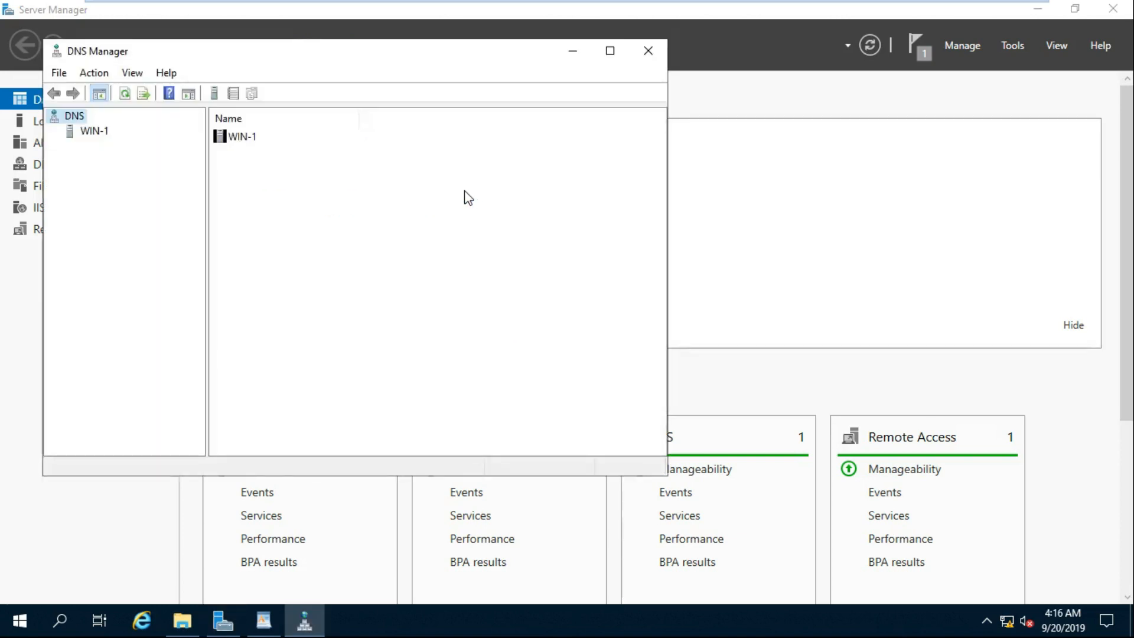
left_click_drag(354, 51, 456, 60)
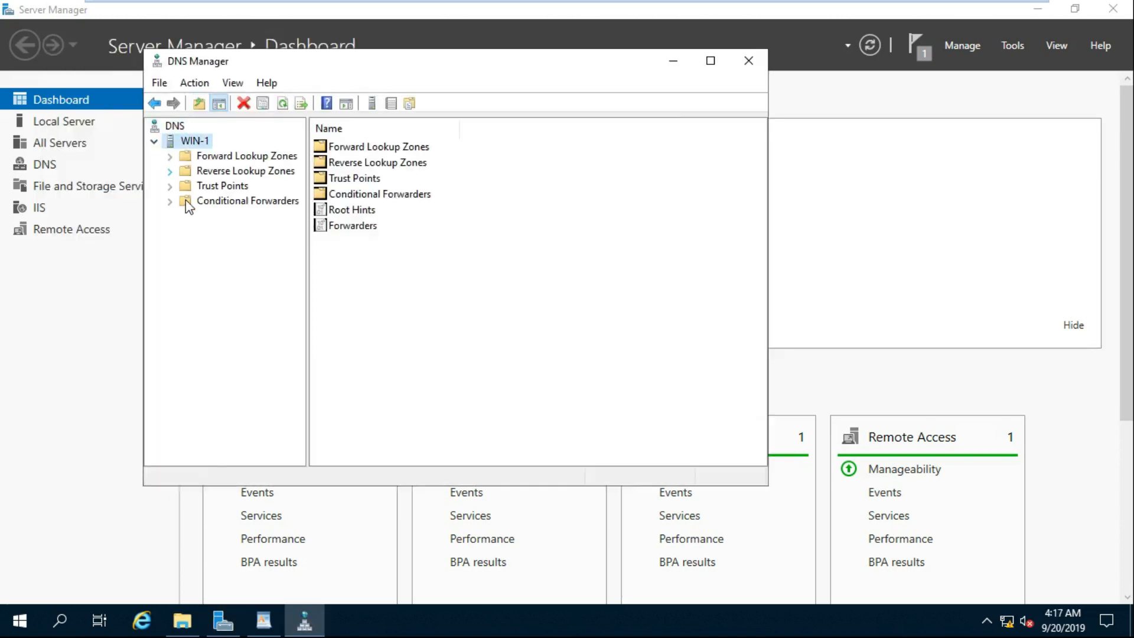
- Start a new primary forward lookup zone named rs.local
left_click(246, 170)
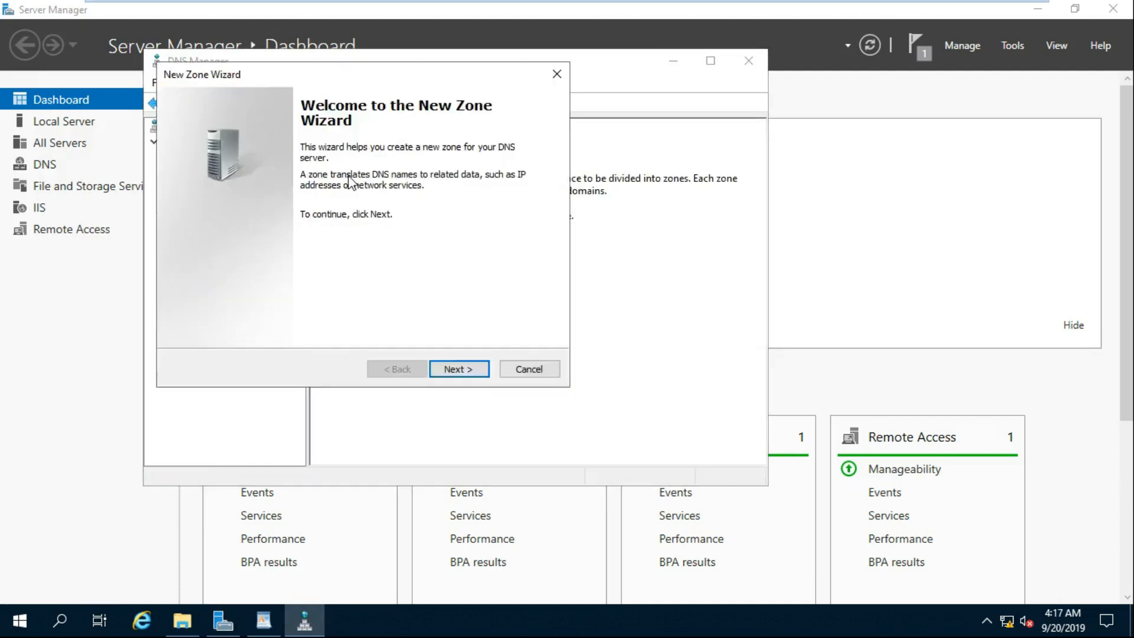
left_click(458, 368)
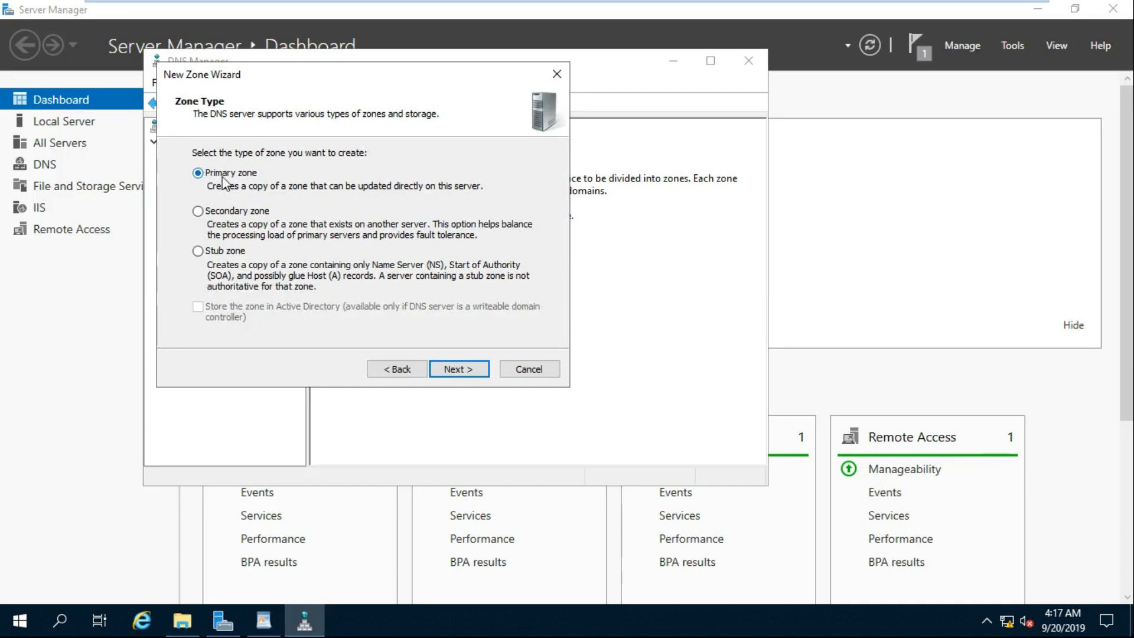
left_click(458, 369)
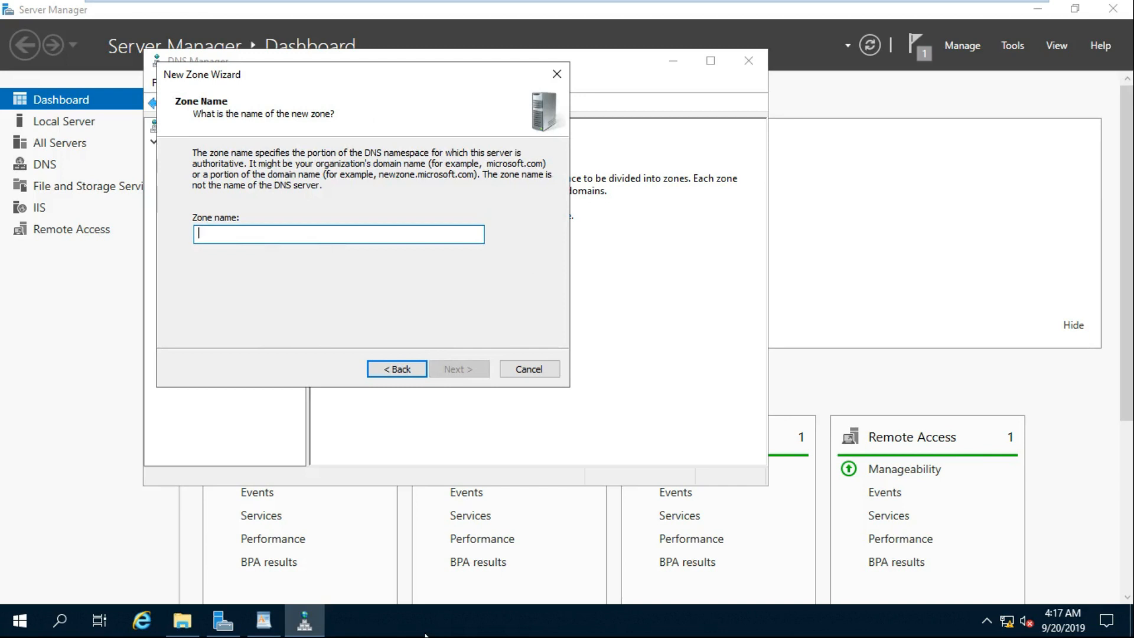
type("RS.LO")
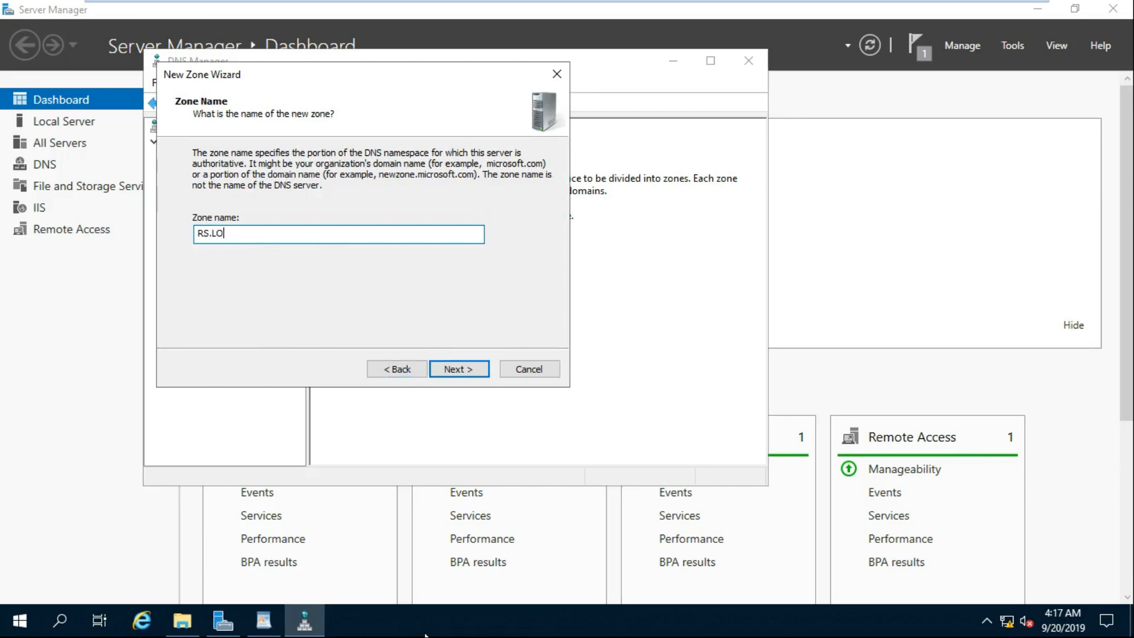
key("Backspace")
type("rs")
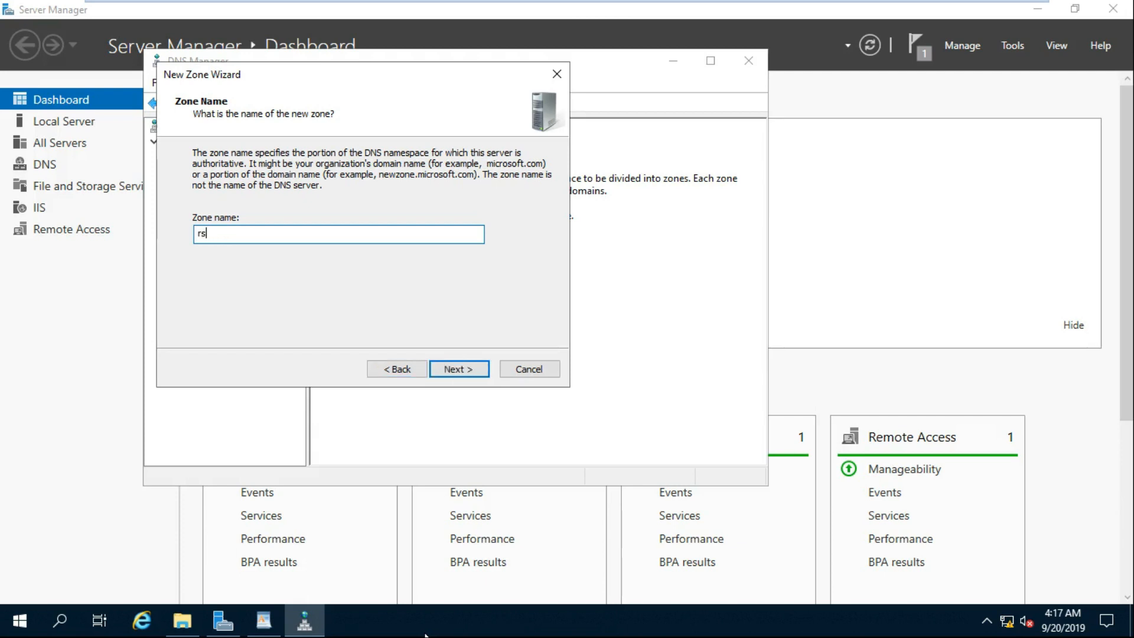
type(".local")
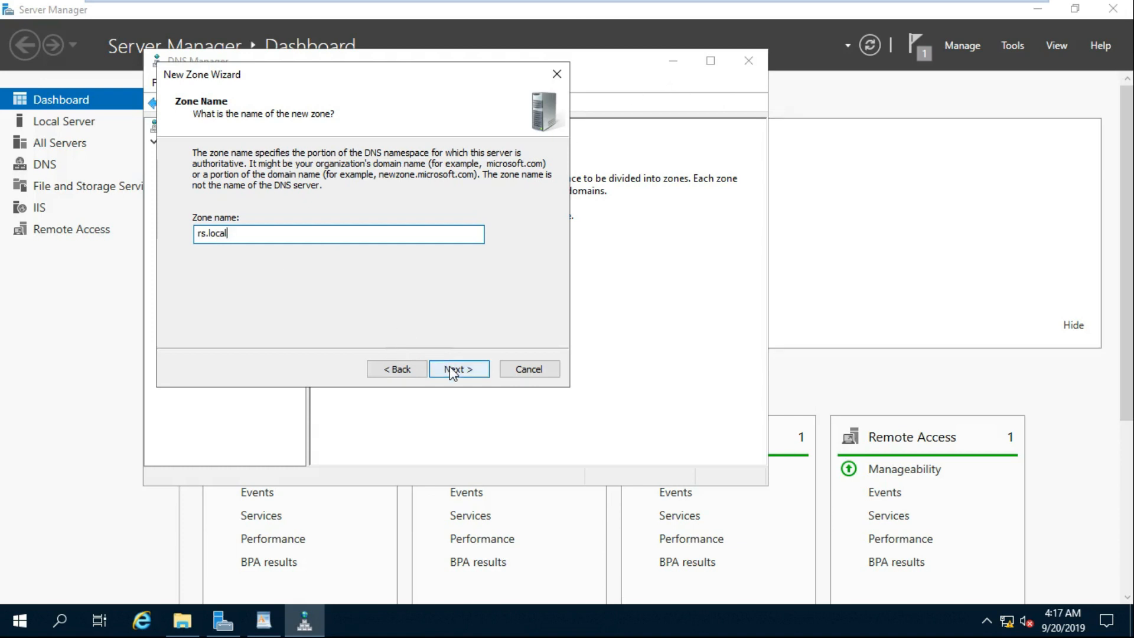
left_click(458, 369)
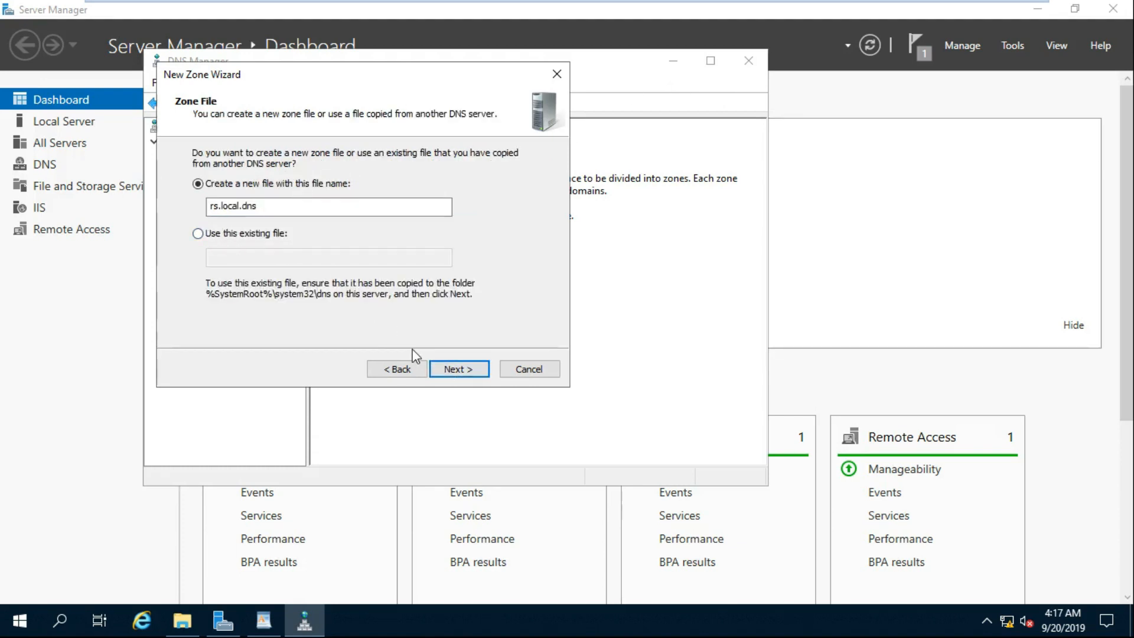
- Keep the default zone file, allow nonsecure and secure dynamic updates, and finish the zone
left_click(458, 368)
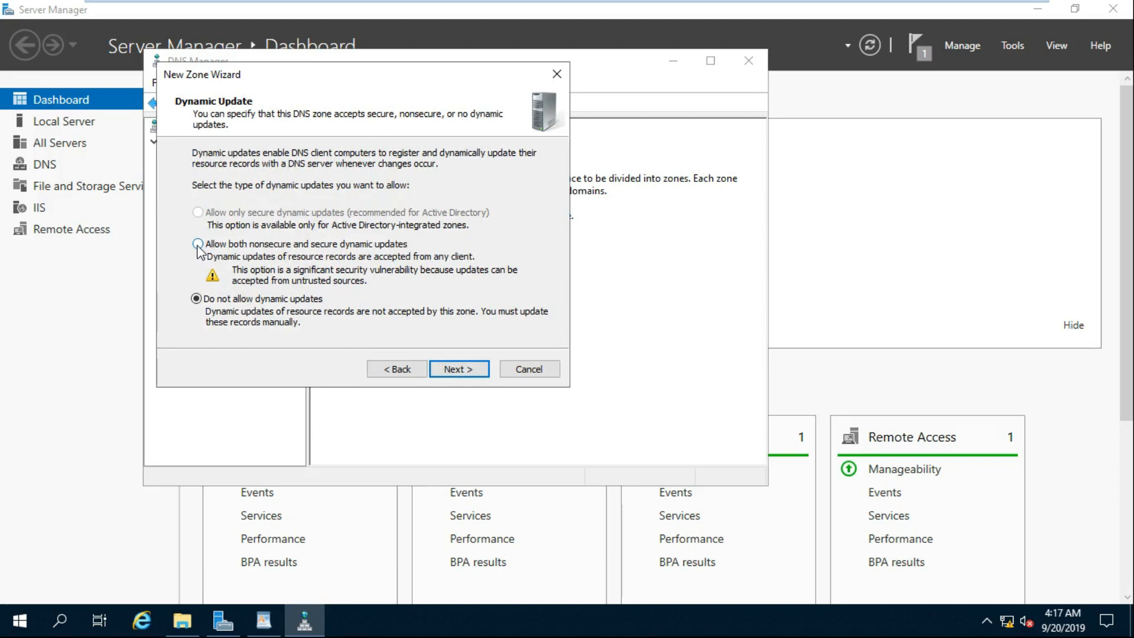
left_click(198, 243)
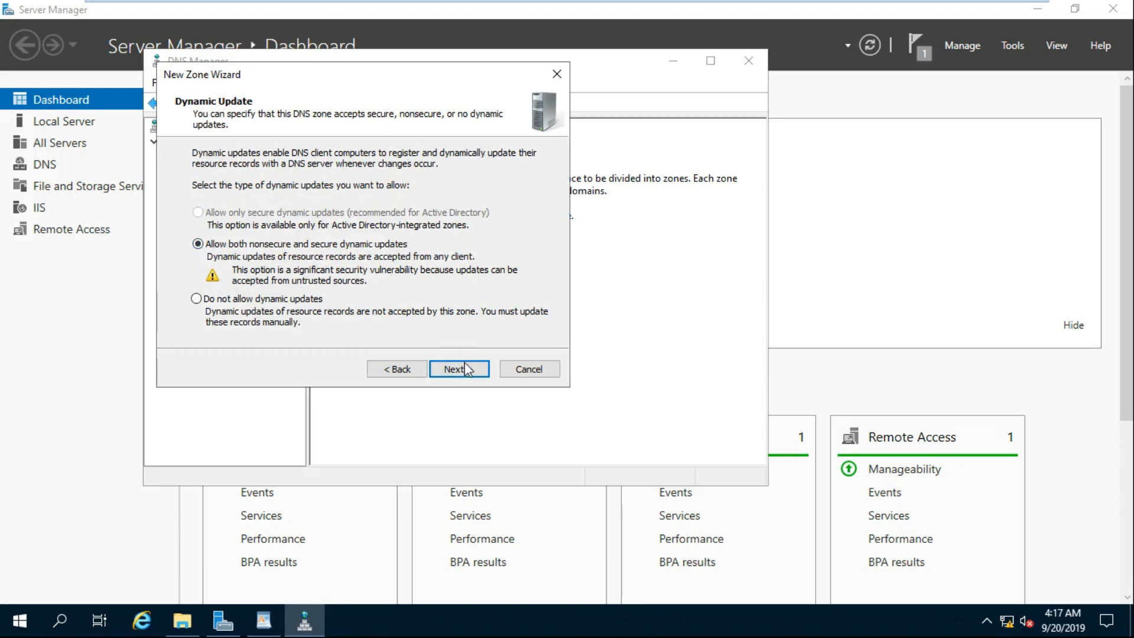
left_click(458, 368)
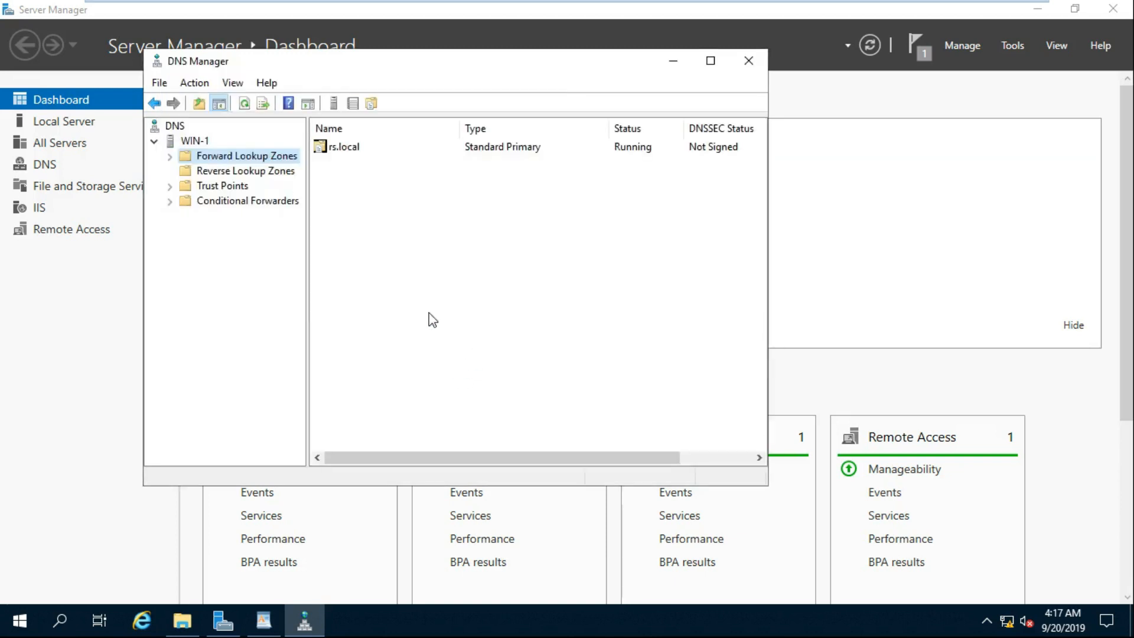
- Create a primary IPv4 reverse lookup zone for network ID 172.16 with dynamic updates disallowed
left_click(246, 170)
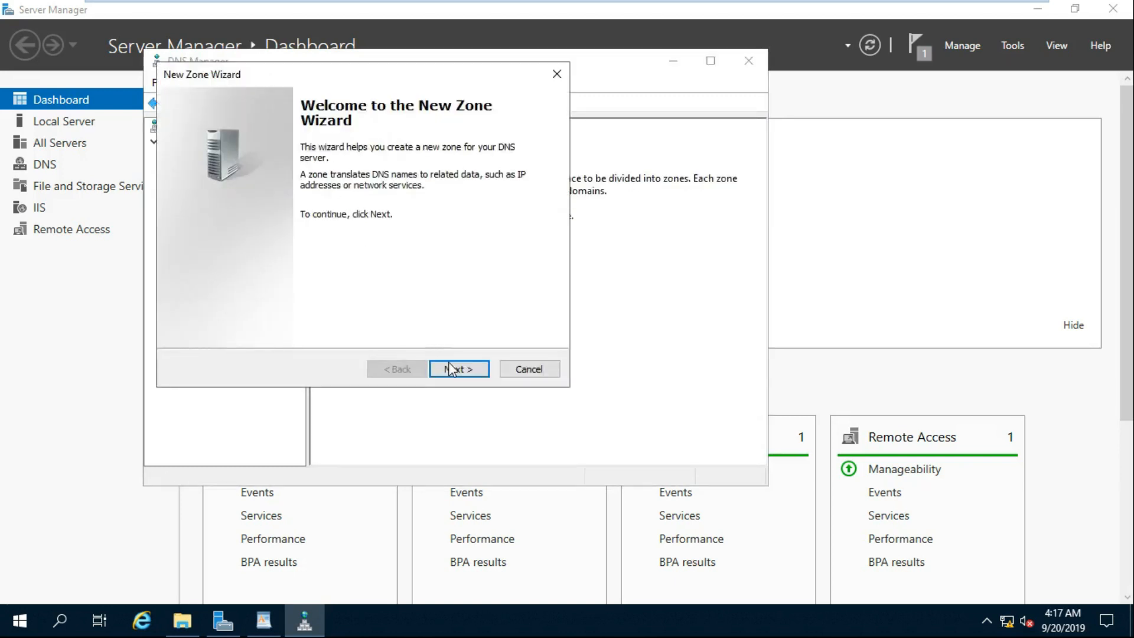
left_click(458, 369)
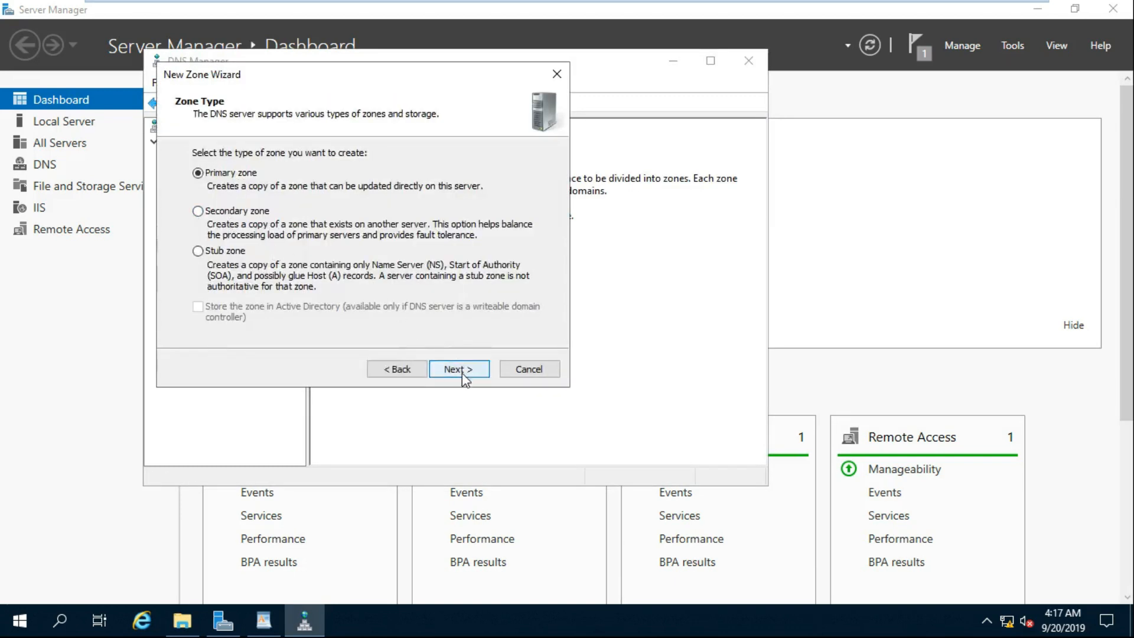
left_click(458, 368)
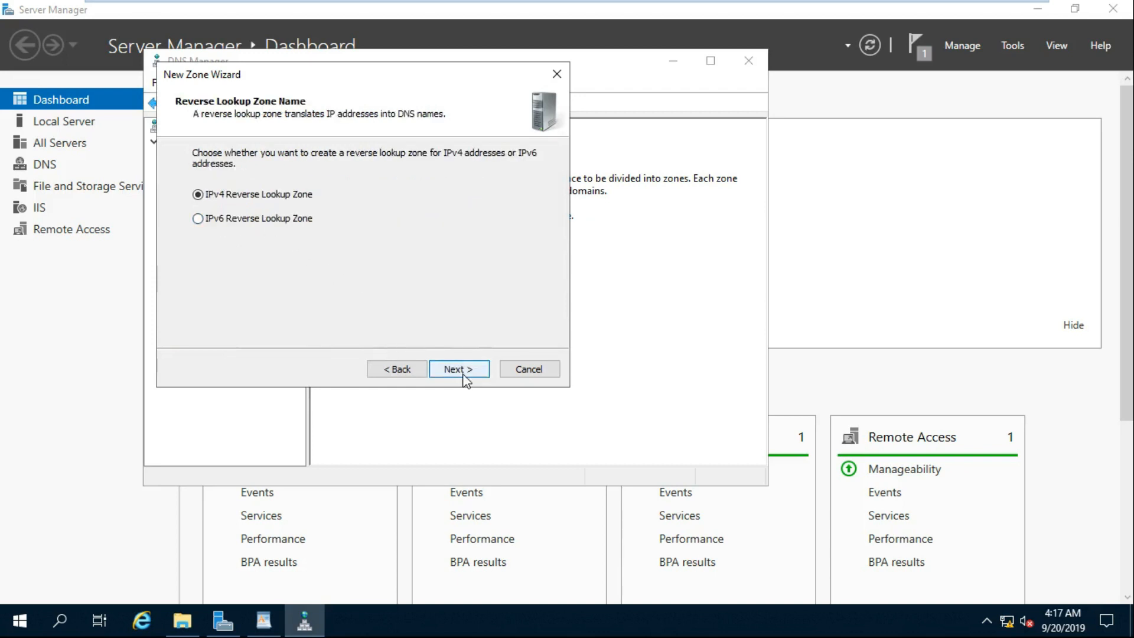
left_click(458, 368)
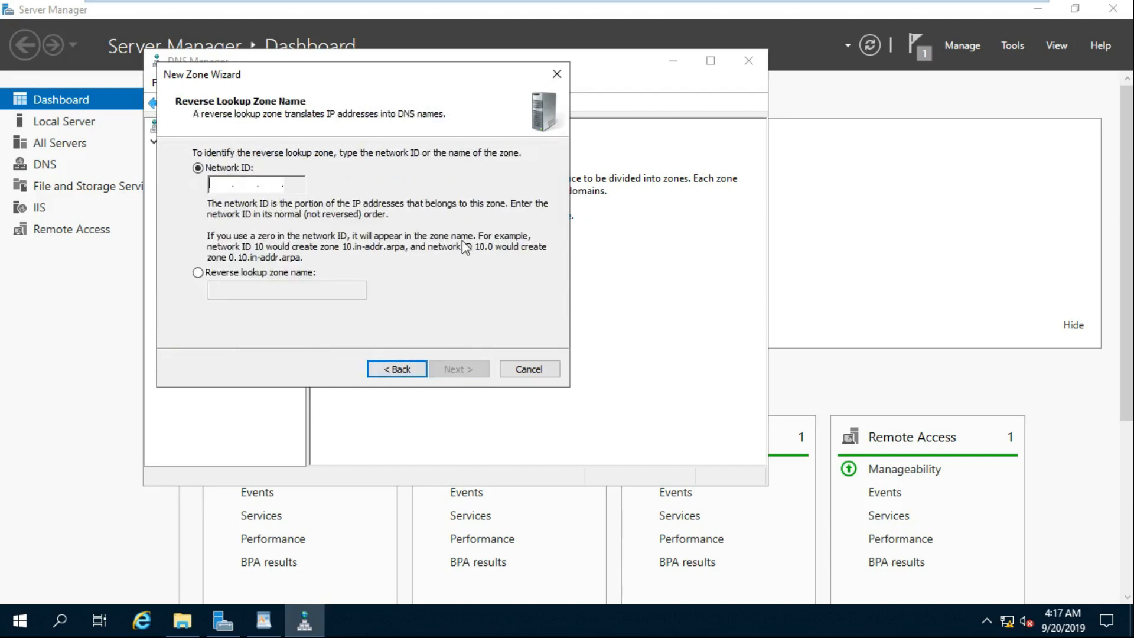
type("172")
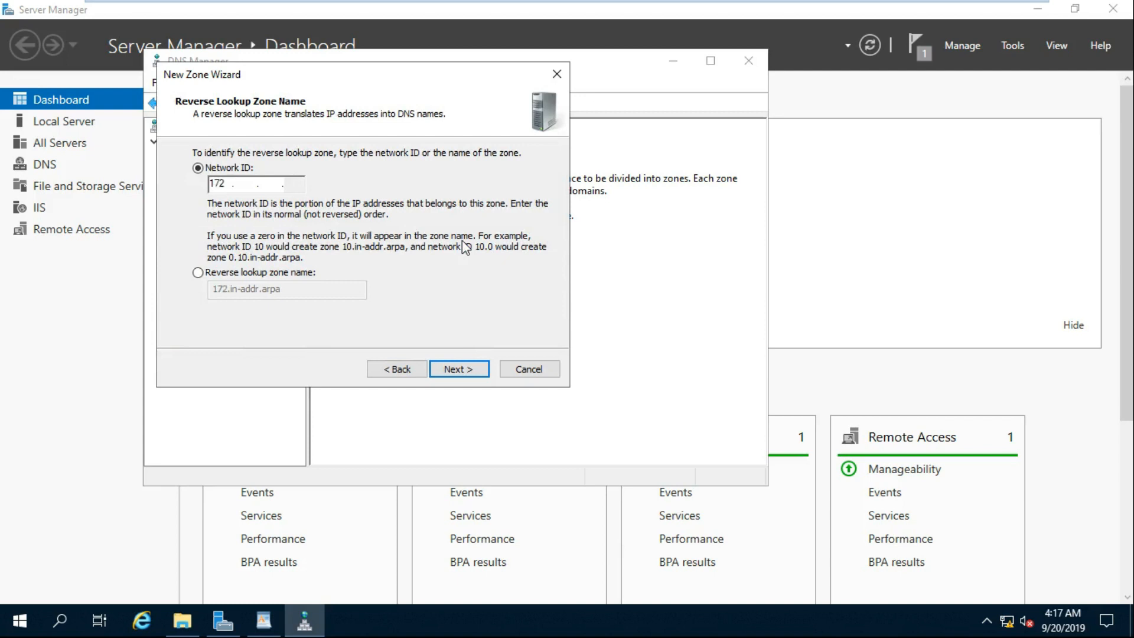
type("16")
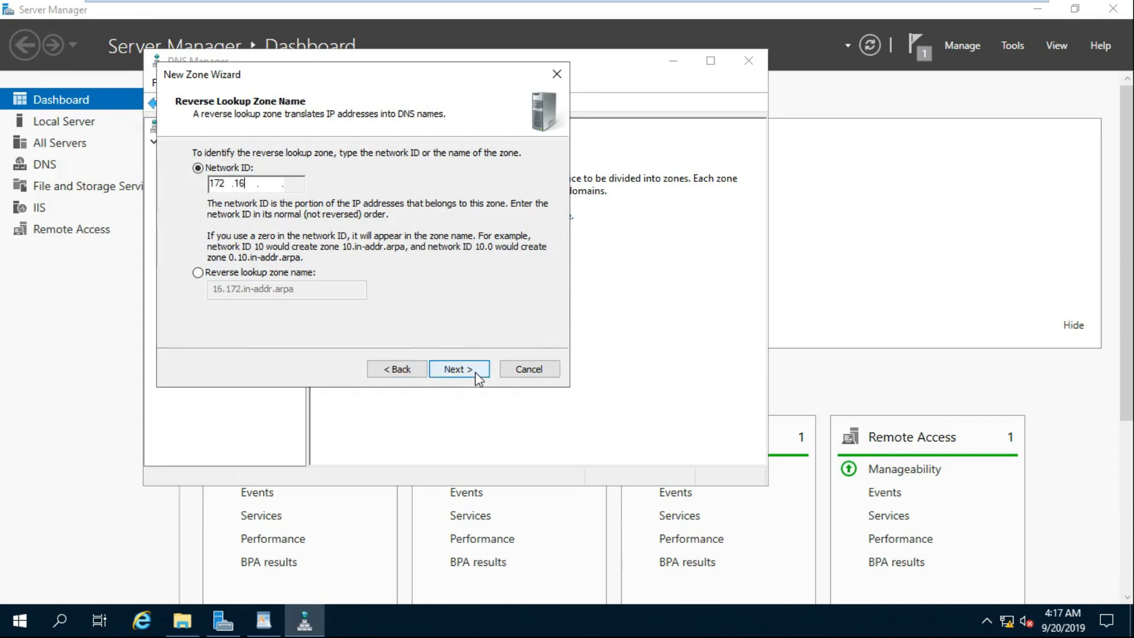
left_click(459, 368)
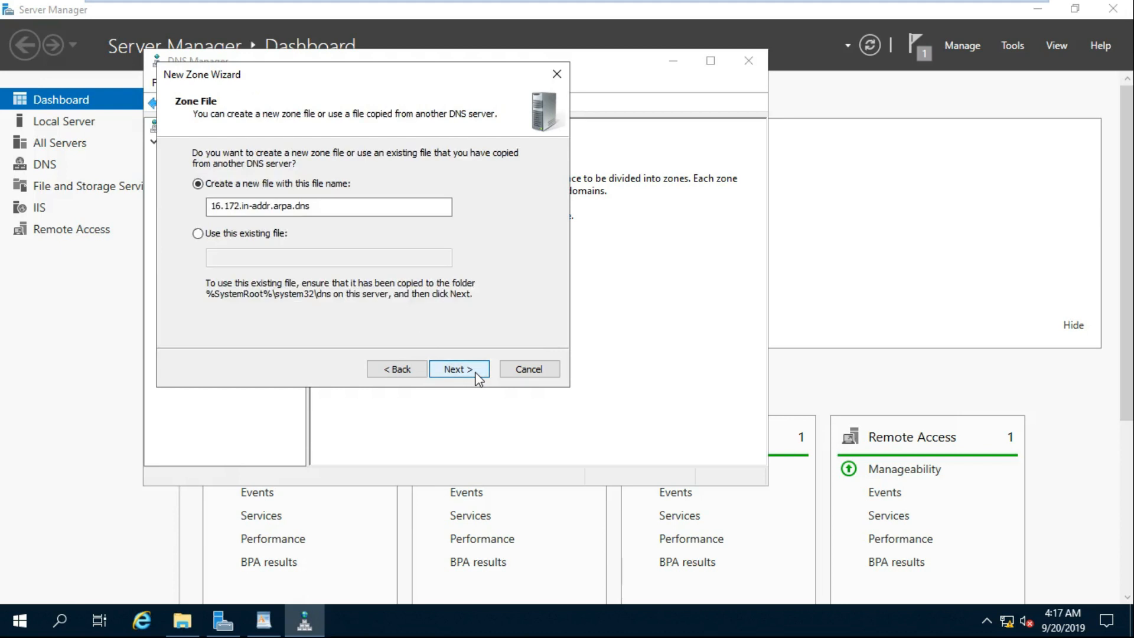
left_click(459, 369)
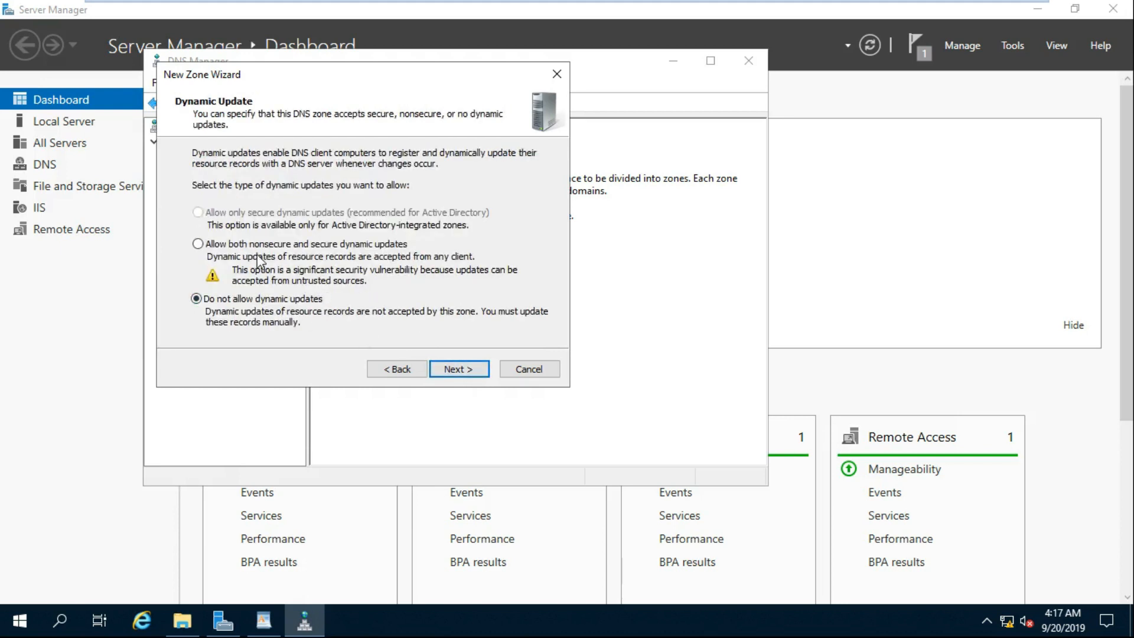
left_click(459, 368)
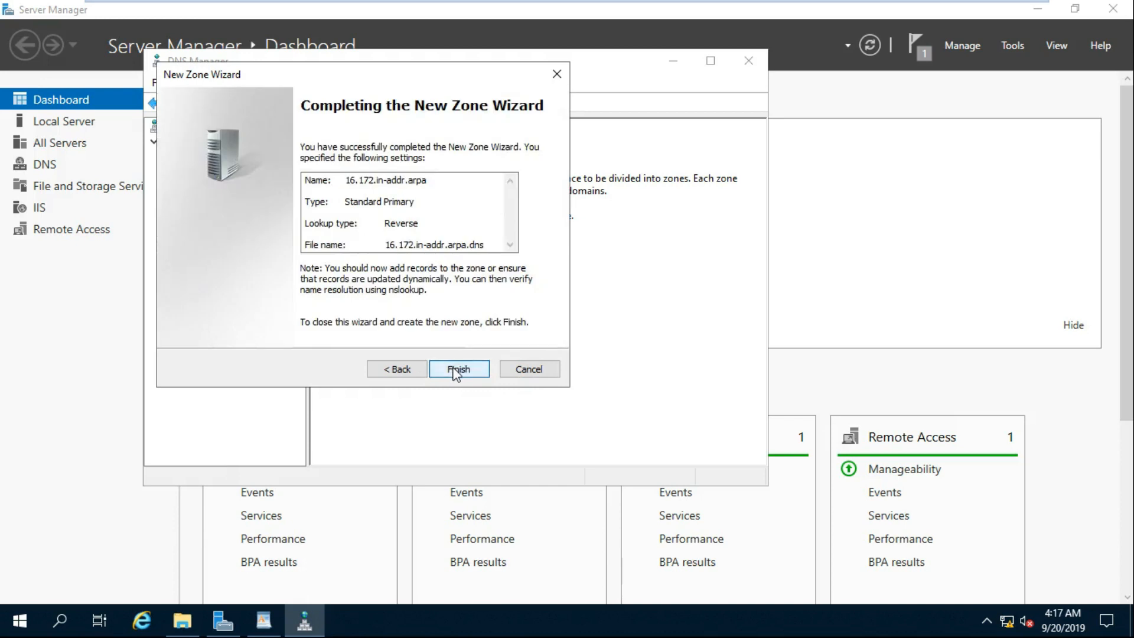
left_click(459, 369)
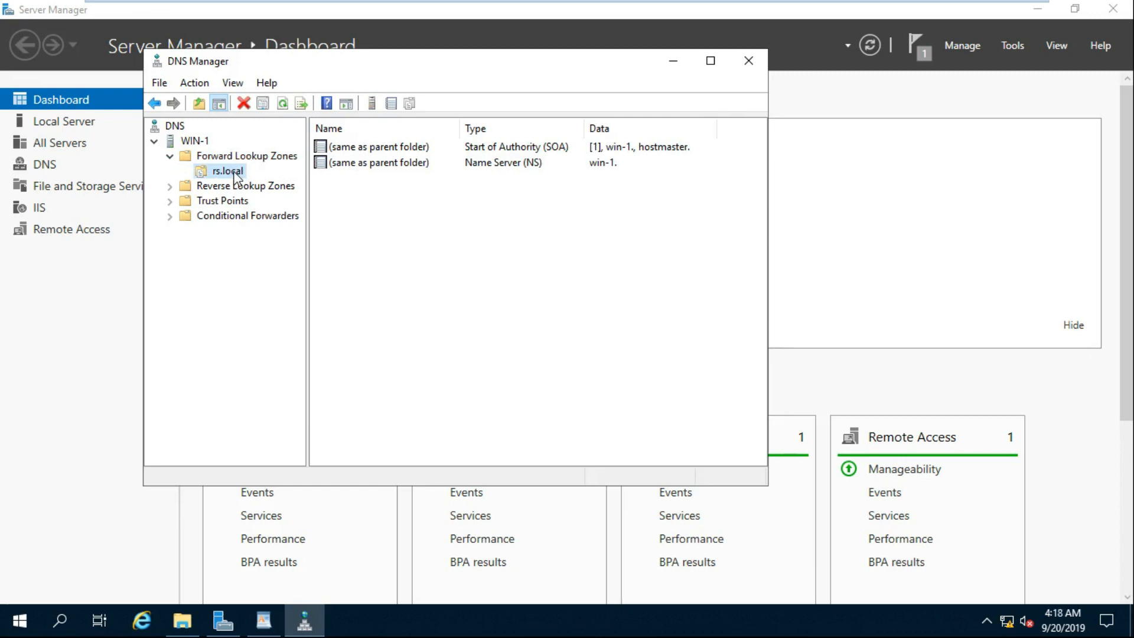
- Add host record win-1 at 172.16.0.1 in rs.local with an associated PTR record
right_click(227, 170)
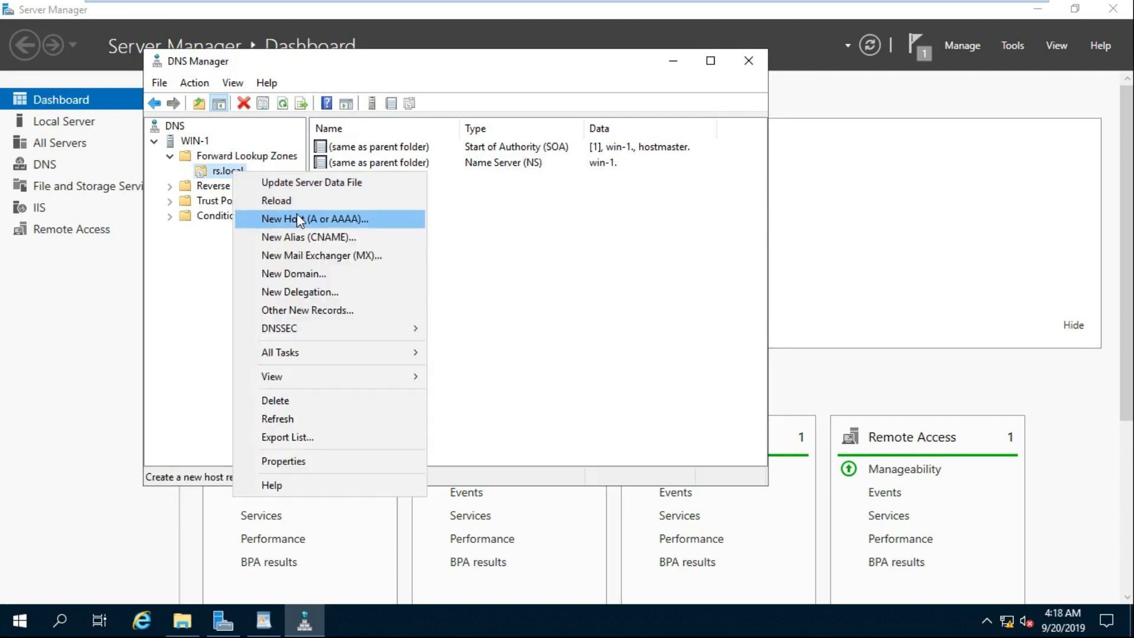
left_click(310, 220)
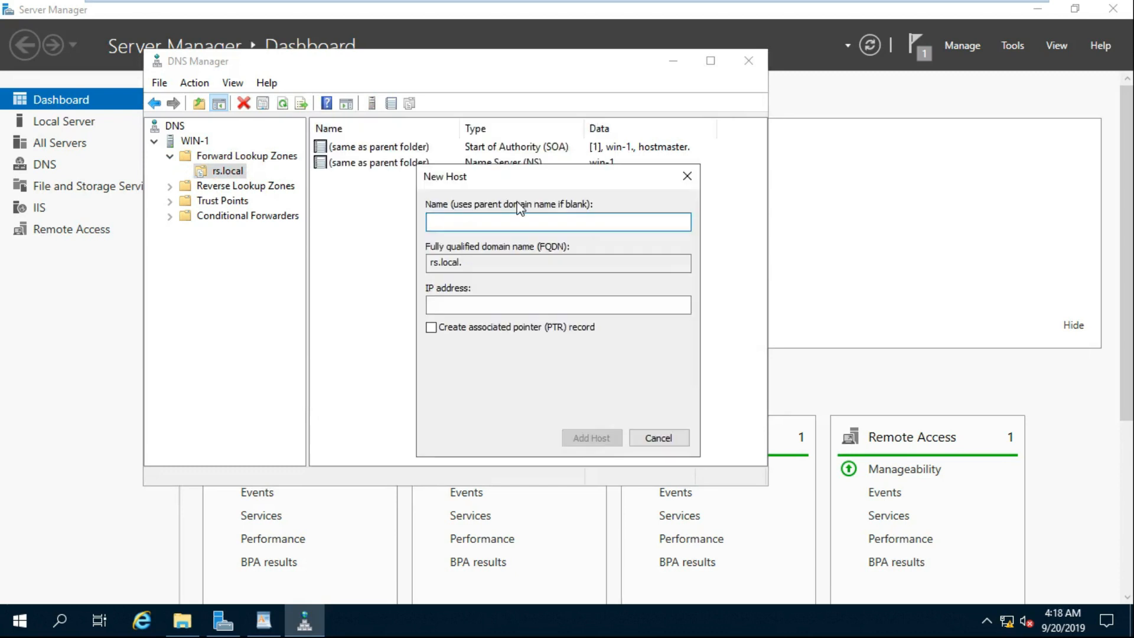
left_click(556, 221)
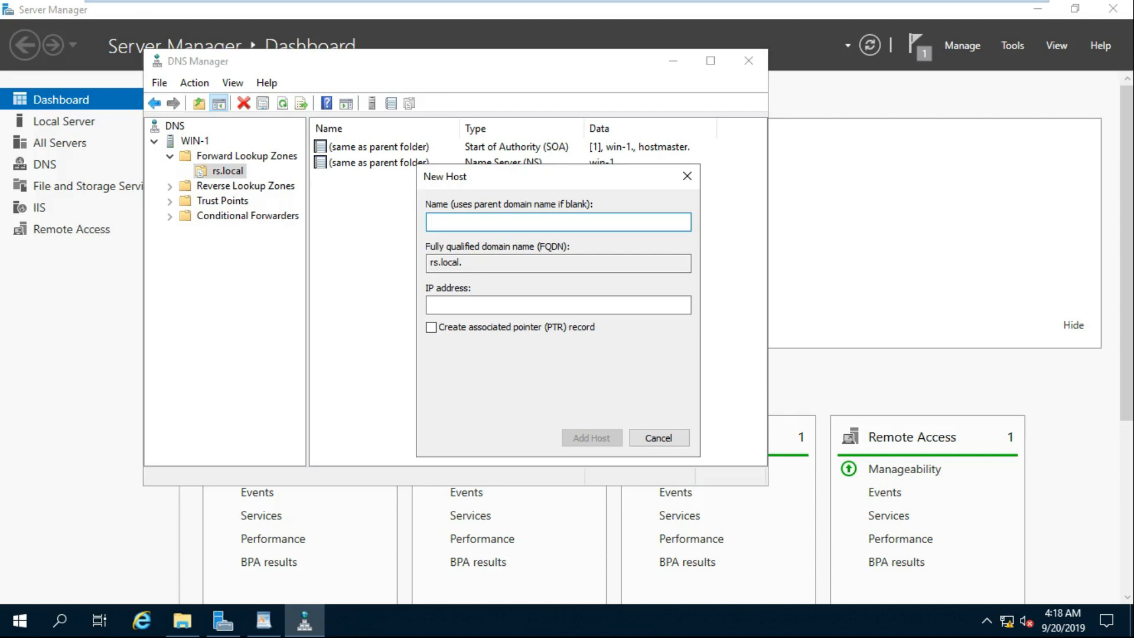
type("wi")
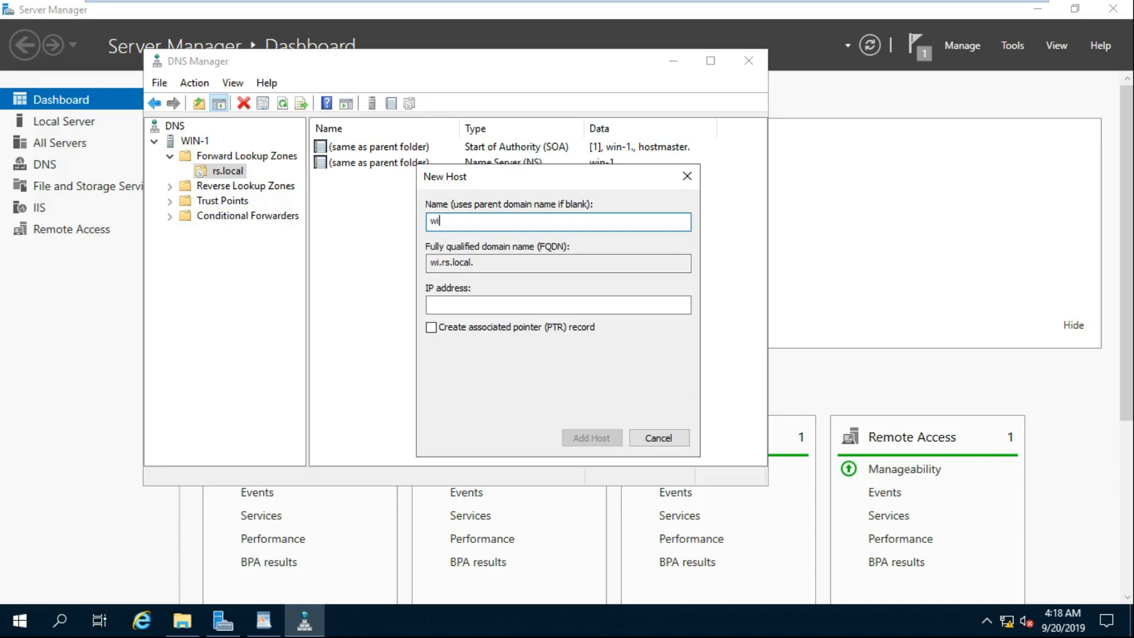
type("n-1")
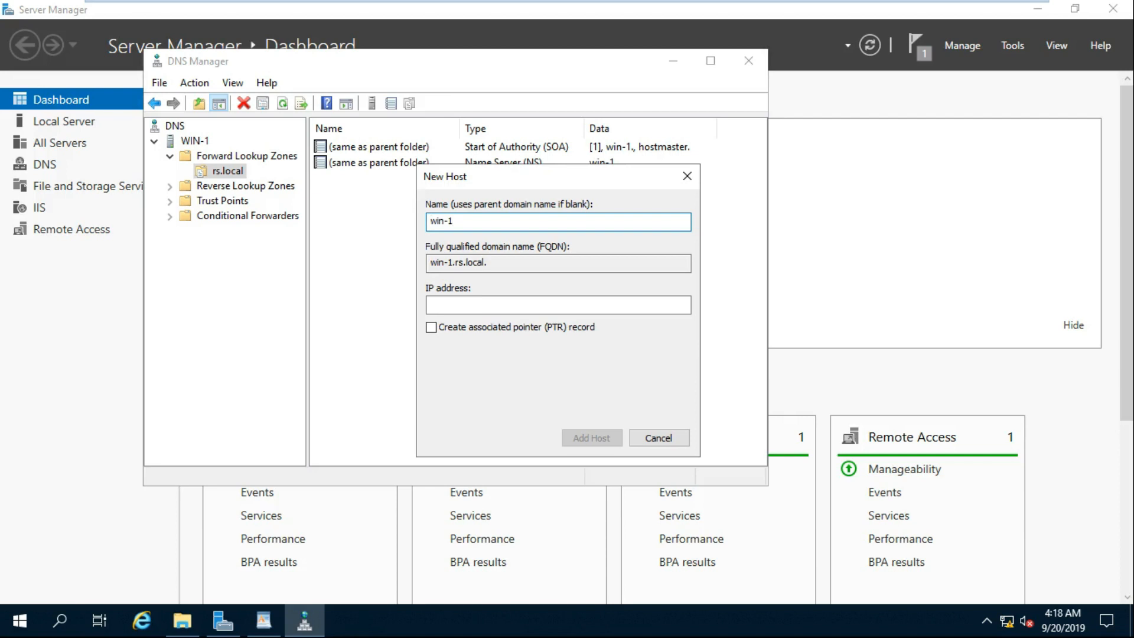
type("17")
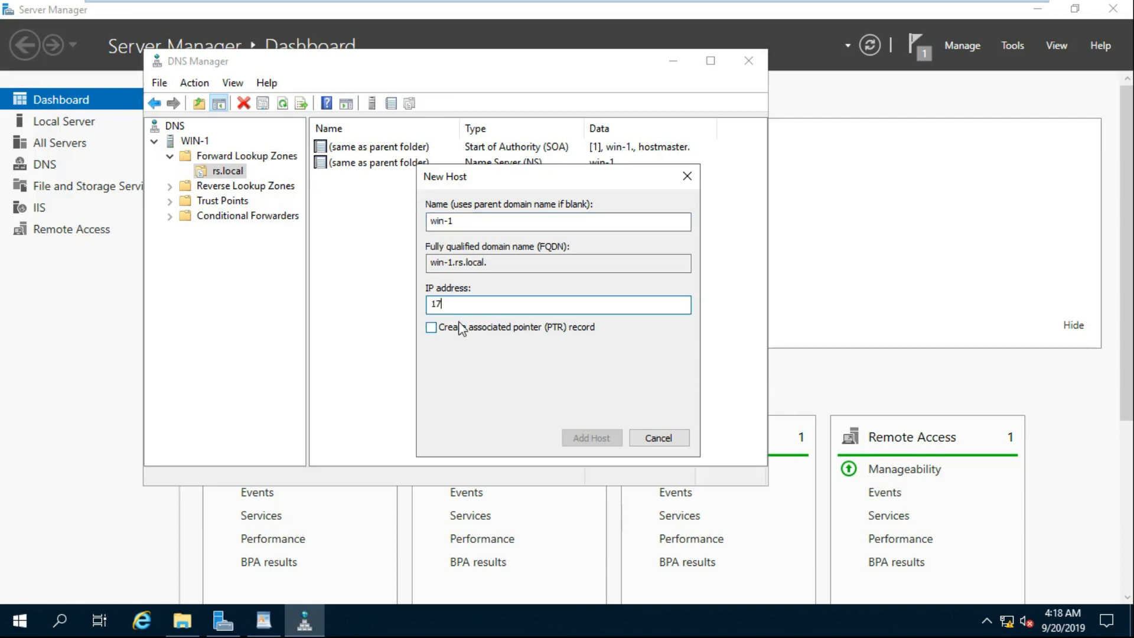
type("2.16")
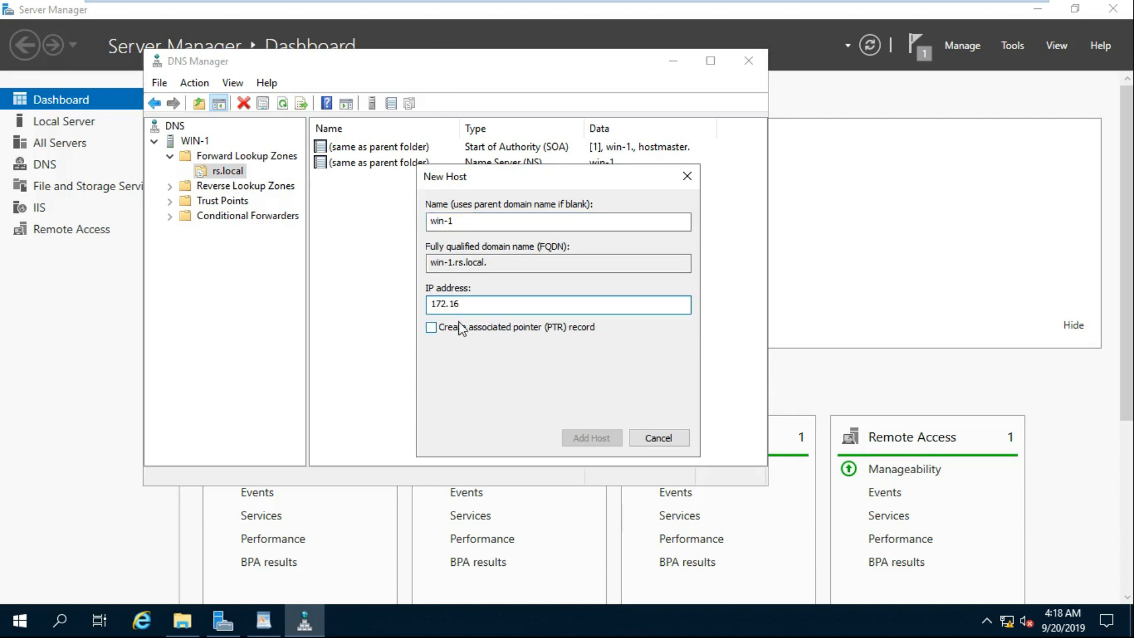
type(".0")
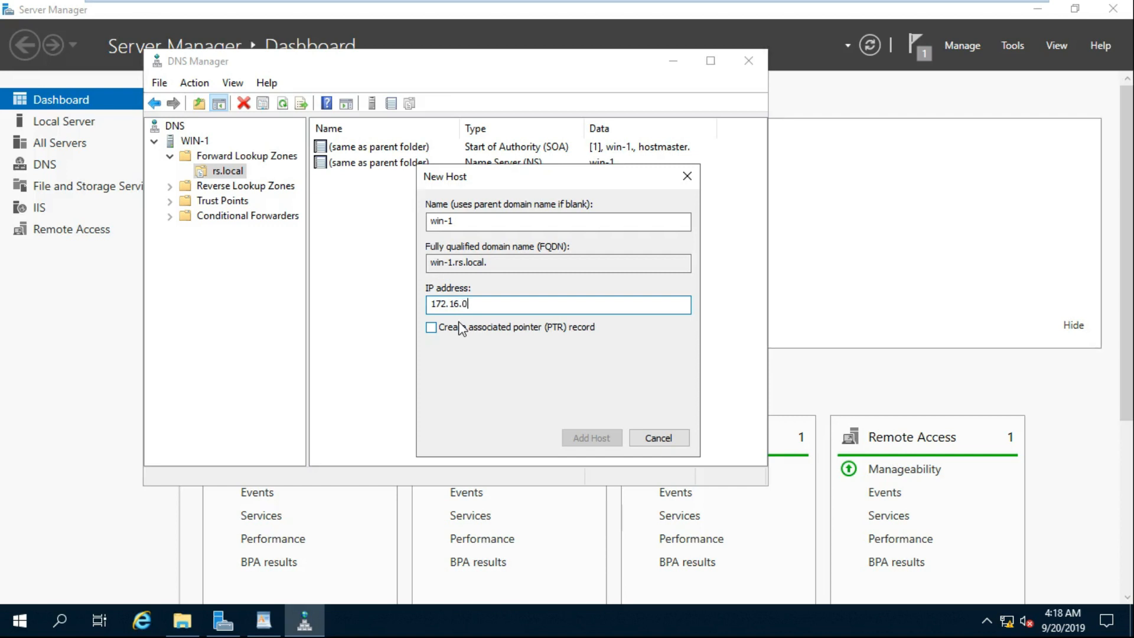
left_click(431, 328)
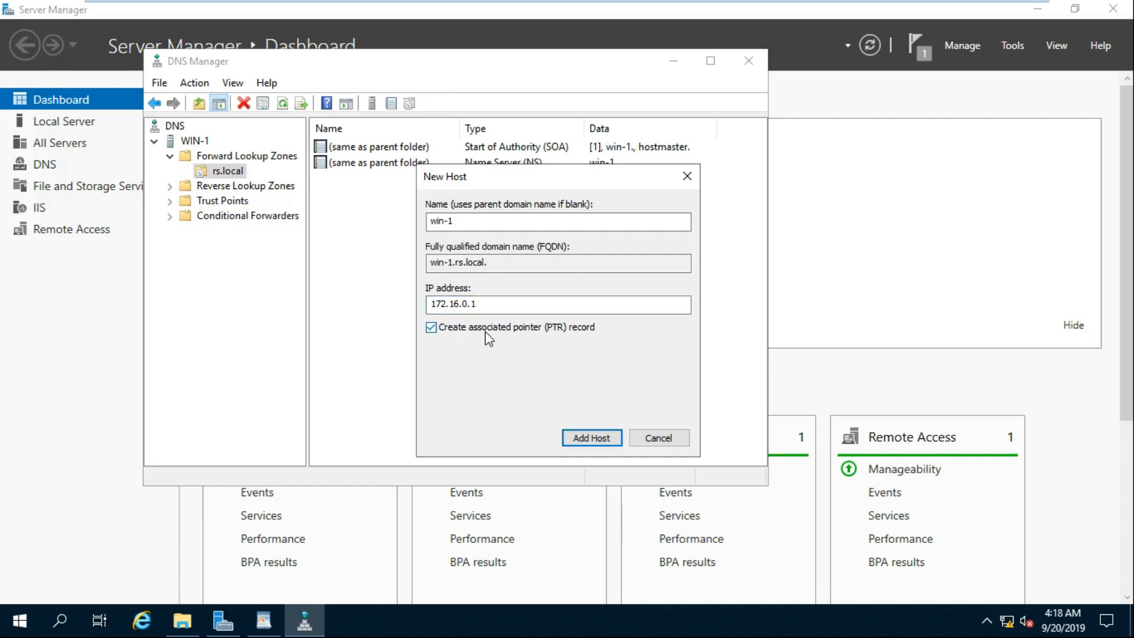
left_click(591, 437)
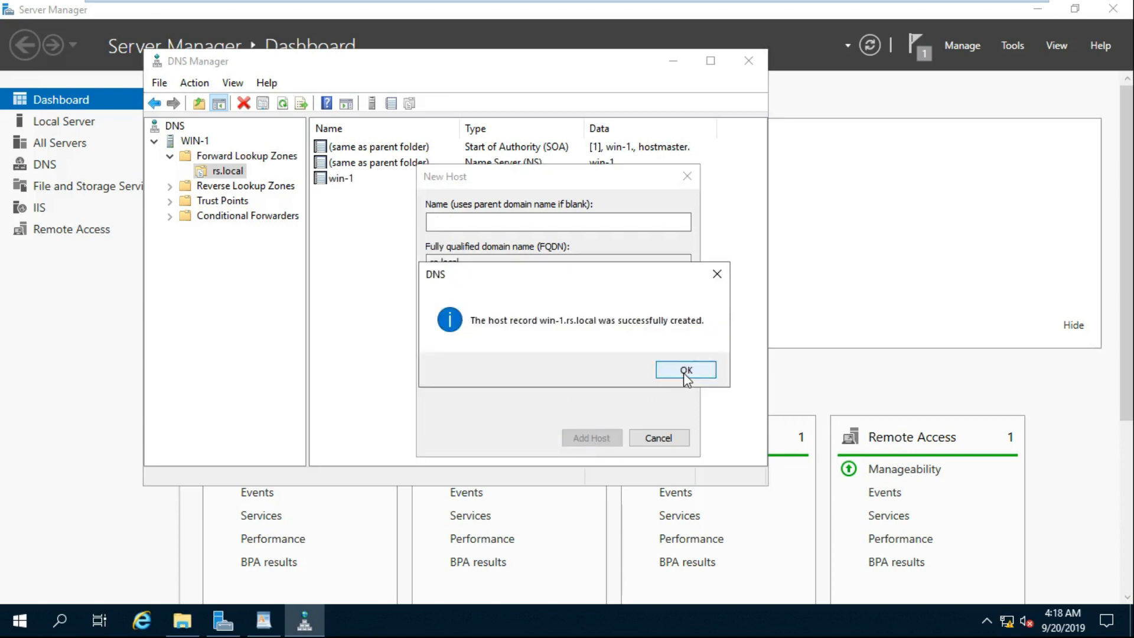
- Add host record www at 172.16.0.1, finish adding hosts, and select the new www record
left_click(685, 369)
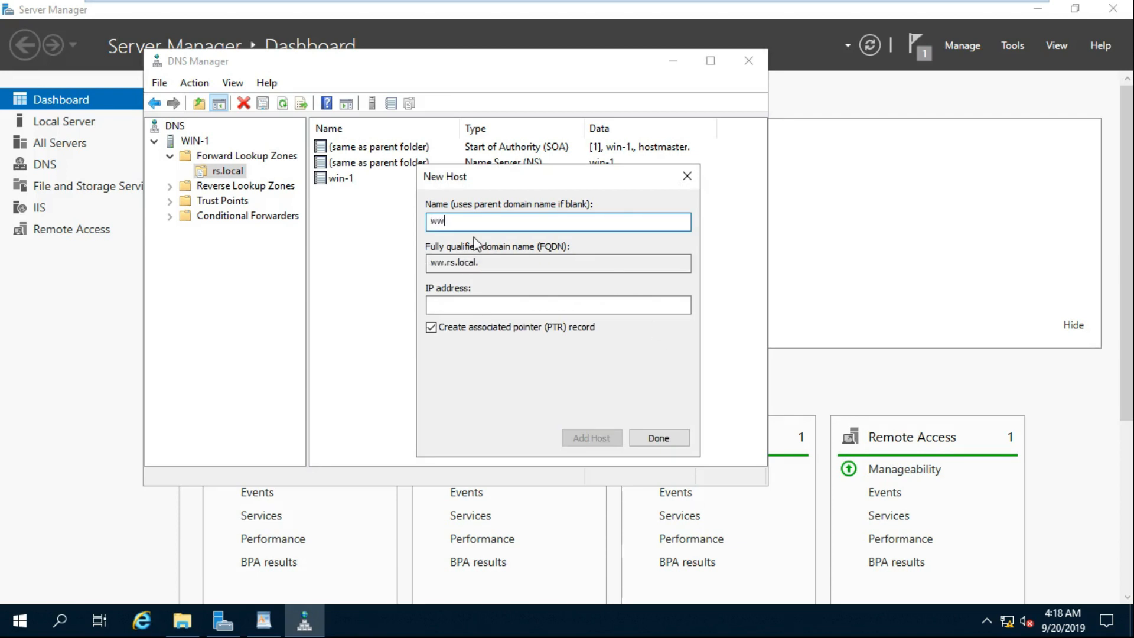
type("w")
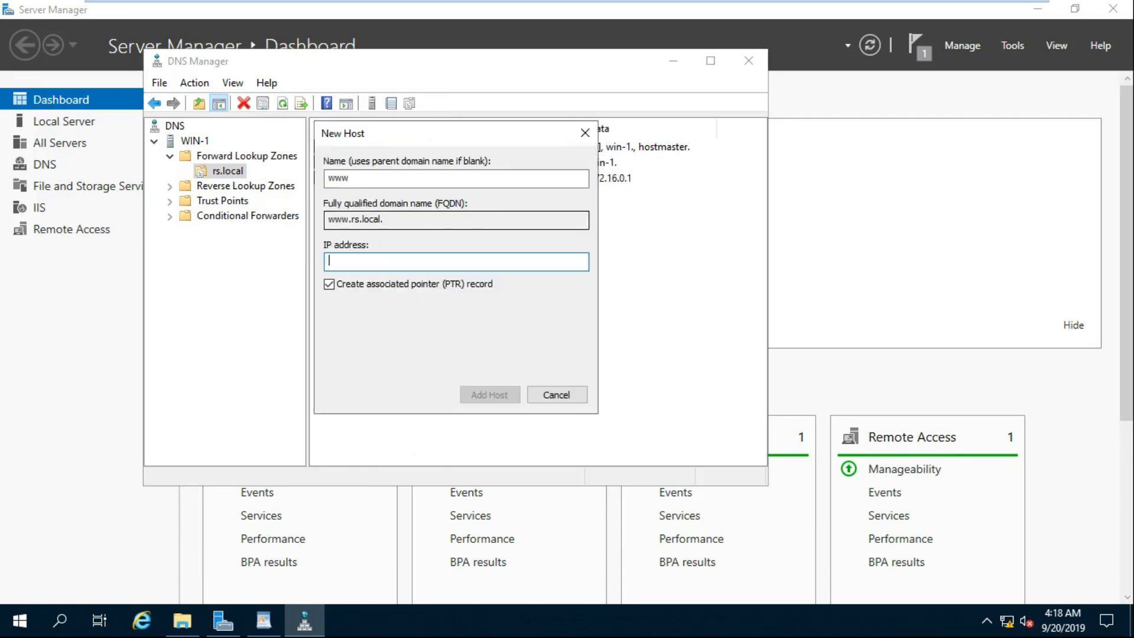
type("1")
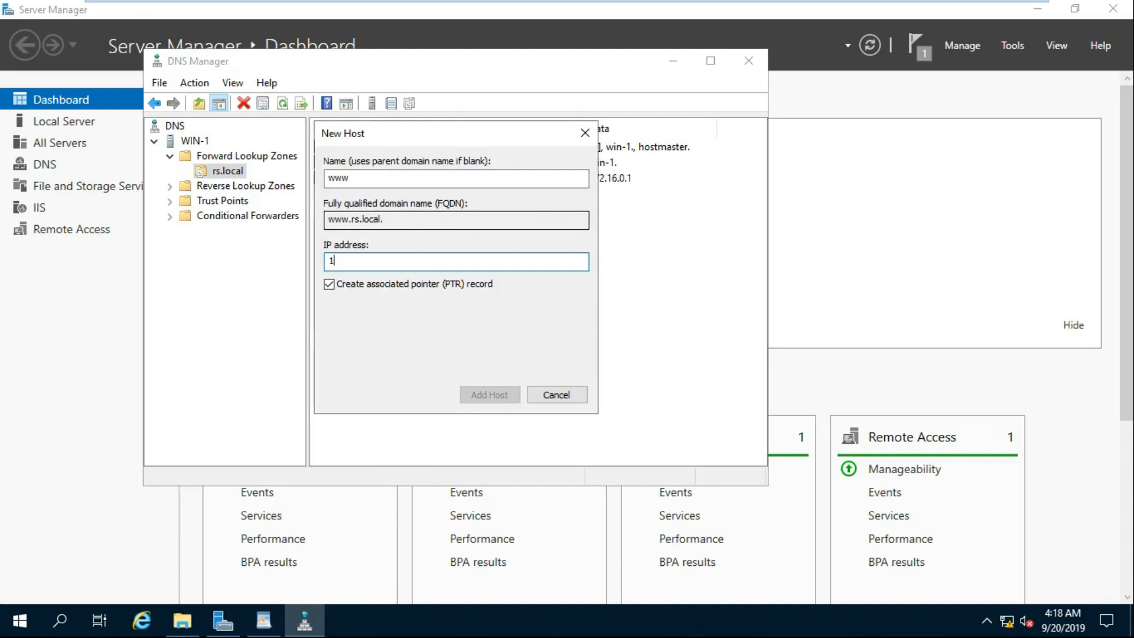
type("72.16")
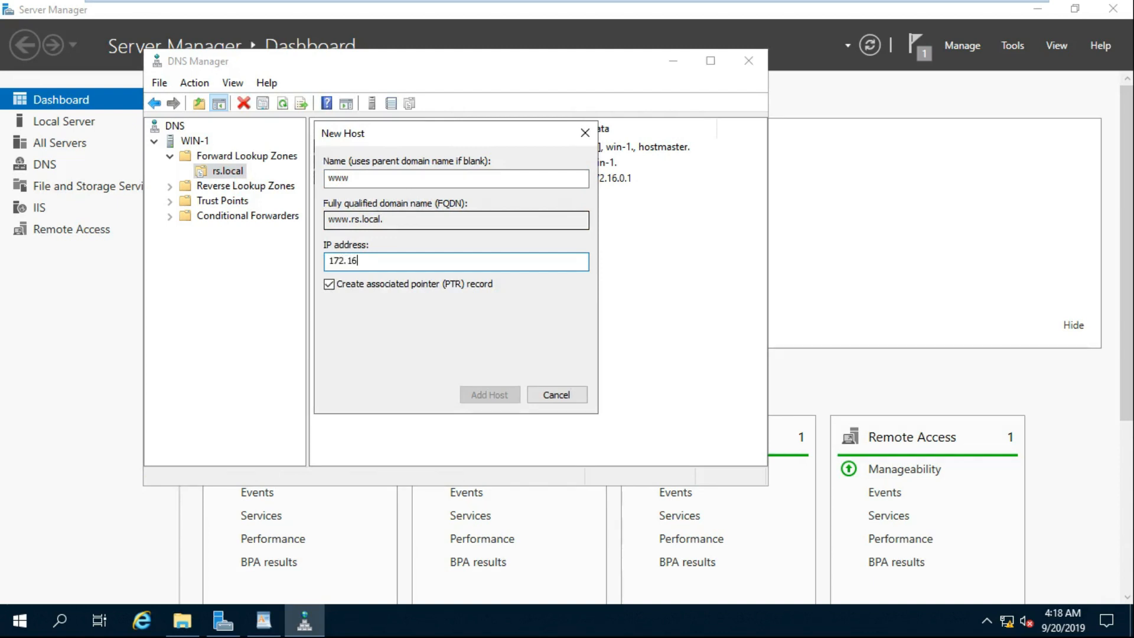
type("0.1")
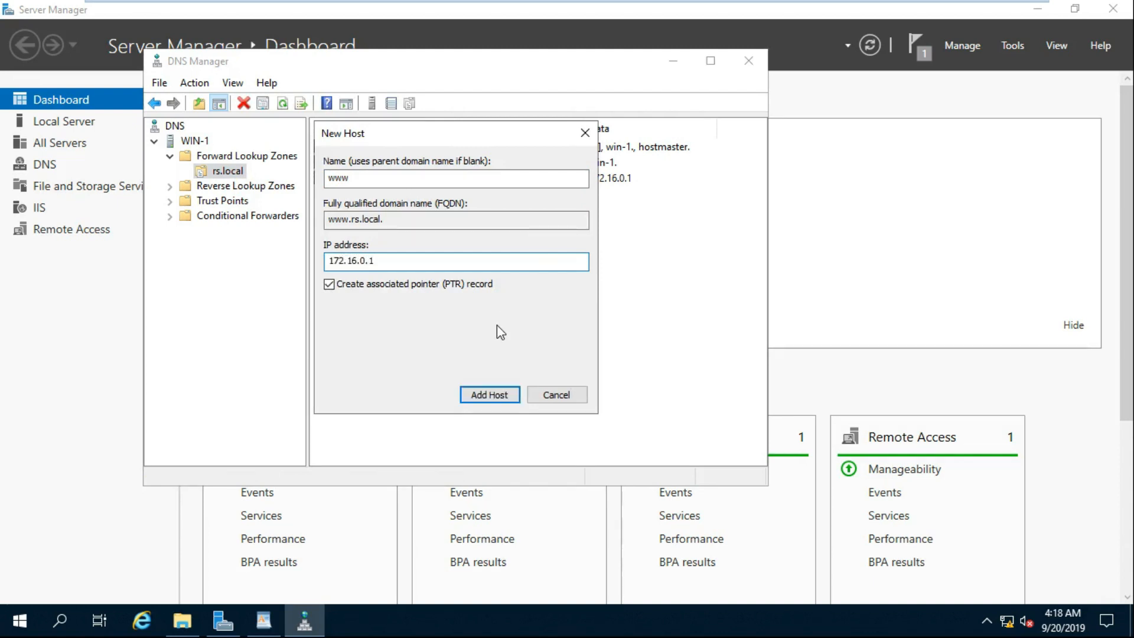
left_click(489, 395)
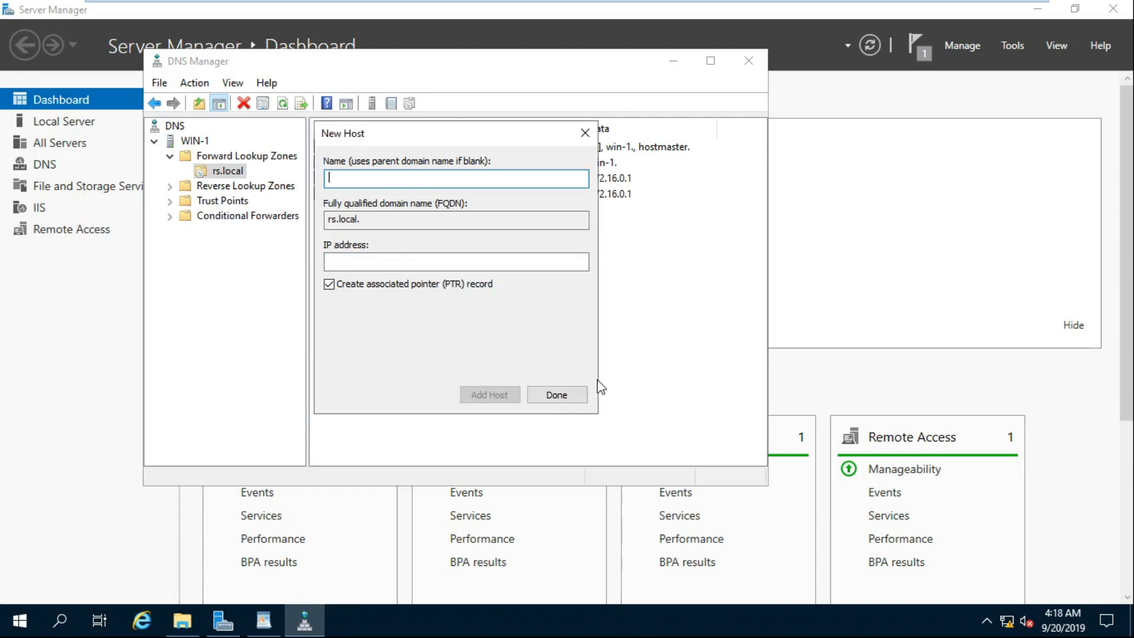
left_click(556, 394)
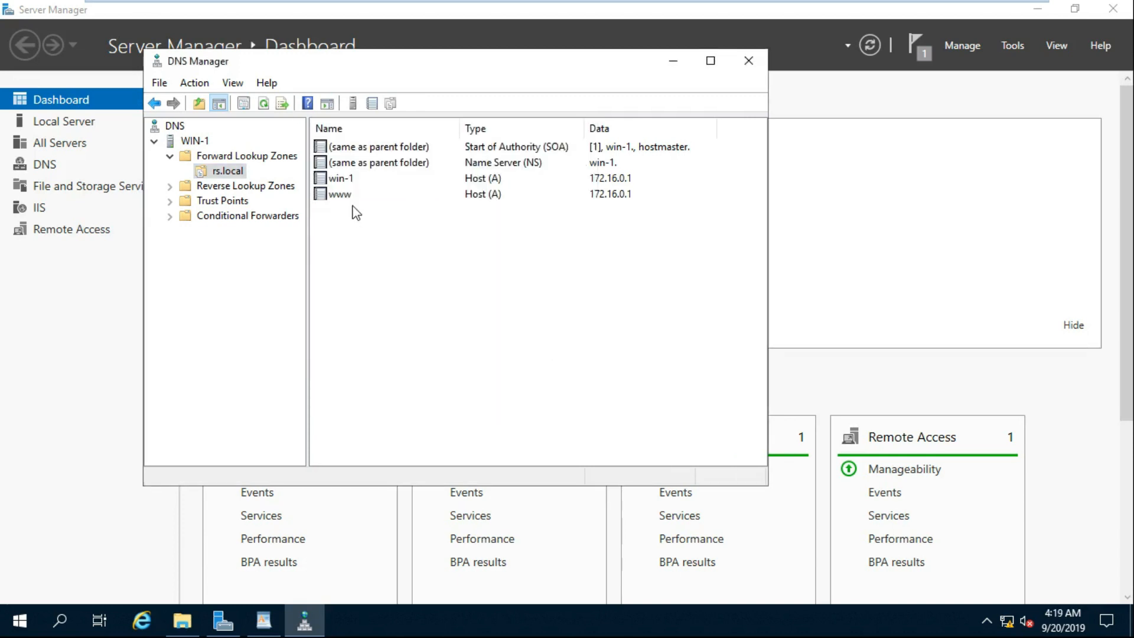
left_click(340, 194)
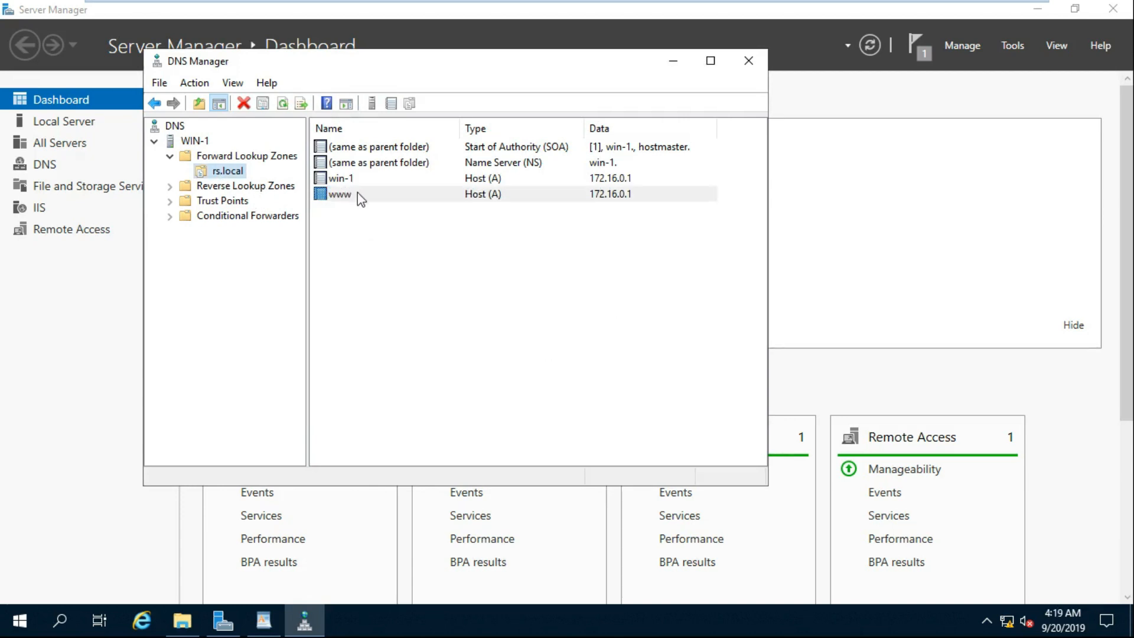
left_click(339, 193)
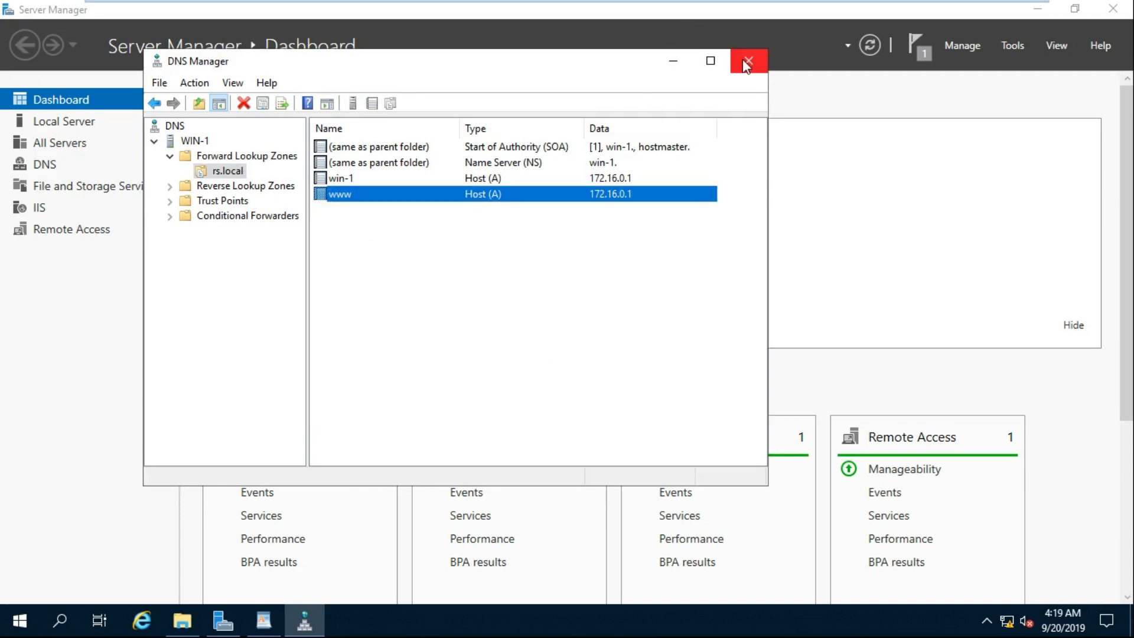
- Close DNS Manager and launch IIS Manager maximized from the Tools menu
left_click(747, 60)
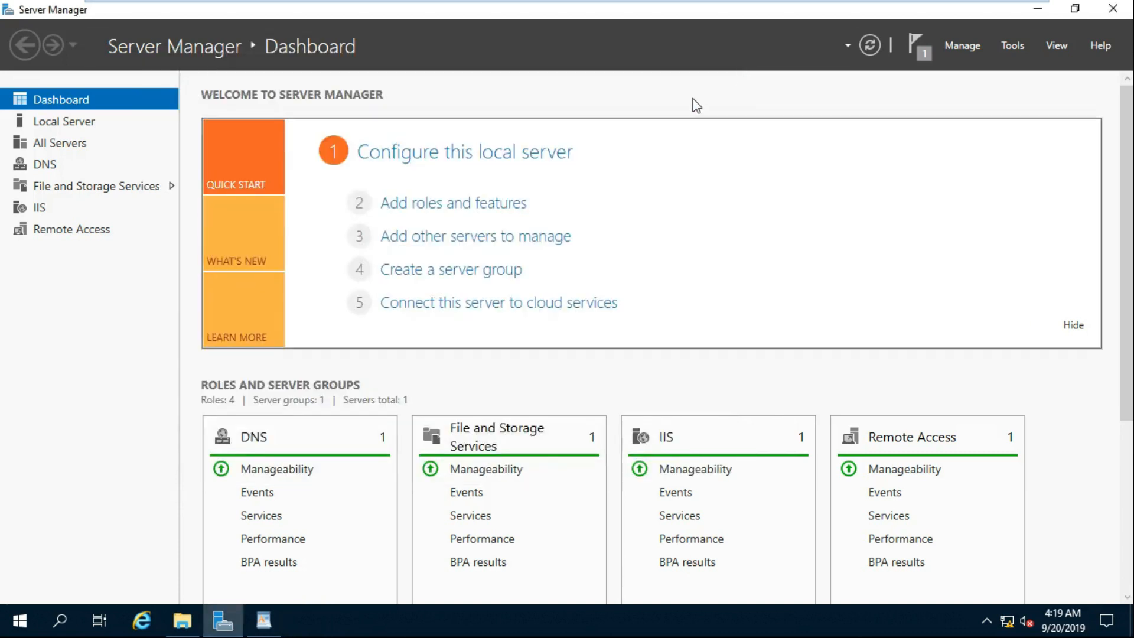
mouse_move(1013, 44)
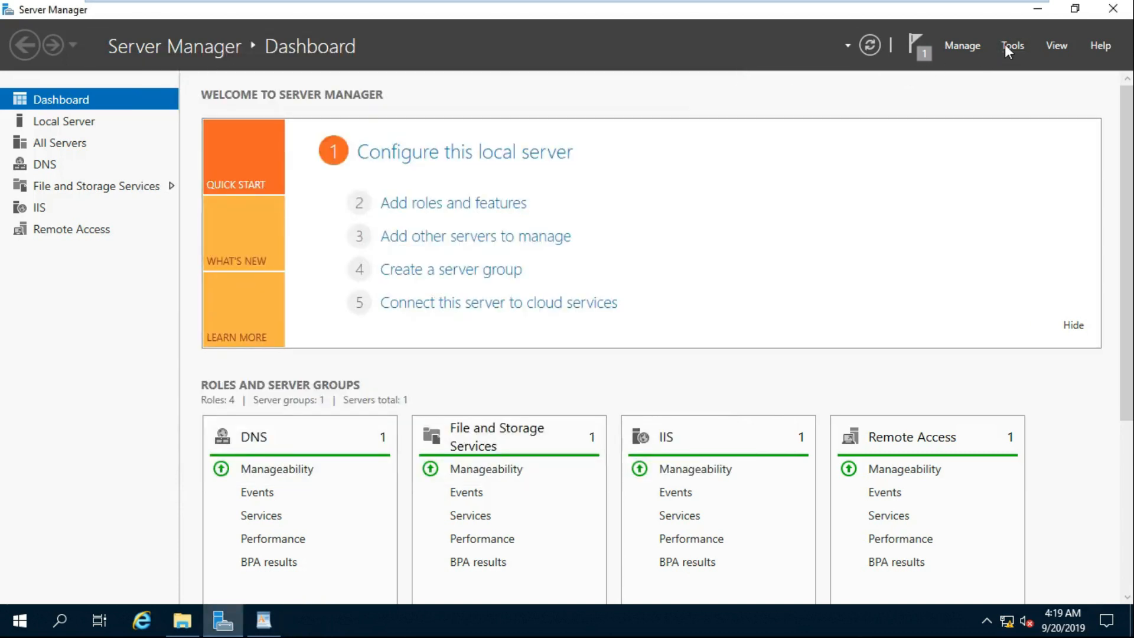
left_click(1012, 45)
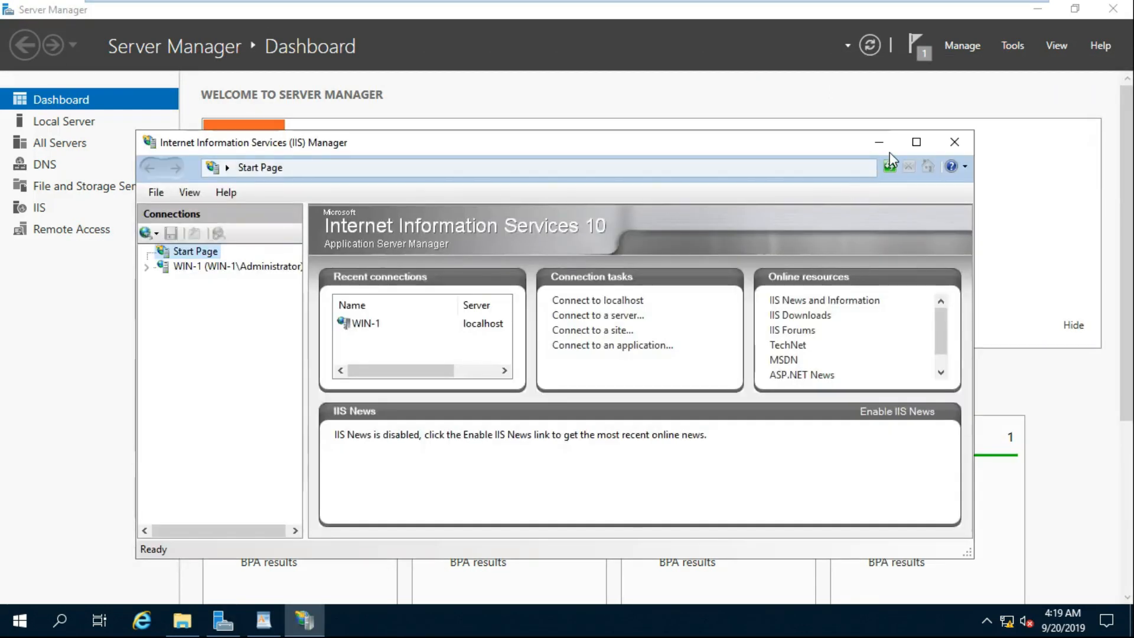
left_click(917, 142)
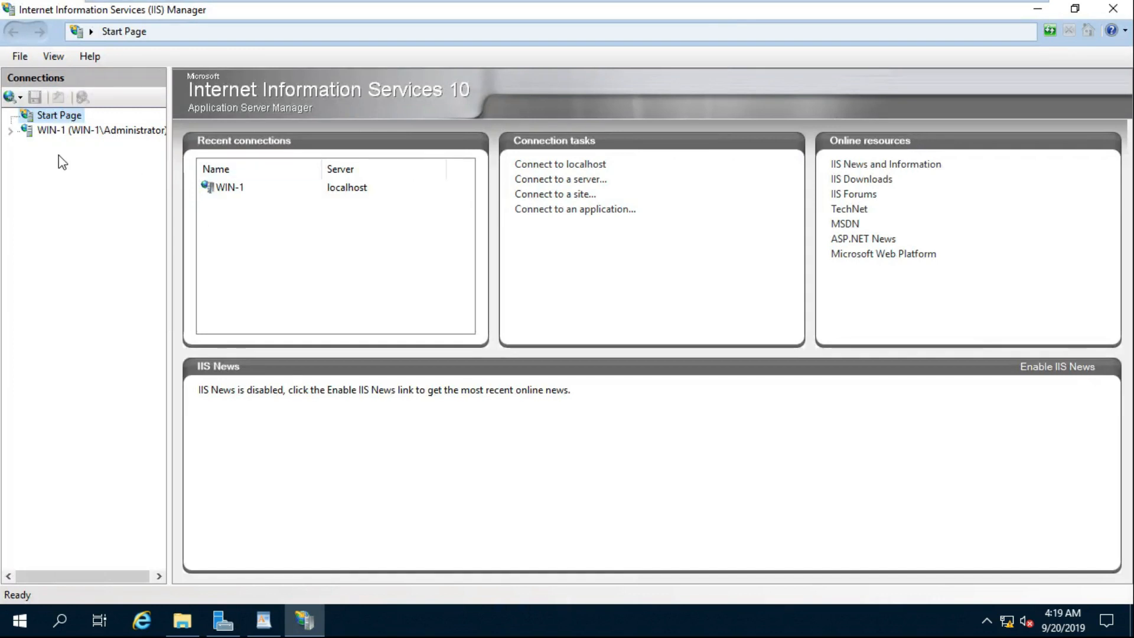
- Expand server WIN-1 and its Sites node to show Default Web Site
left_click(101, 130)
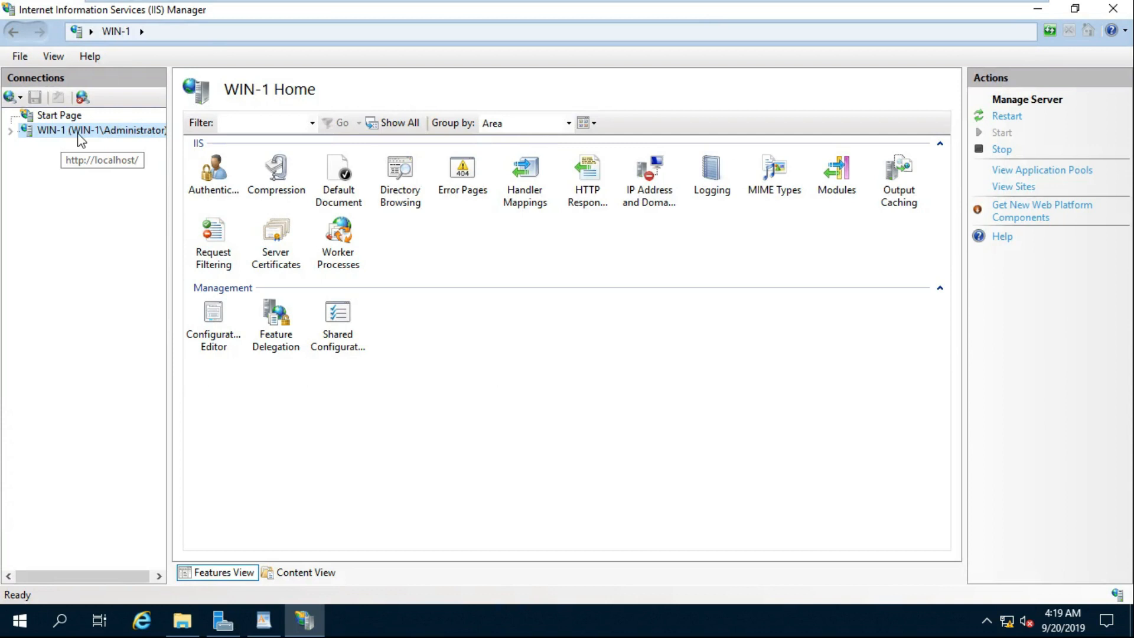
left_click(10, 130)
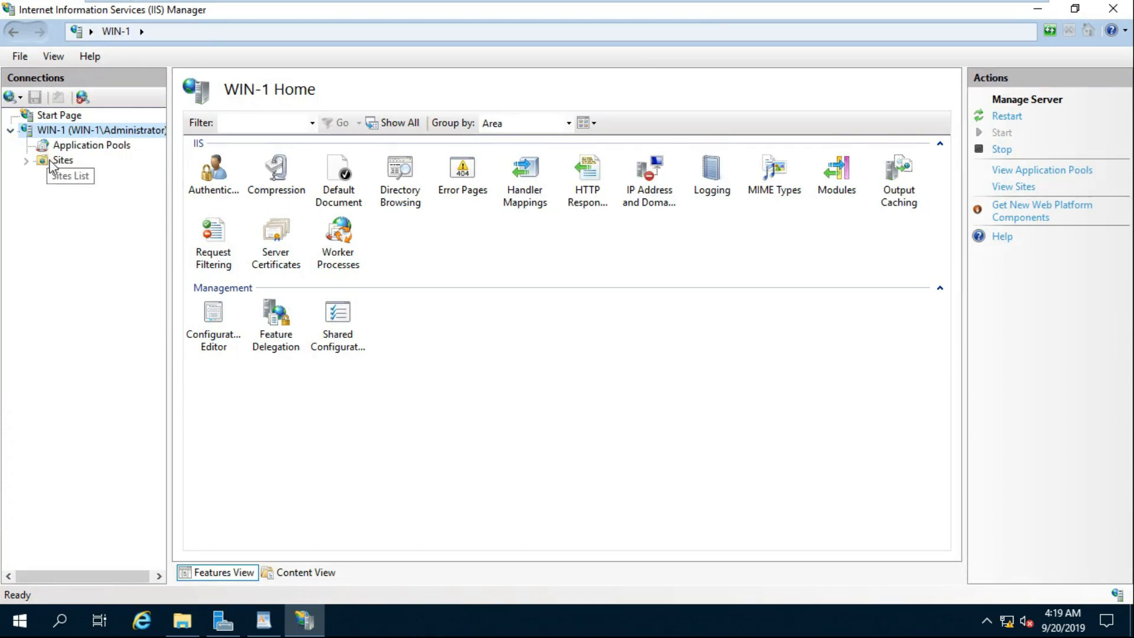
left_click(63, 160)
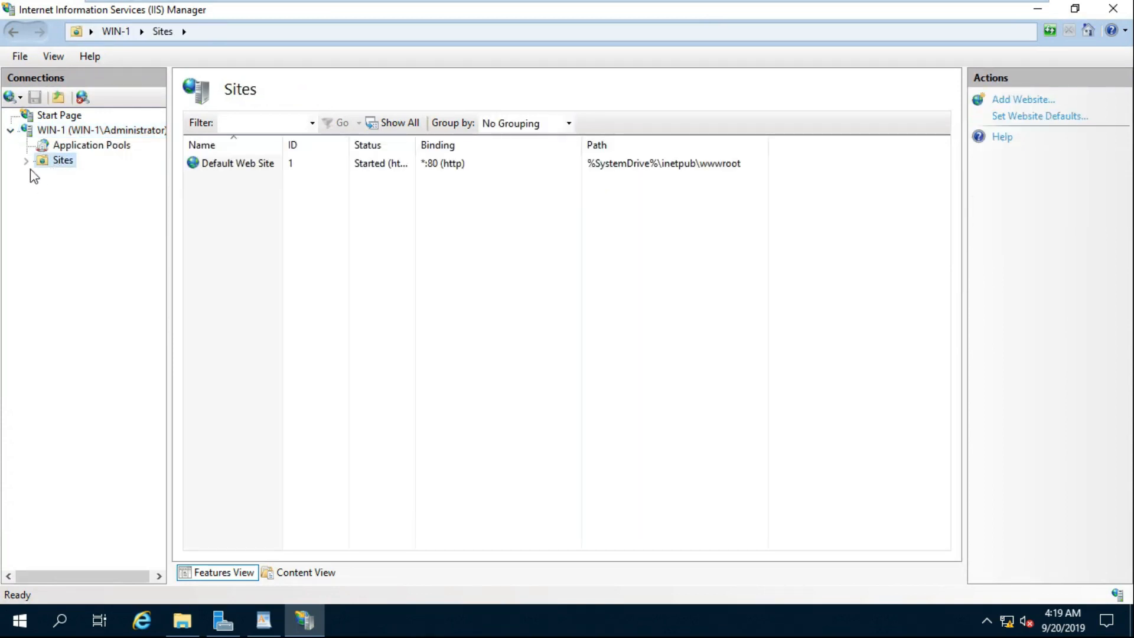
left_click(26, 159)
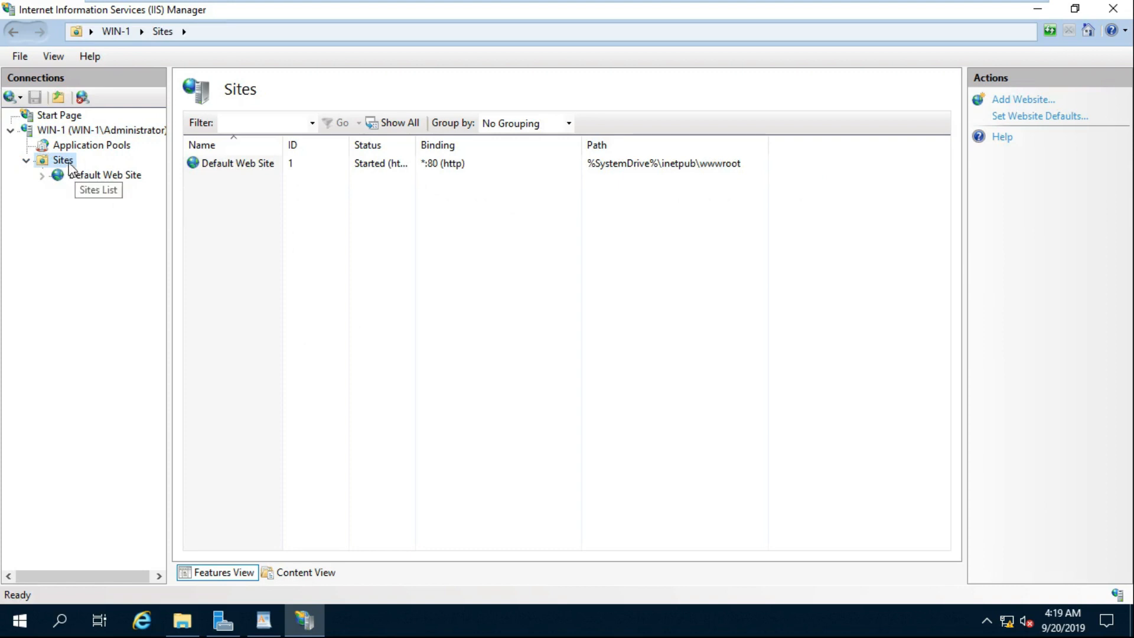
right_click(63, 159)
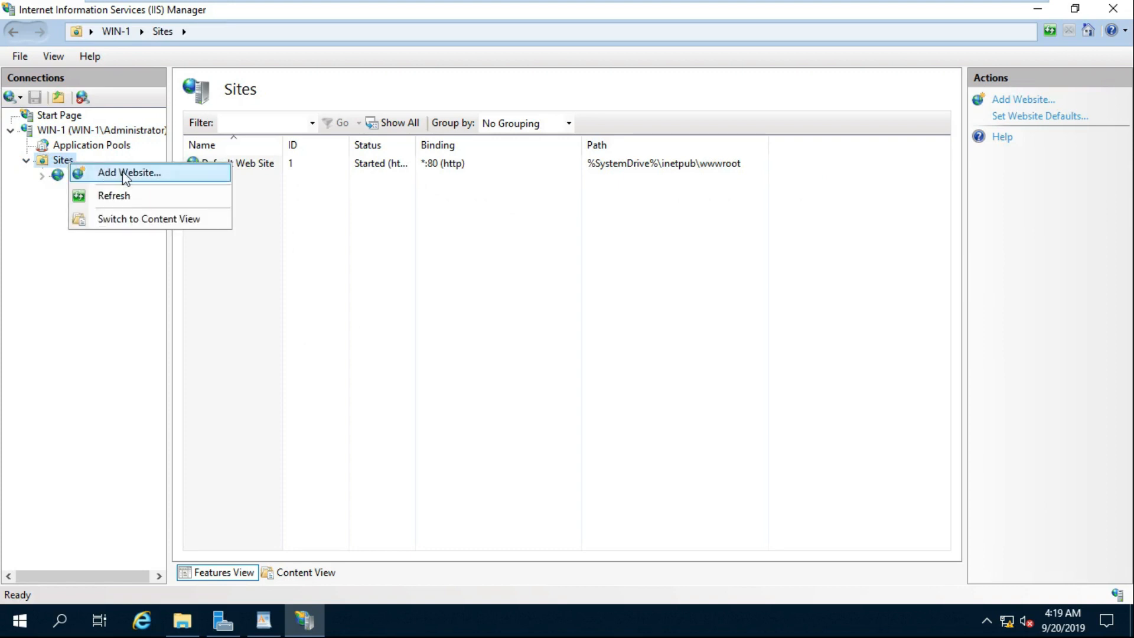
left_click(129, 173)
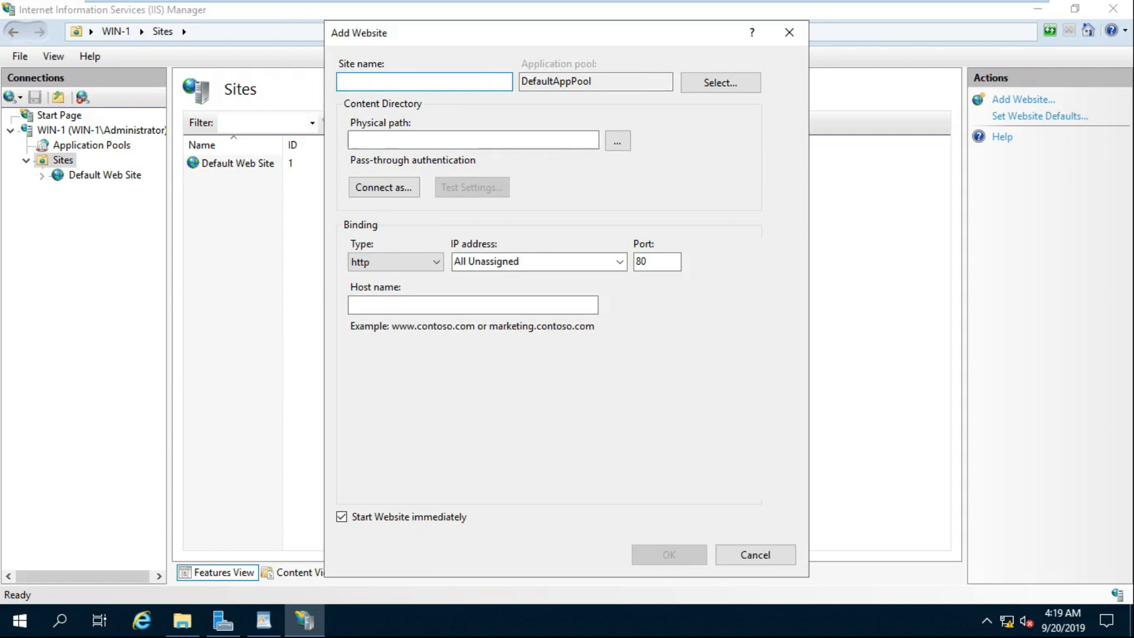
type("www")
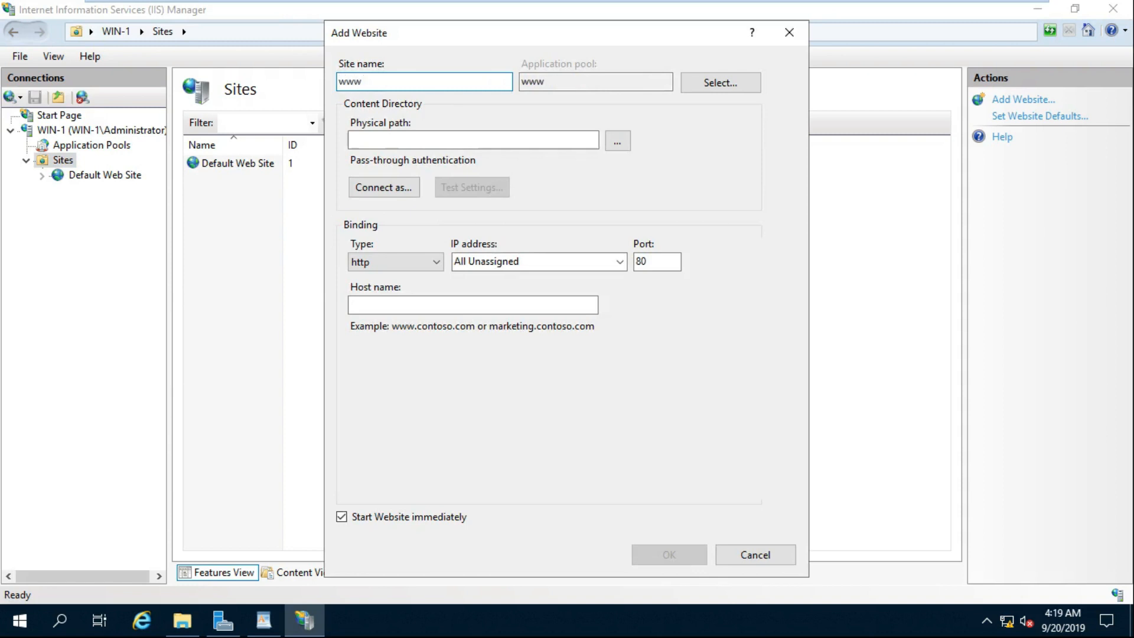
type(".ra.")
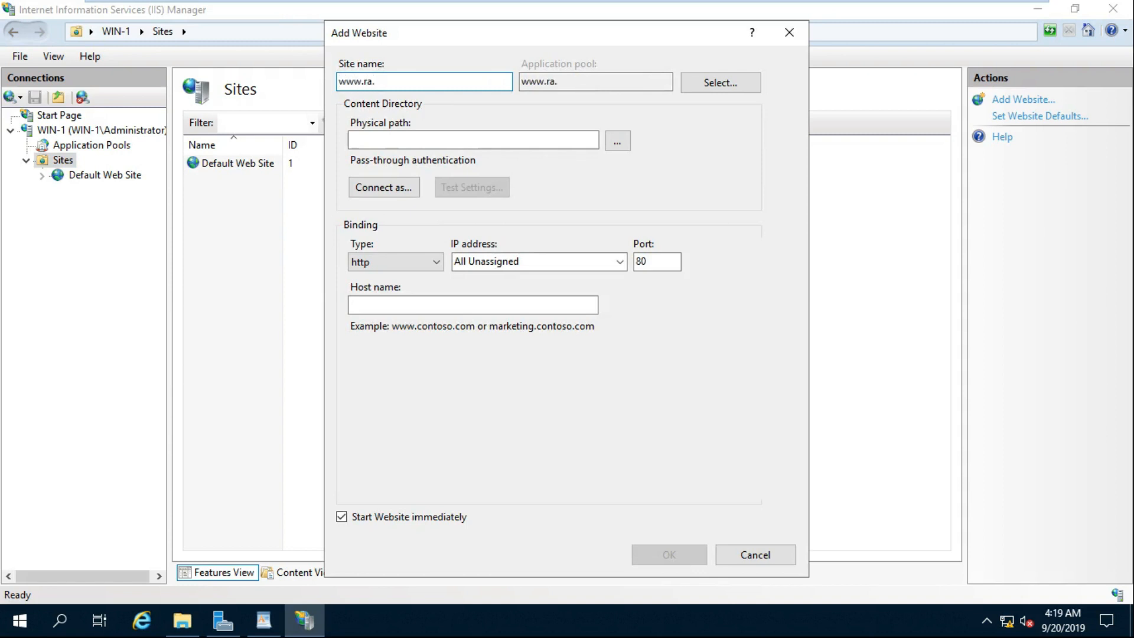
key("Backspace")
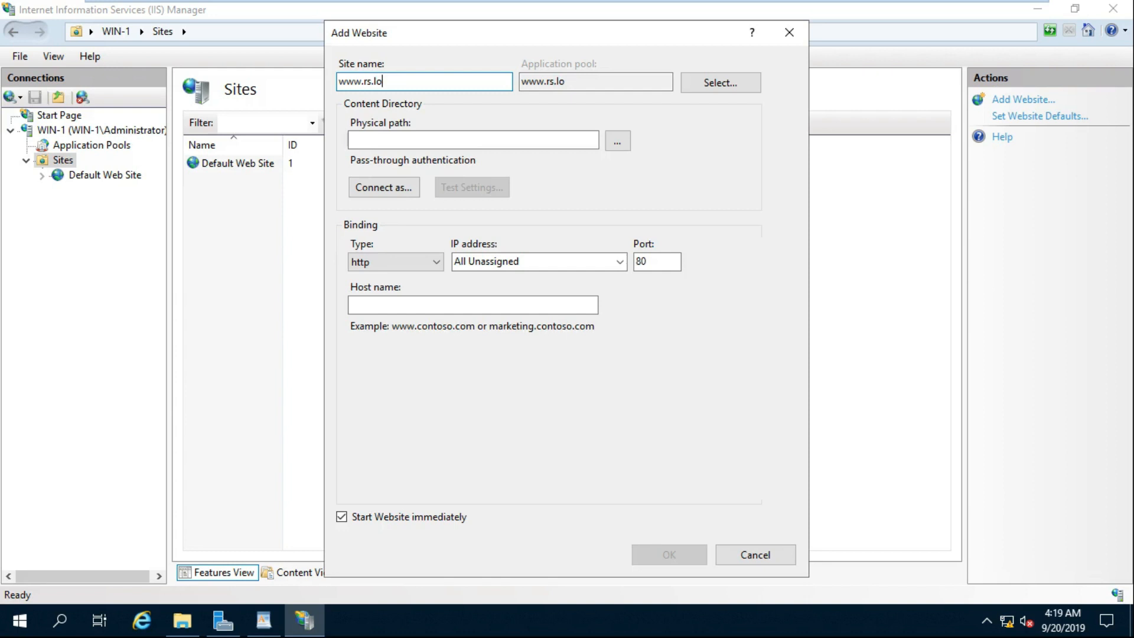
type("cal")
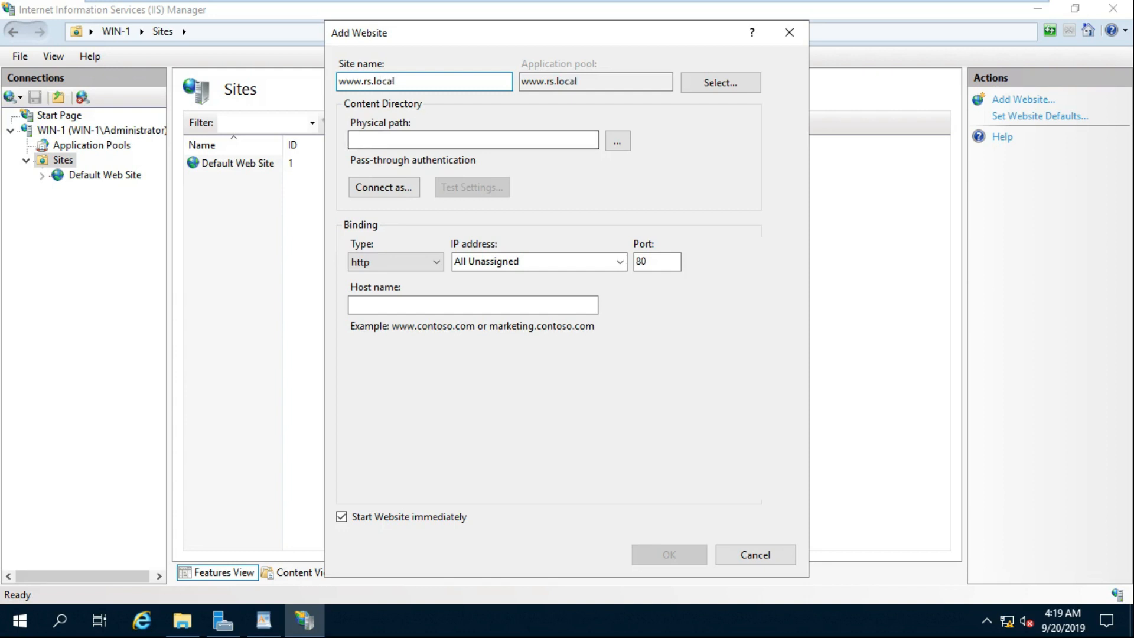
- Browse to D:\website as the site's physical path
left_click(617, 139)
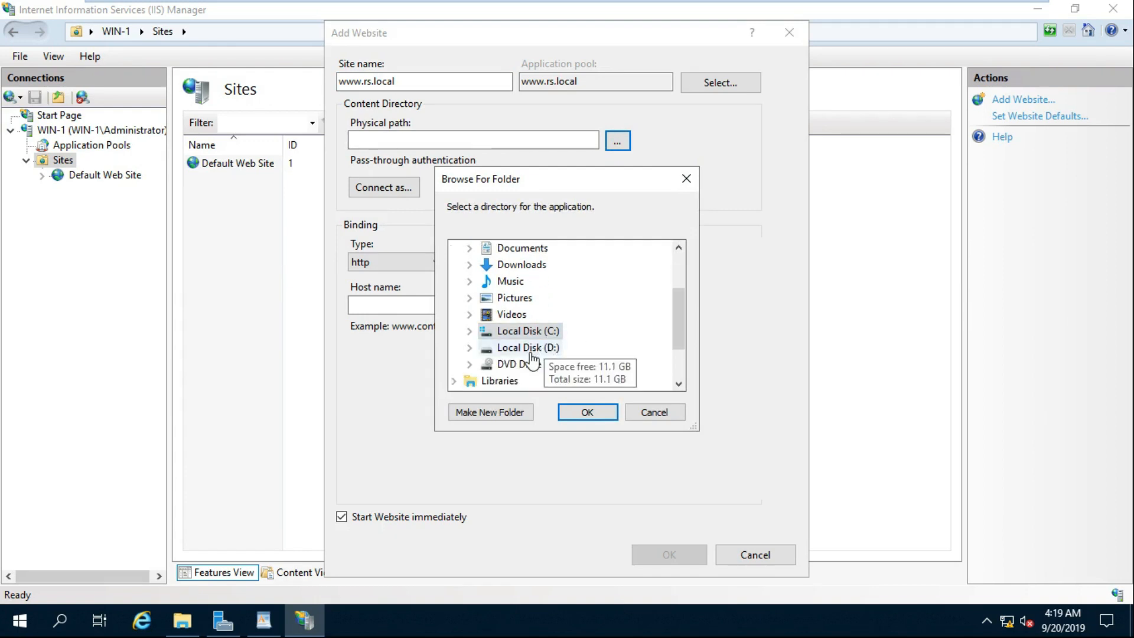
left_click(587, 411)
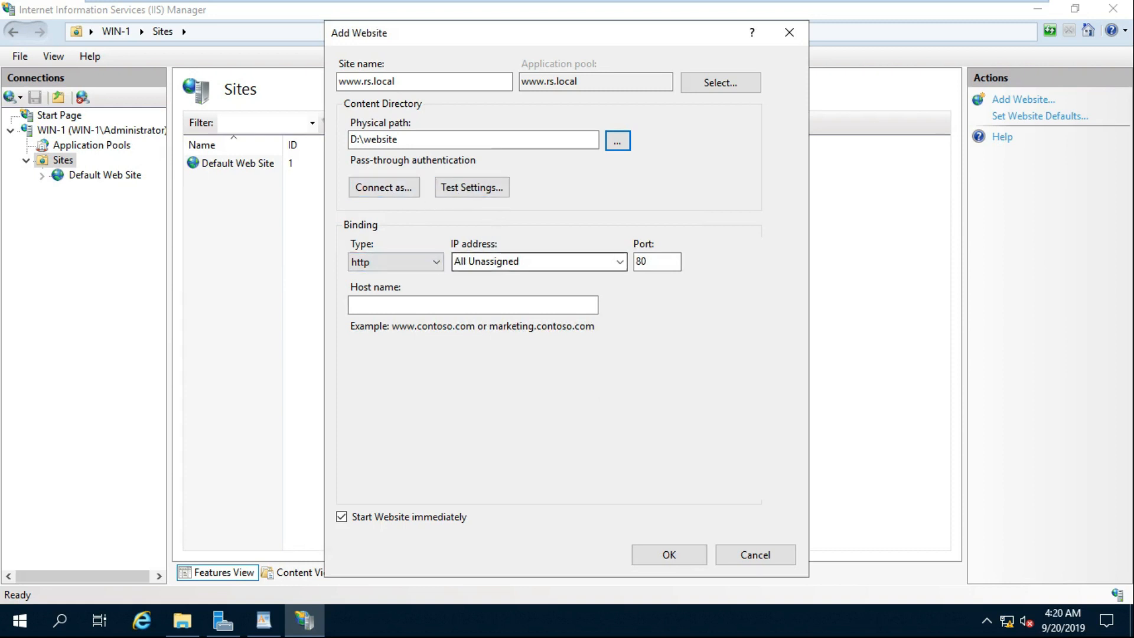
left_click(473, 305)
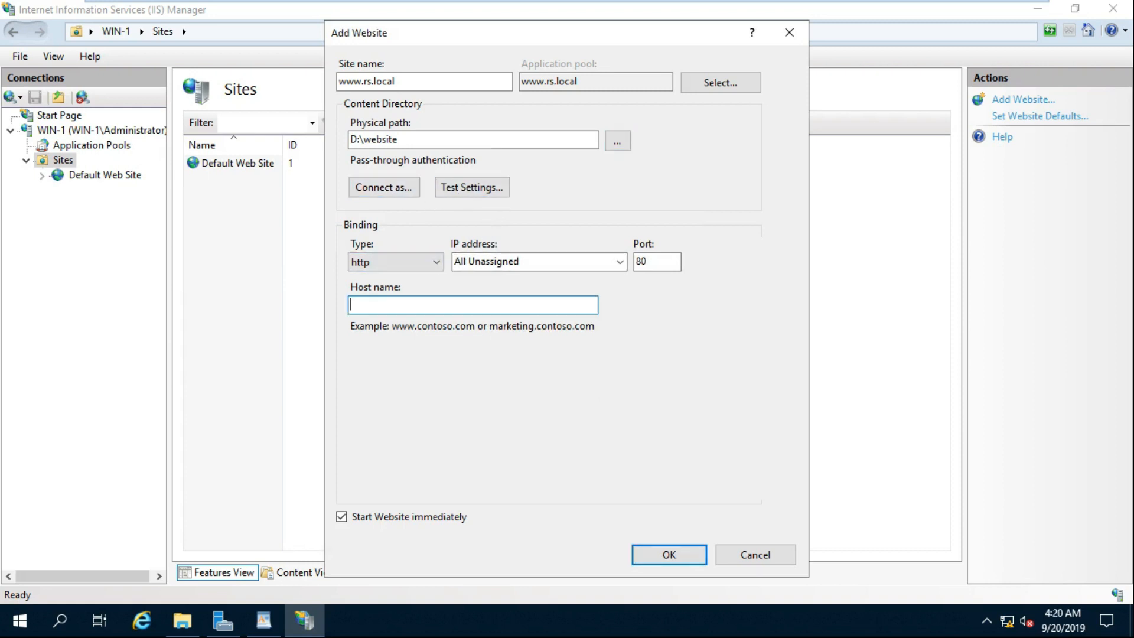
type("www")
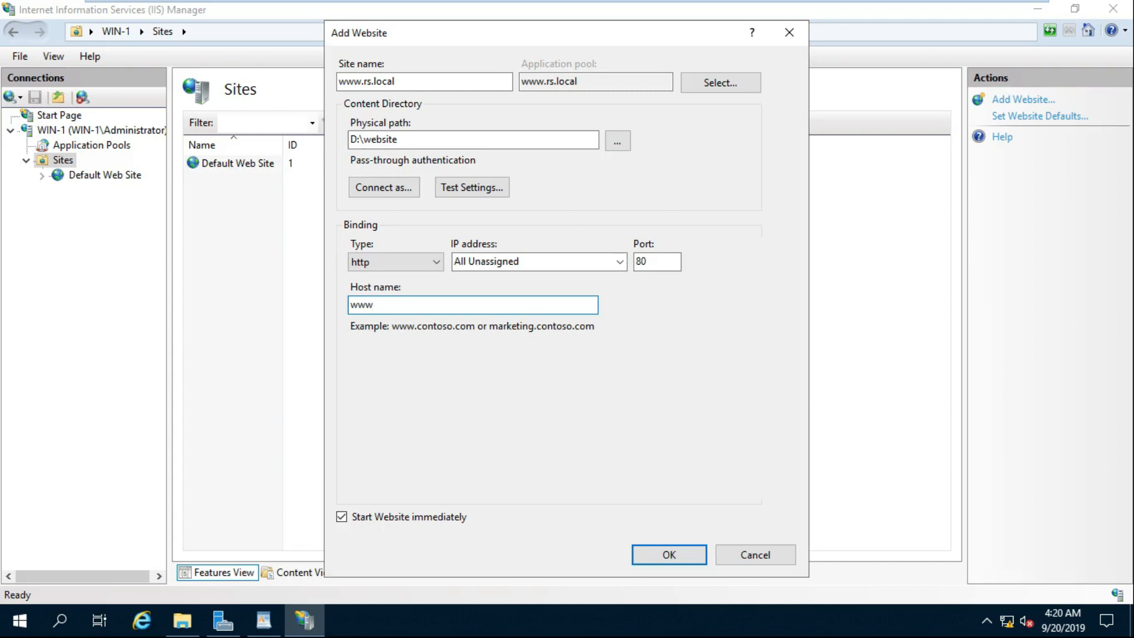
type(".rs.")
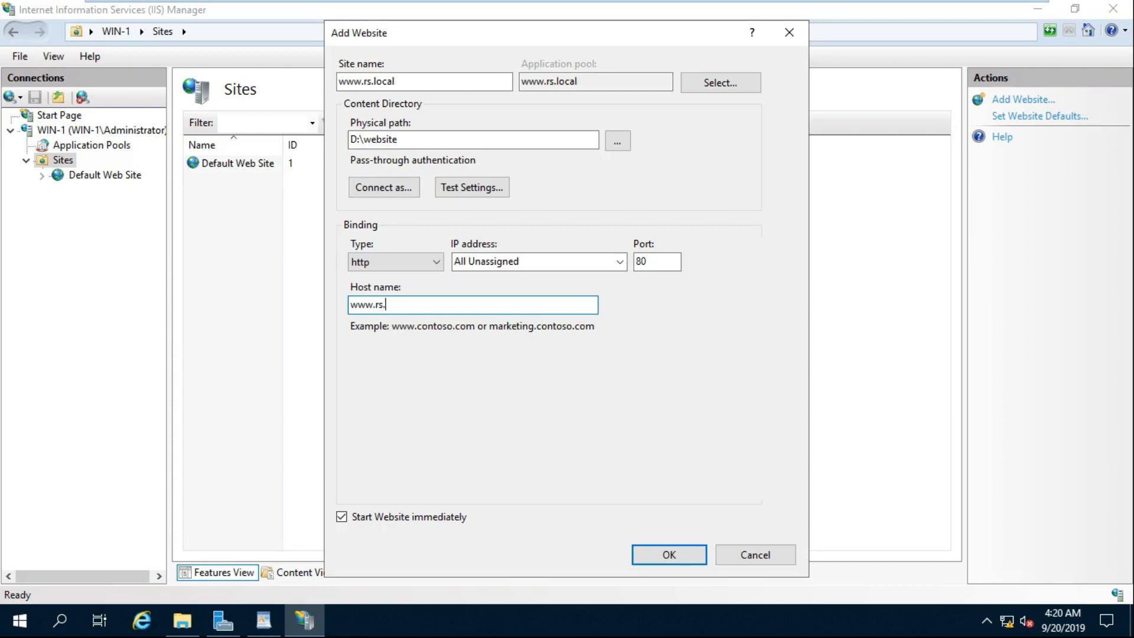
type("local")
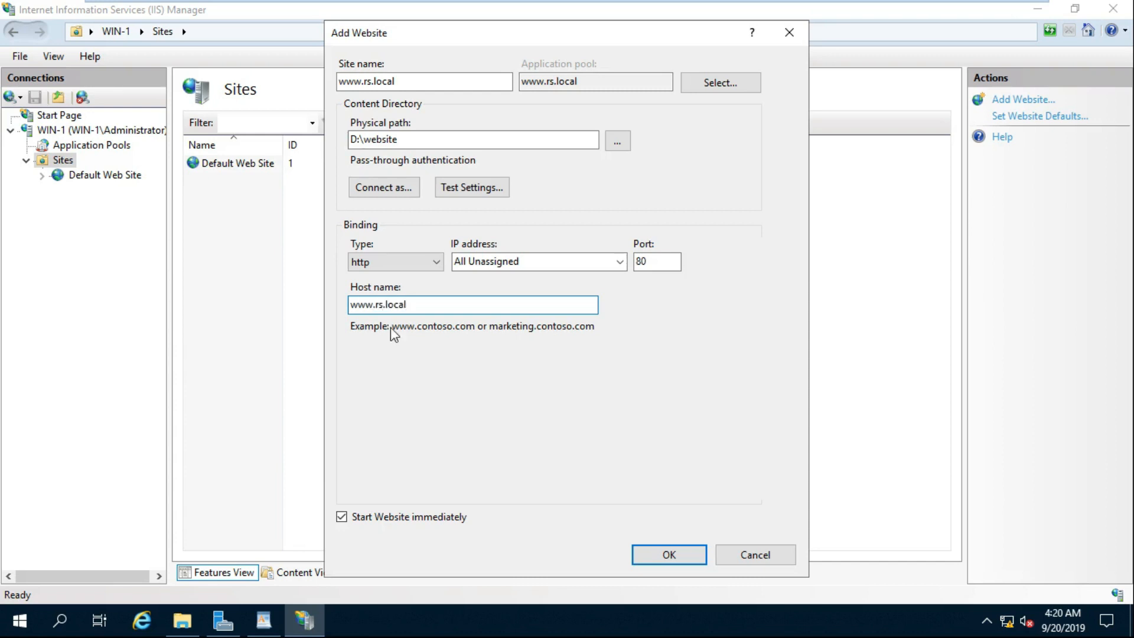
mouse_move(667, 554)
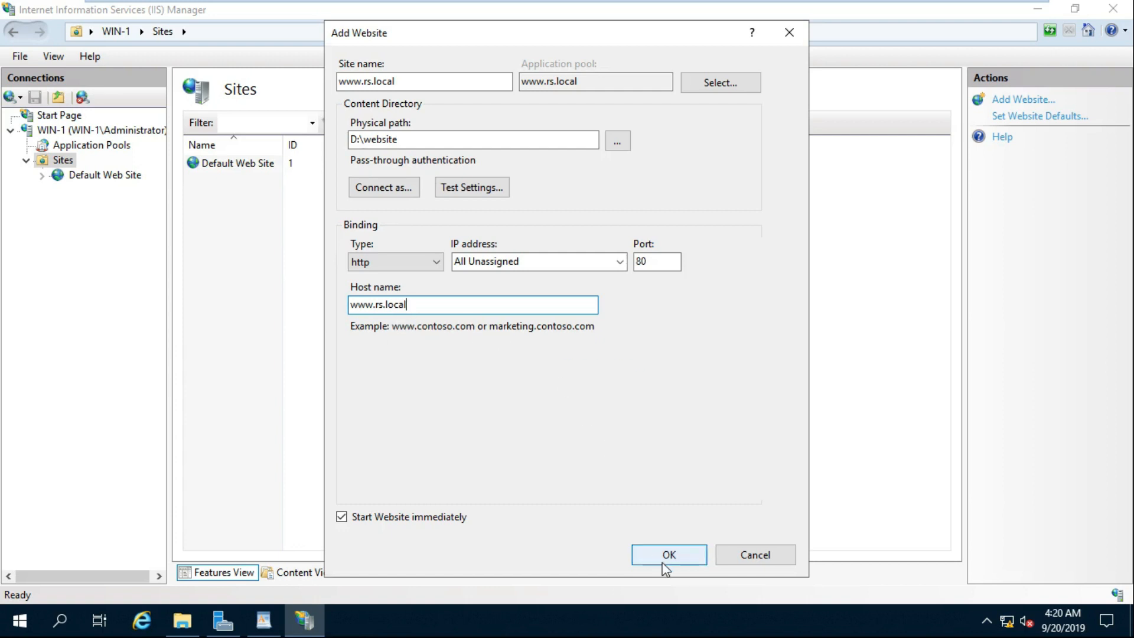
mouse_move(672, 405)
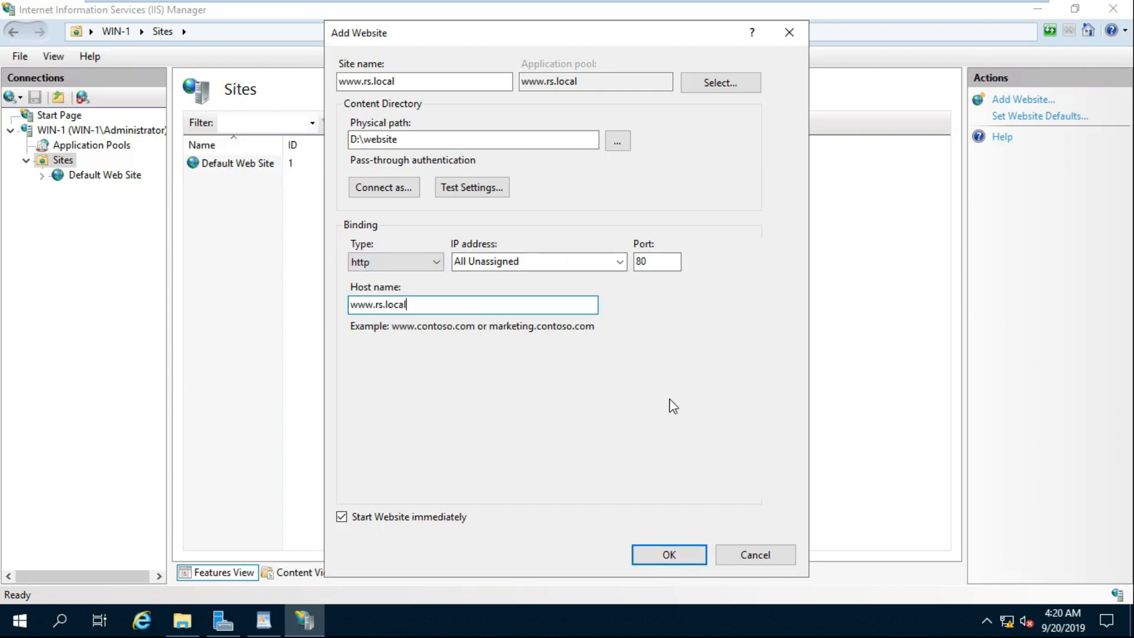
mouse_move(668, 555)
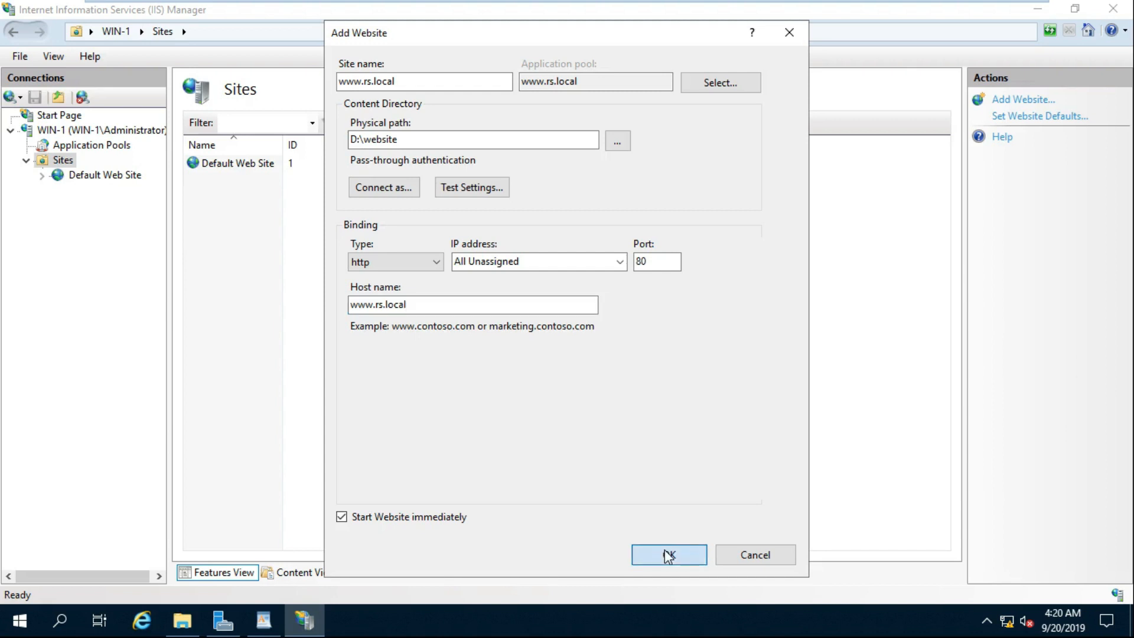
left_click(667, 555)
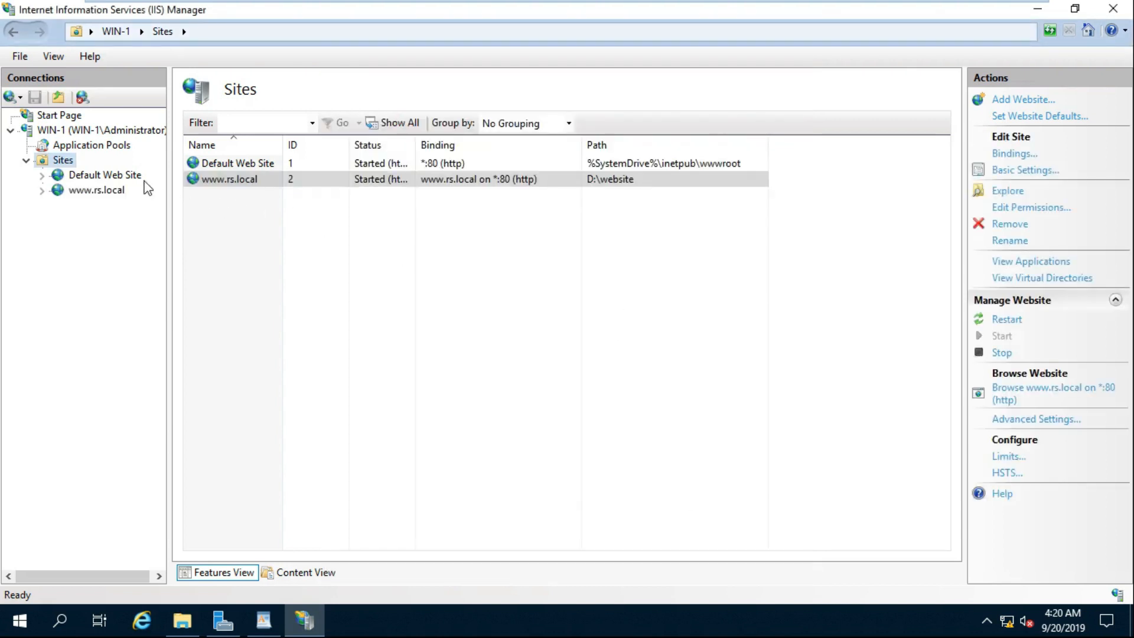
mouse_move(179, 189)
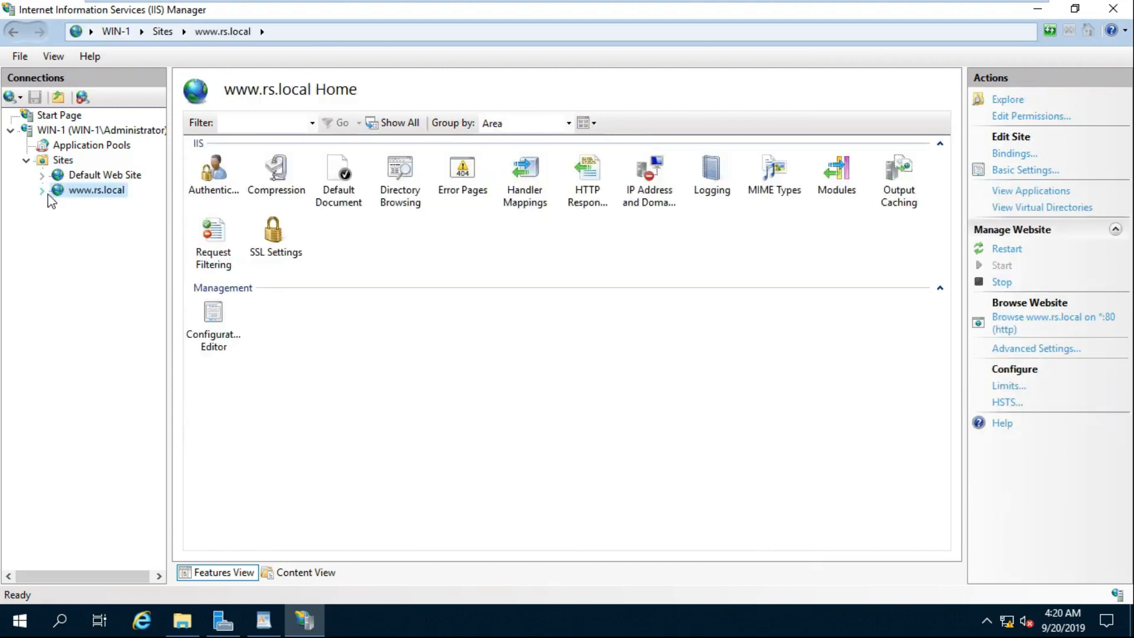
mouse_move(97, 192)
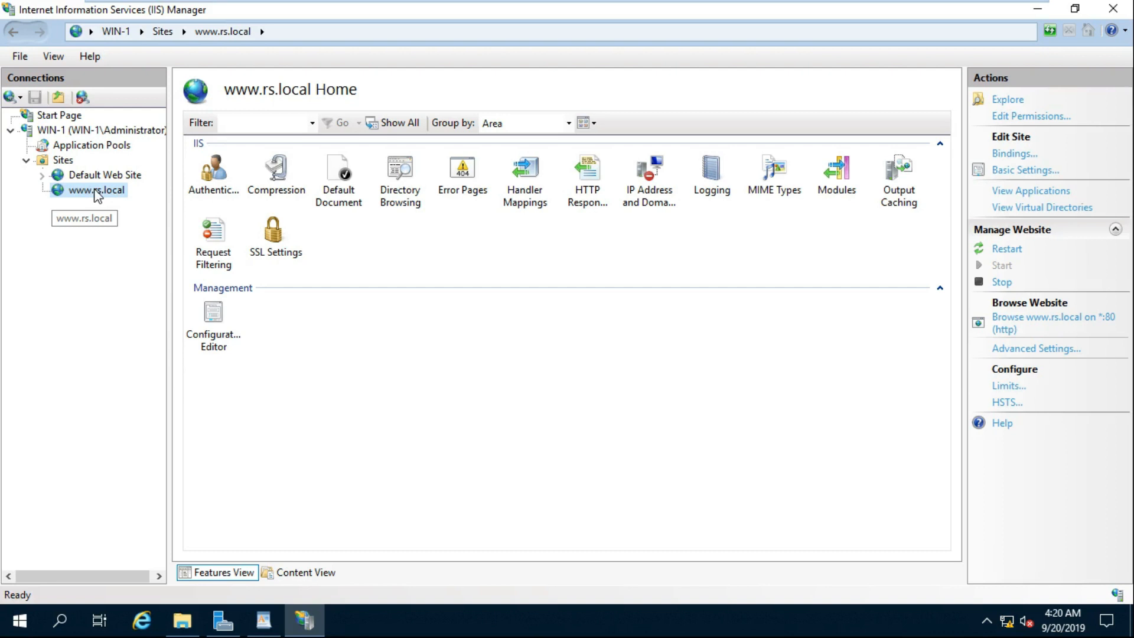
mouse_move(400, 180)
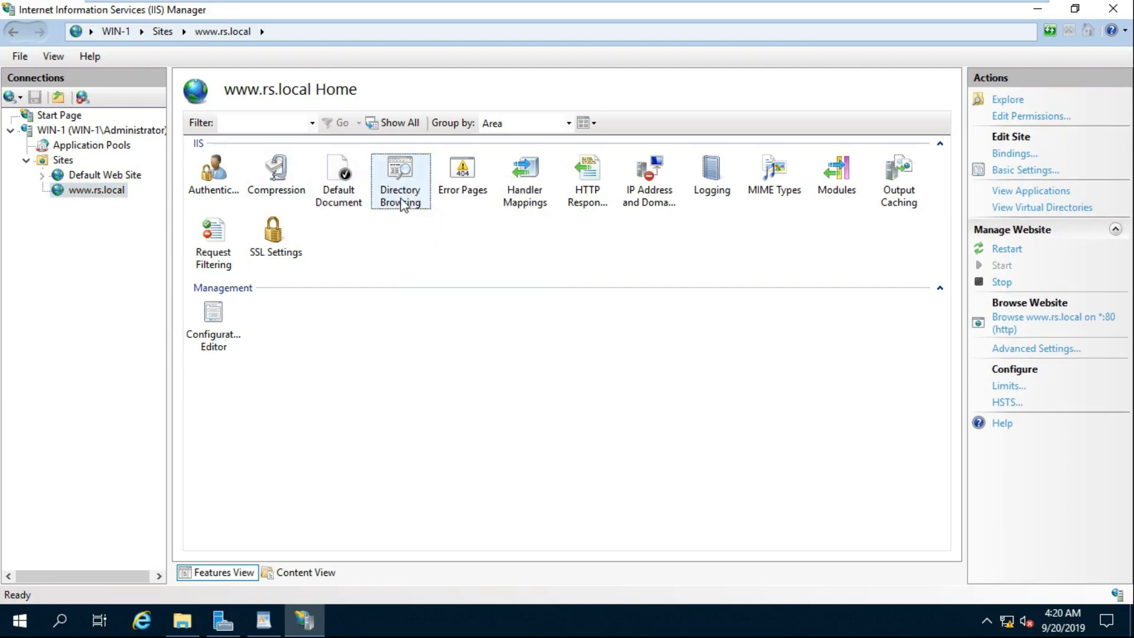
double_click(401, 168)
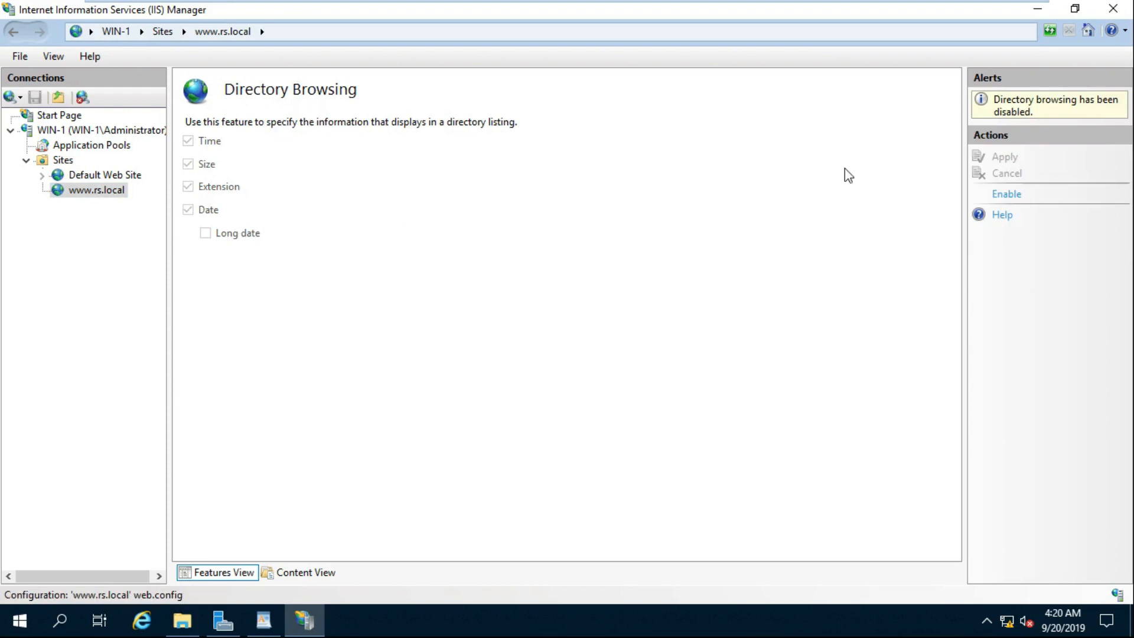
left_click(1006, 193)
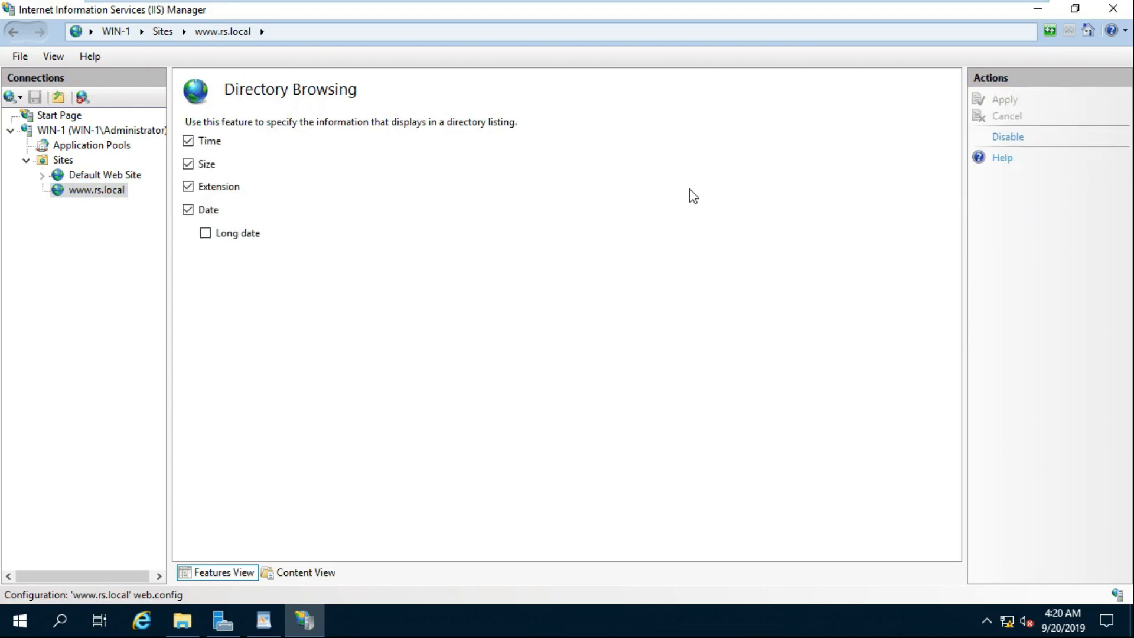
mouse_move(808, 149)
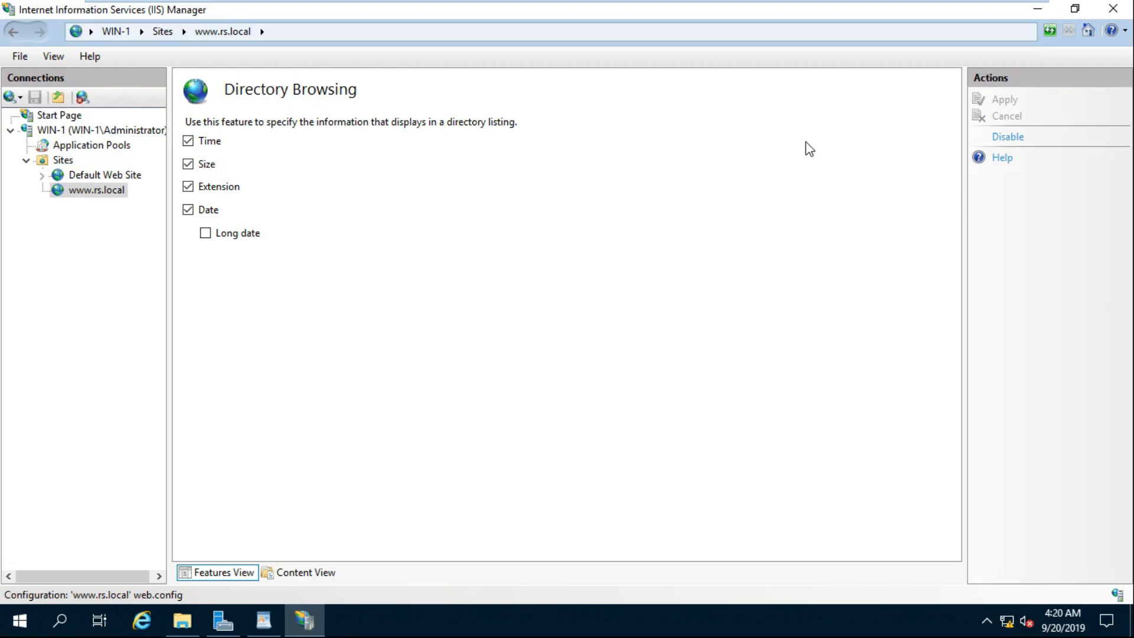
left_click(97, 189)
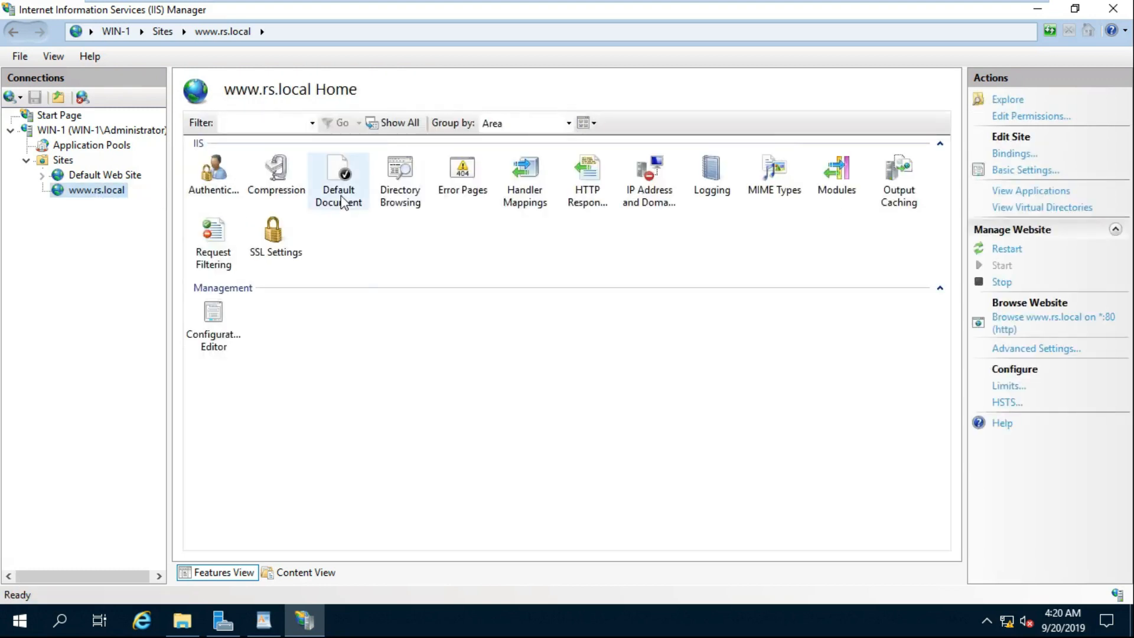
double_click(338, 168)
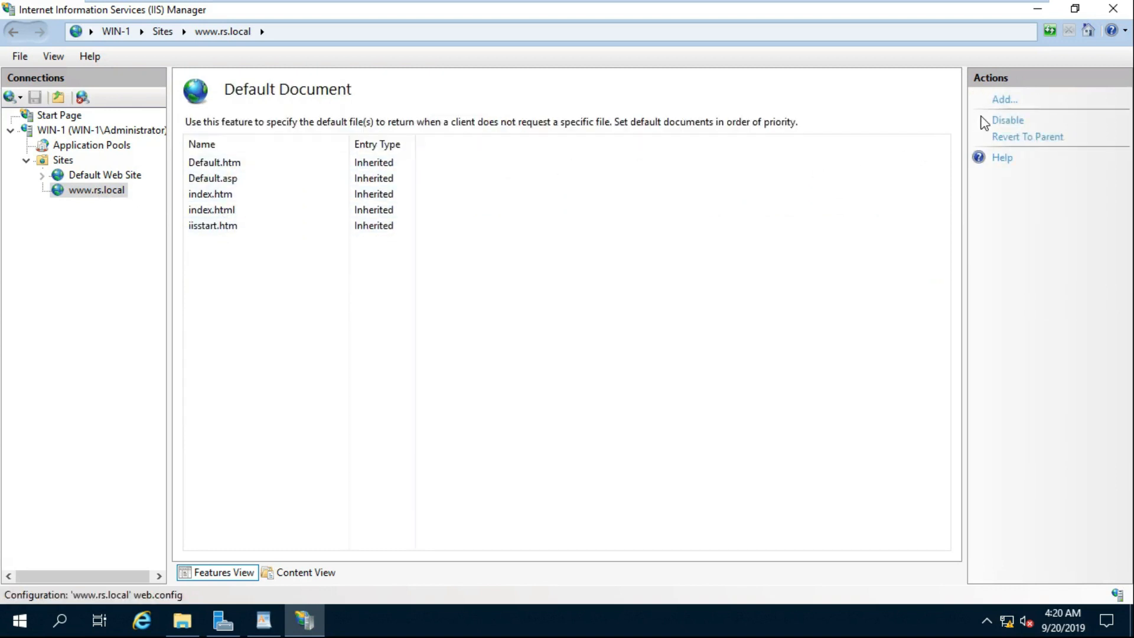
left_click(1005, 99)
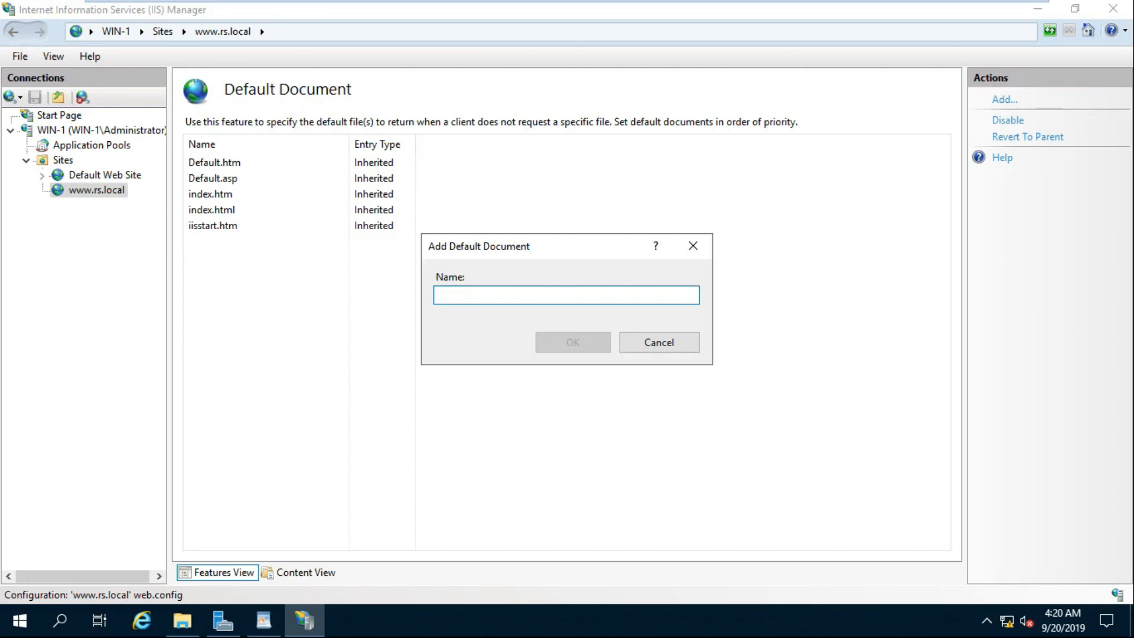
type("netm")
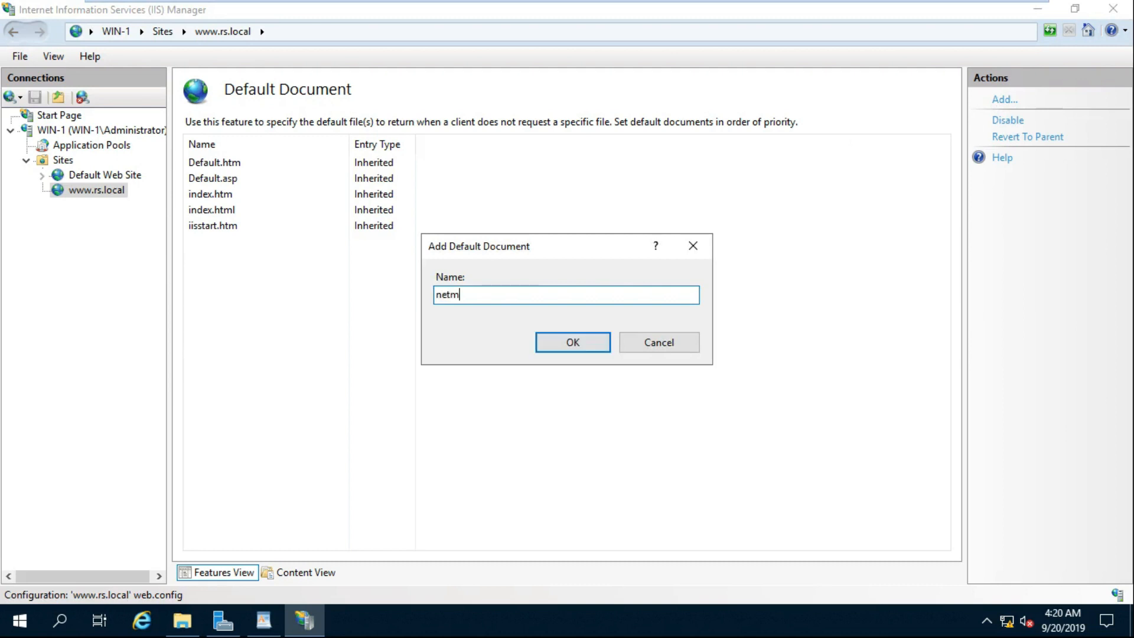
type("eet")
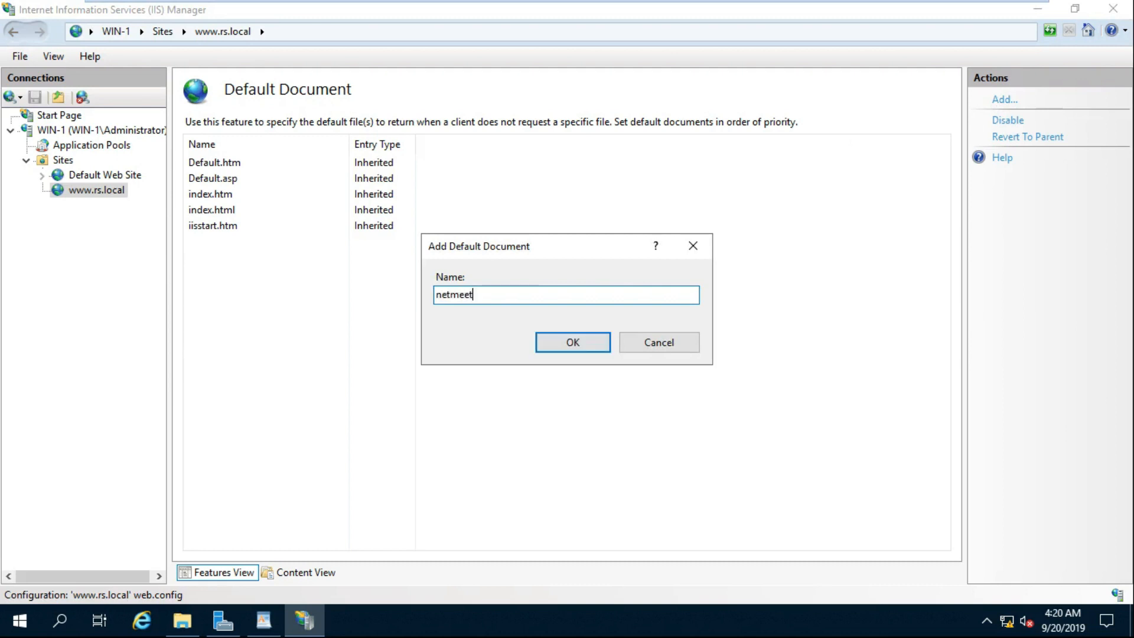
type(".htm")
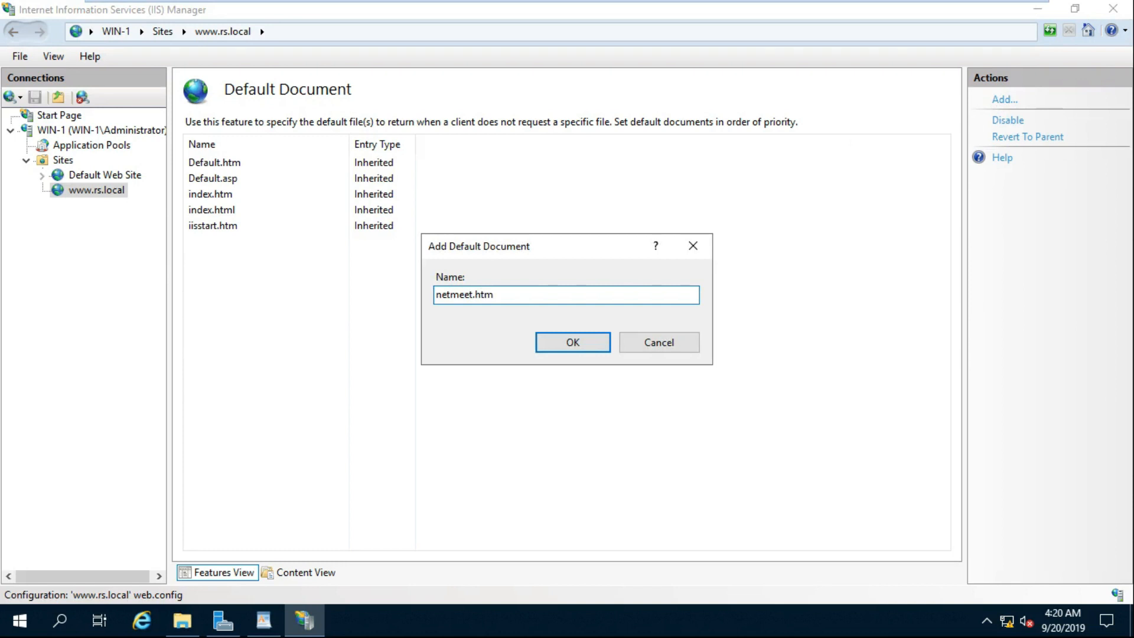
left_click(572, 342)
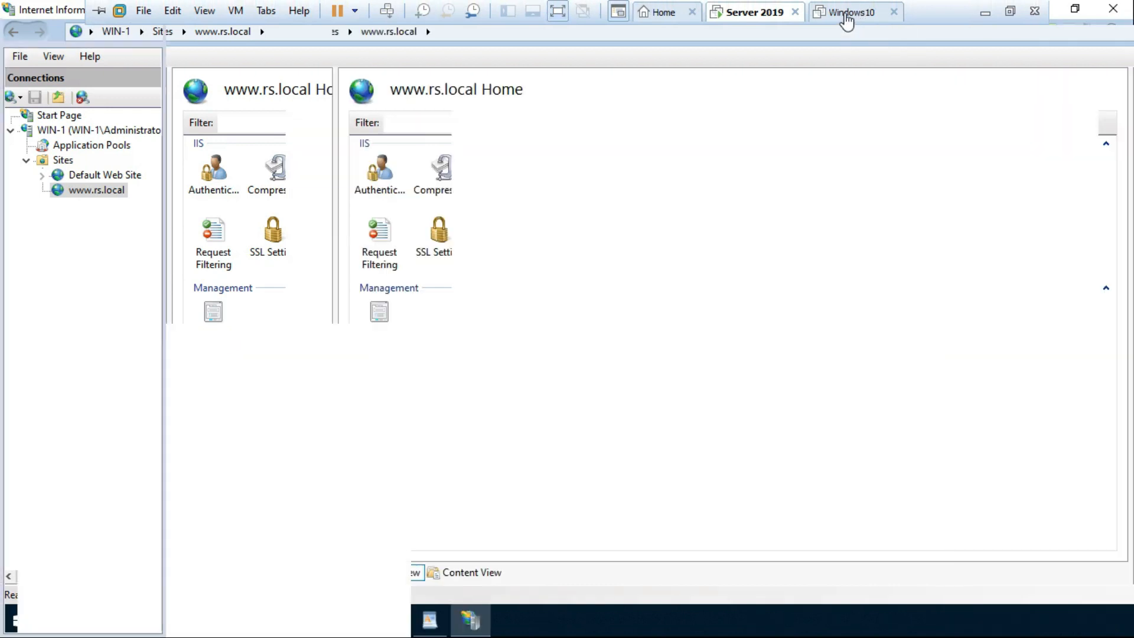
- Switch to the Windows10 client VM and sign in as RS\one
left_click(851, 11)
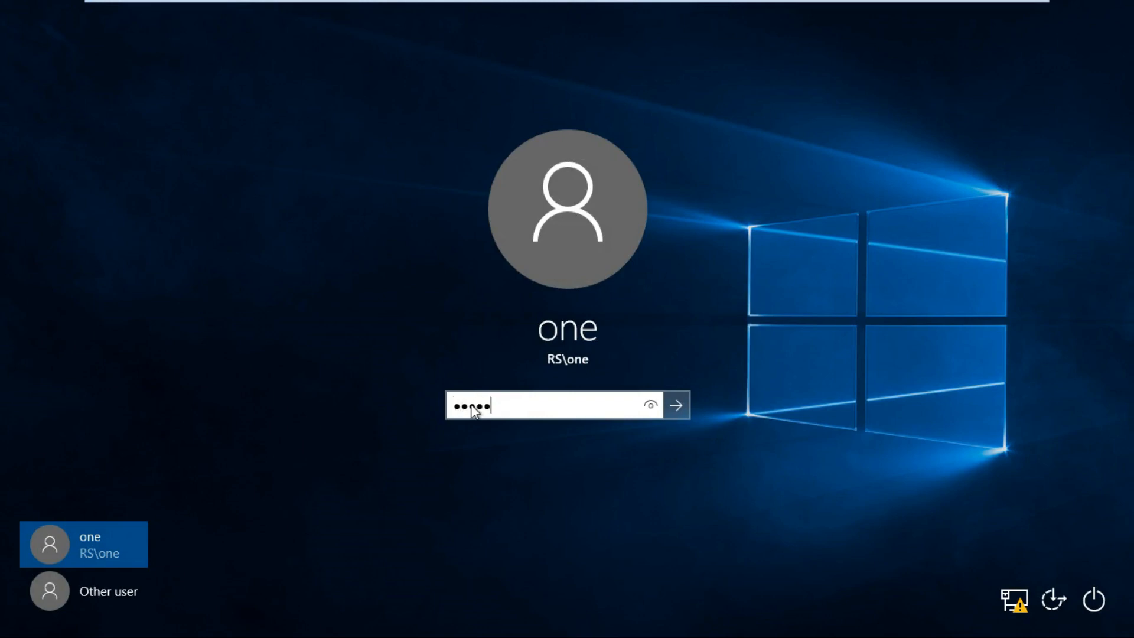
left_click(675, 405)
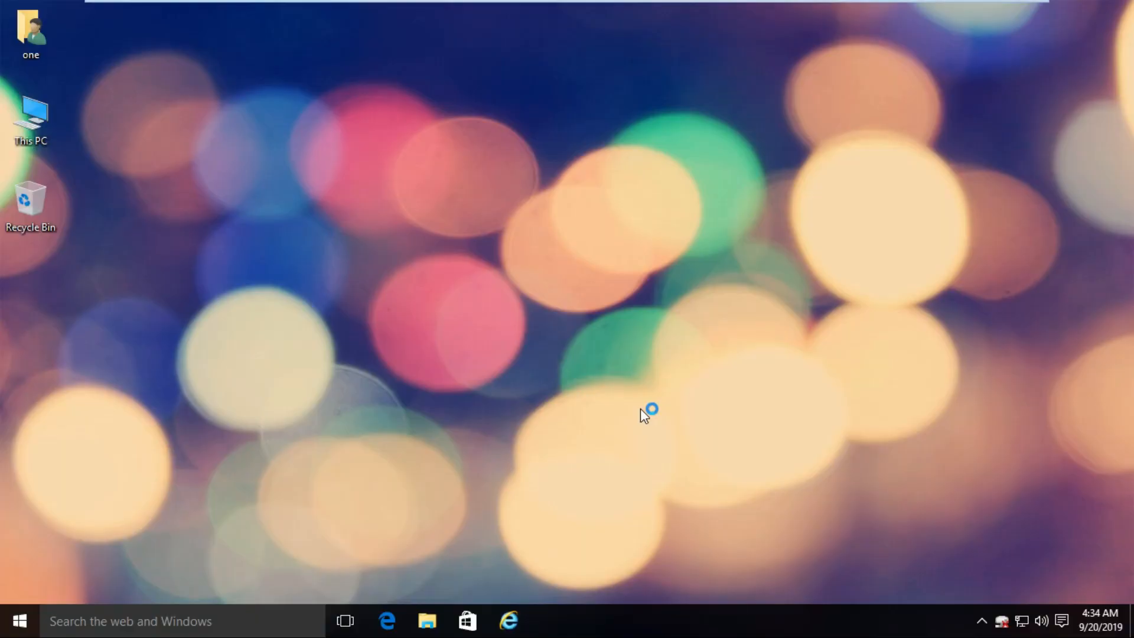
mouse_move(432, 303)
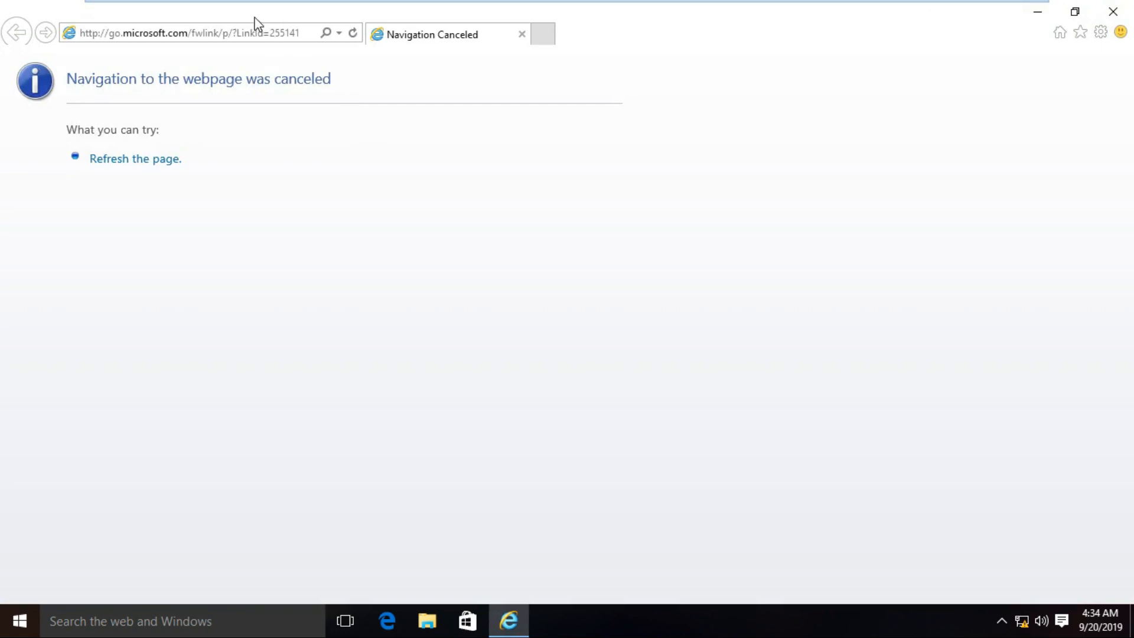
left_click(180, 33)
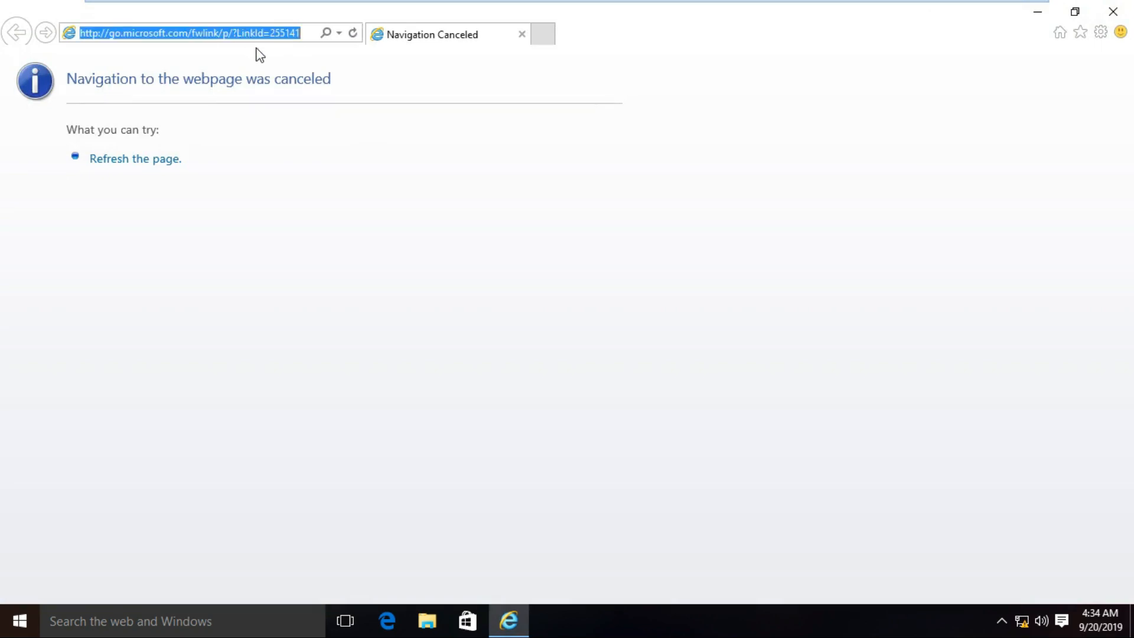
type("www.")
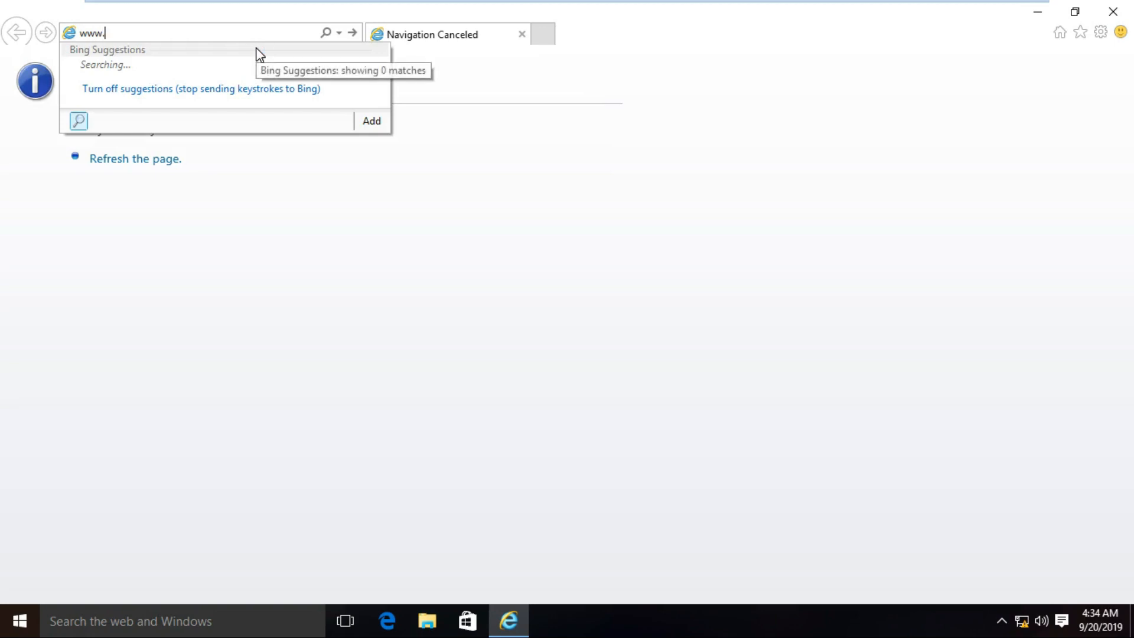
type("rs.local/")
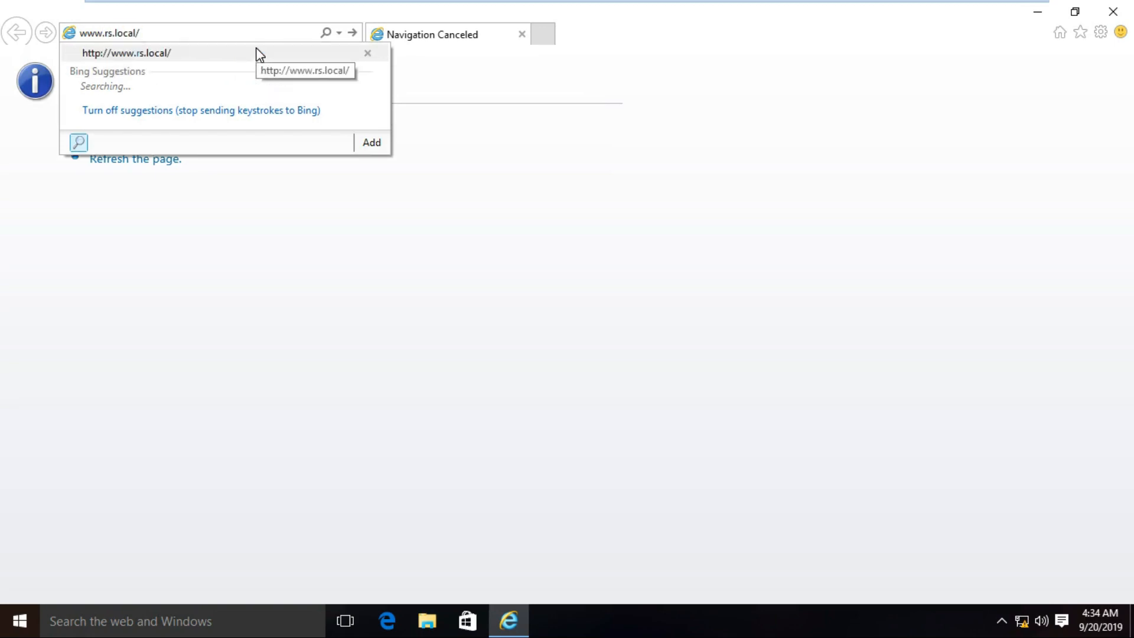
left_click(126, 53)
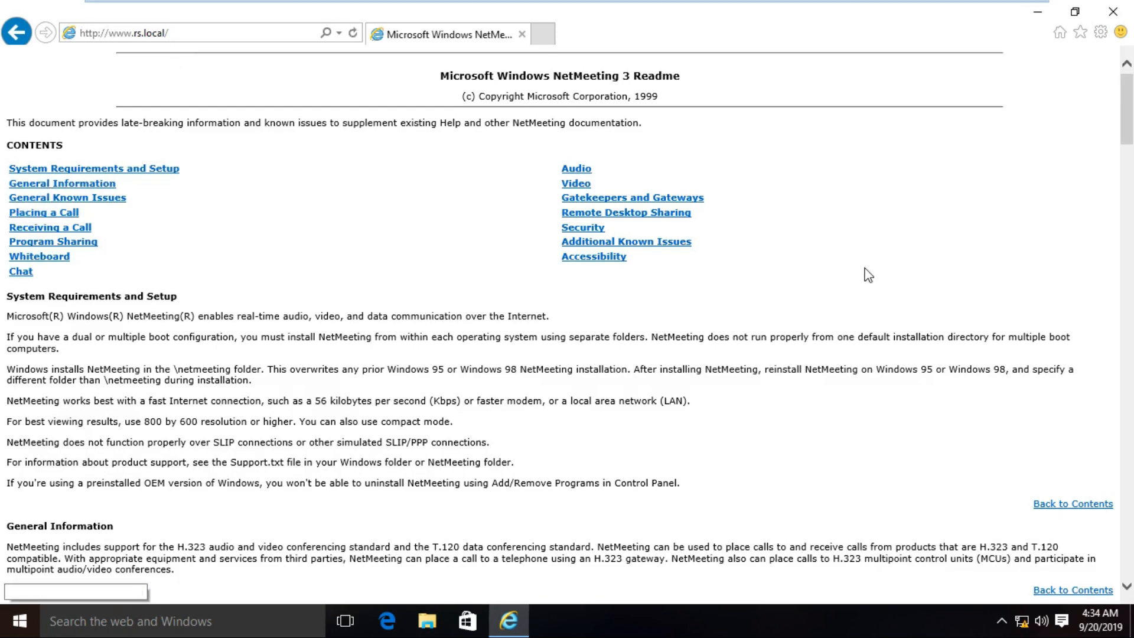
left_click(631, 197)
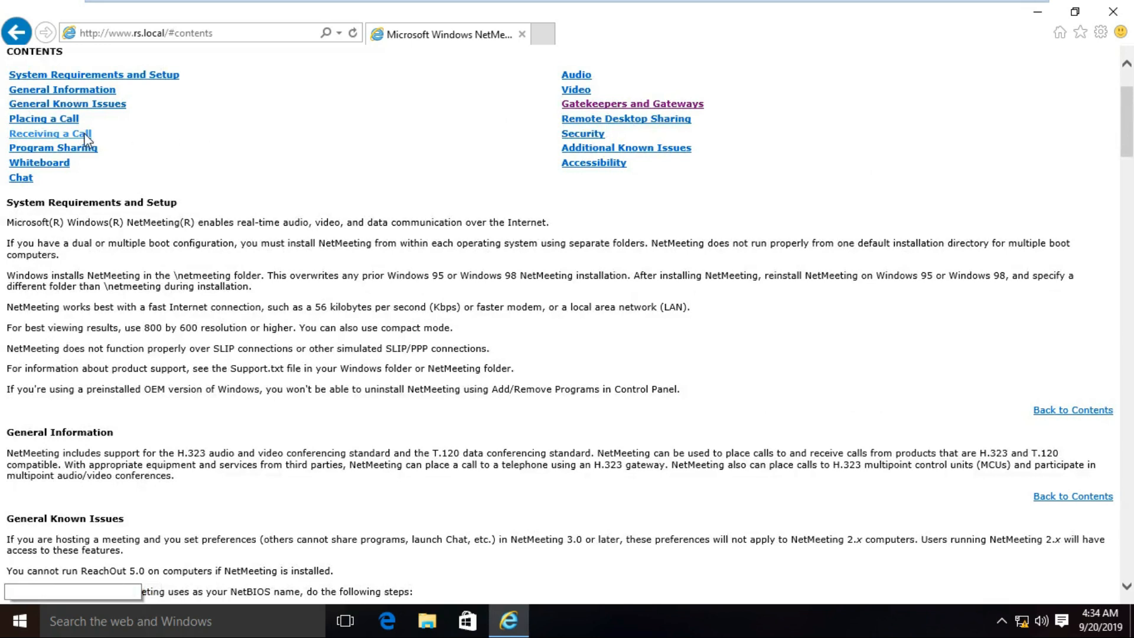
mouse_move(1046, 64)
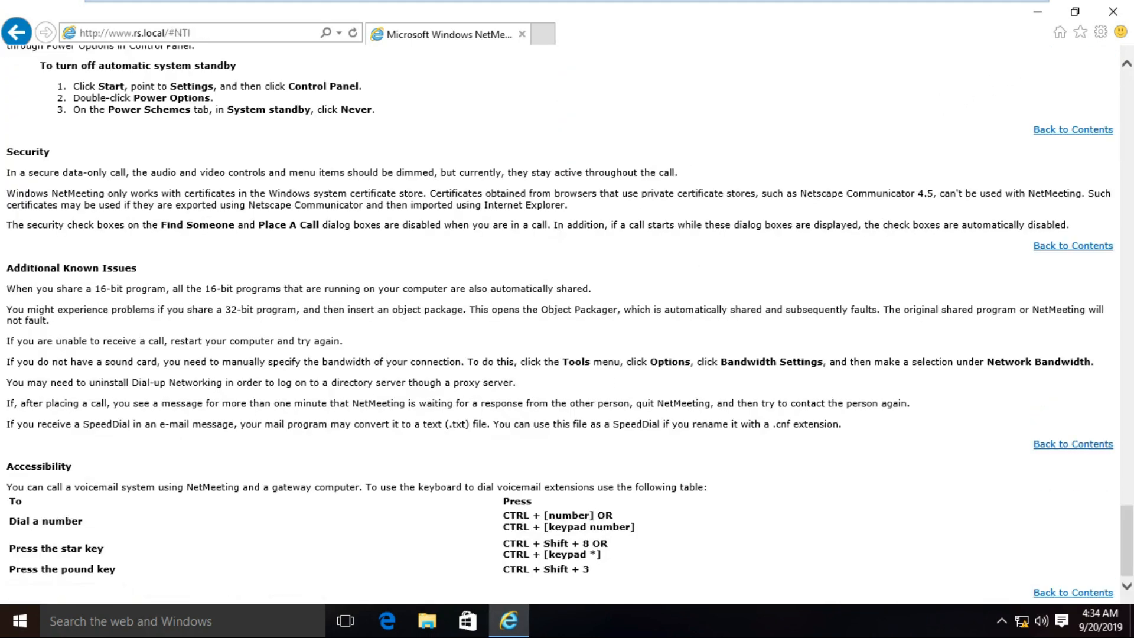
mouse_move(1073, 246)
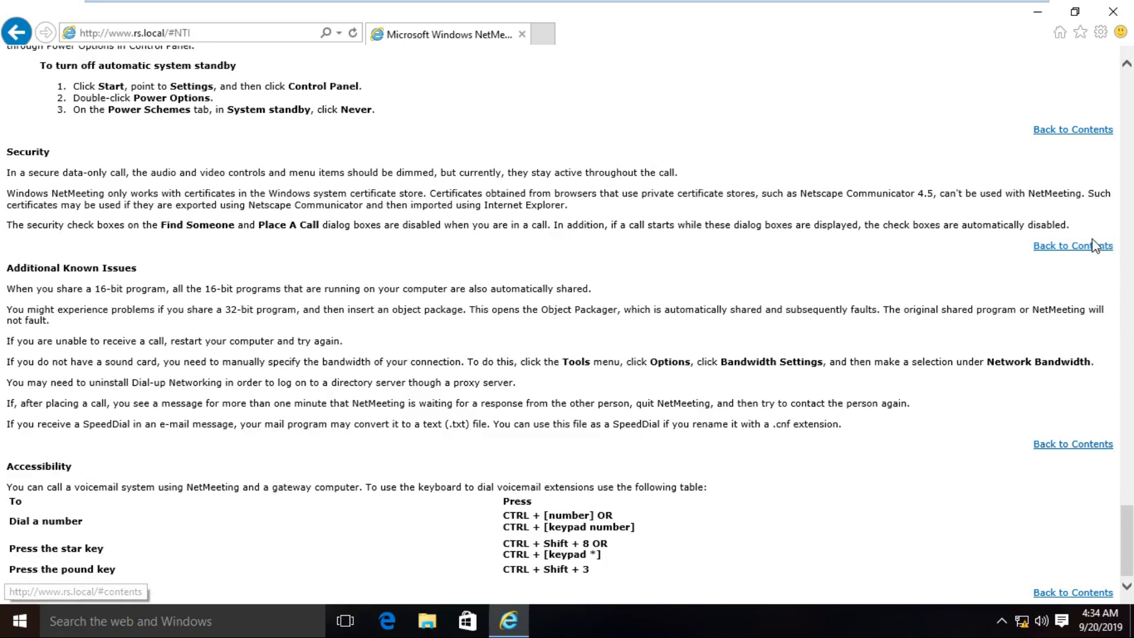